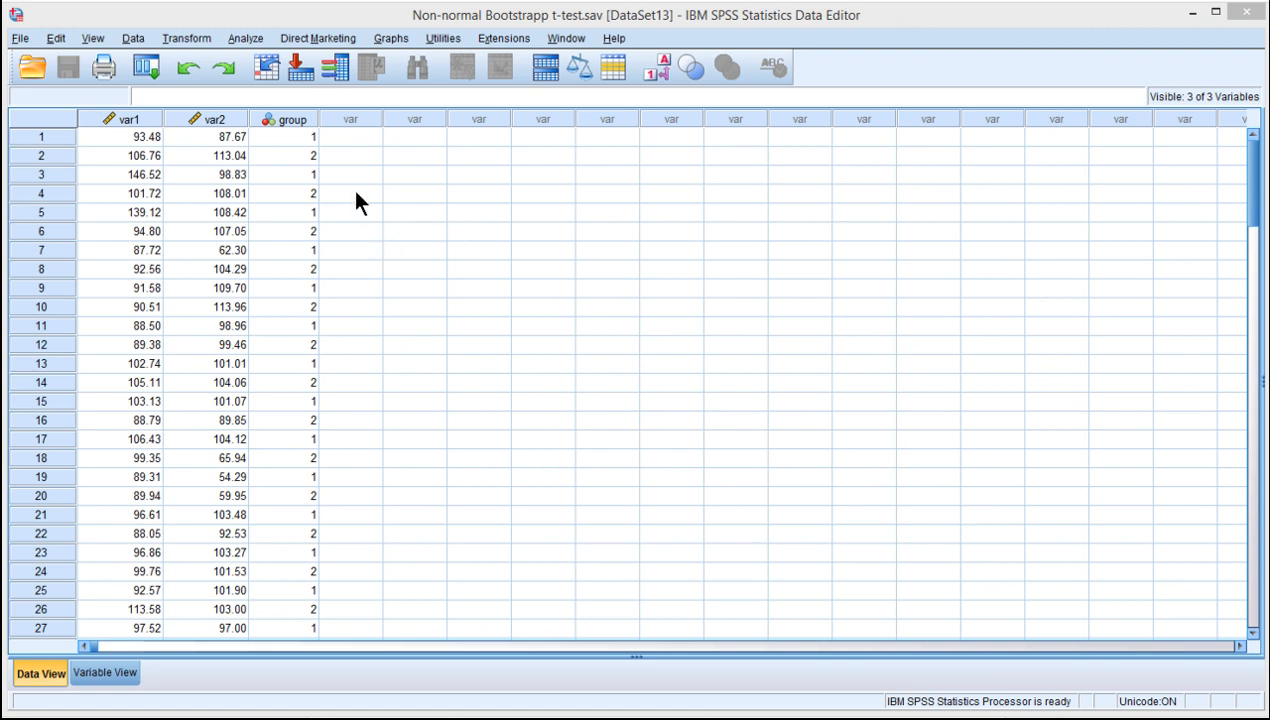
Select the group variable column in the Data Editor.
{"action": "left_click", "coordinate": [350, 137]}
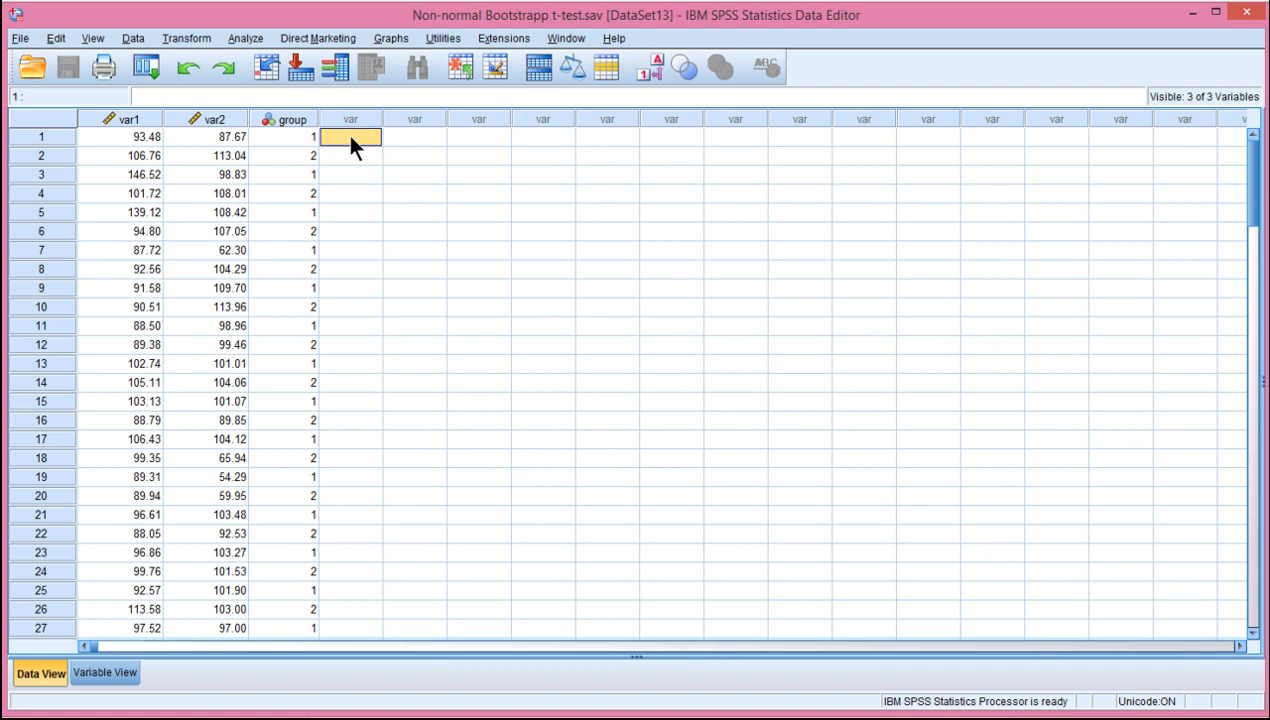
{"action": "left_click", "coordinate": [120, 136]}
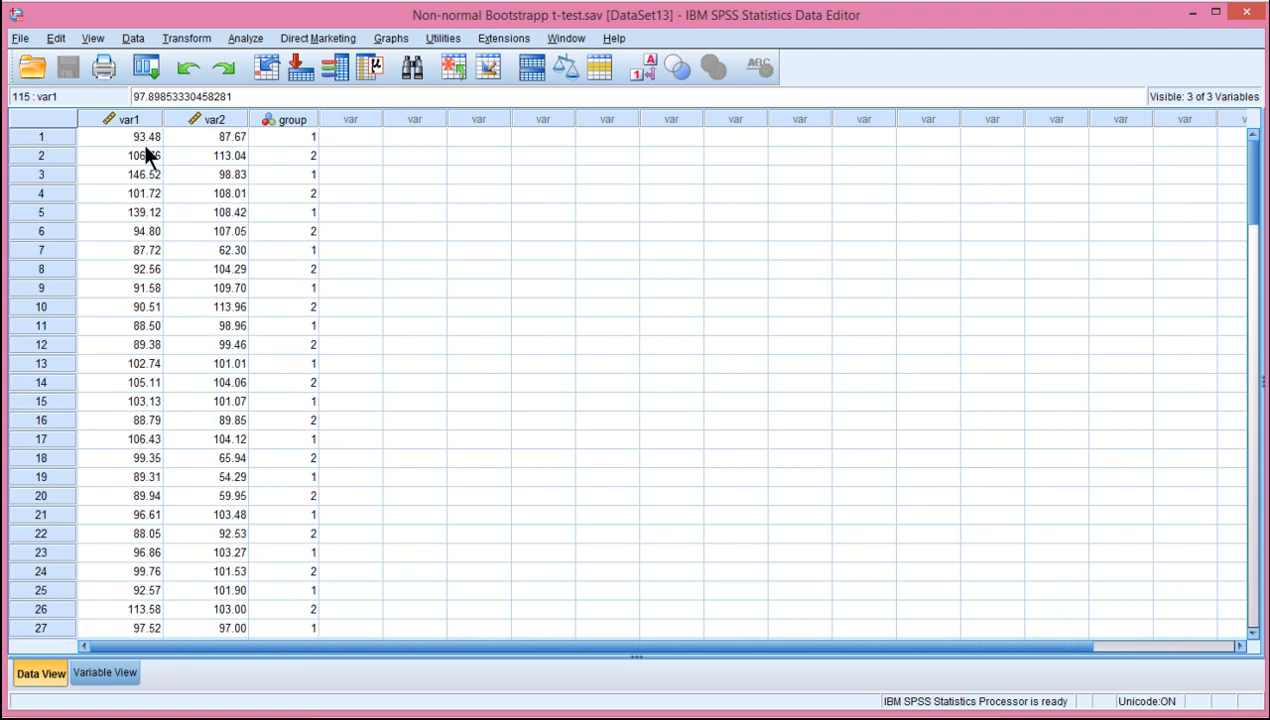
{"action": "left_click", "coordinate": [285, 136]}
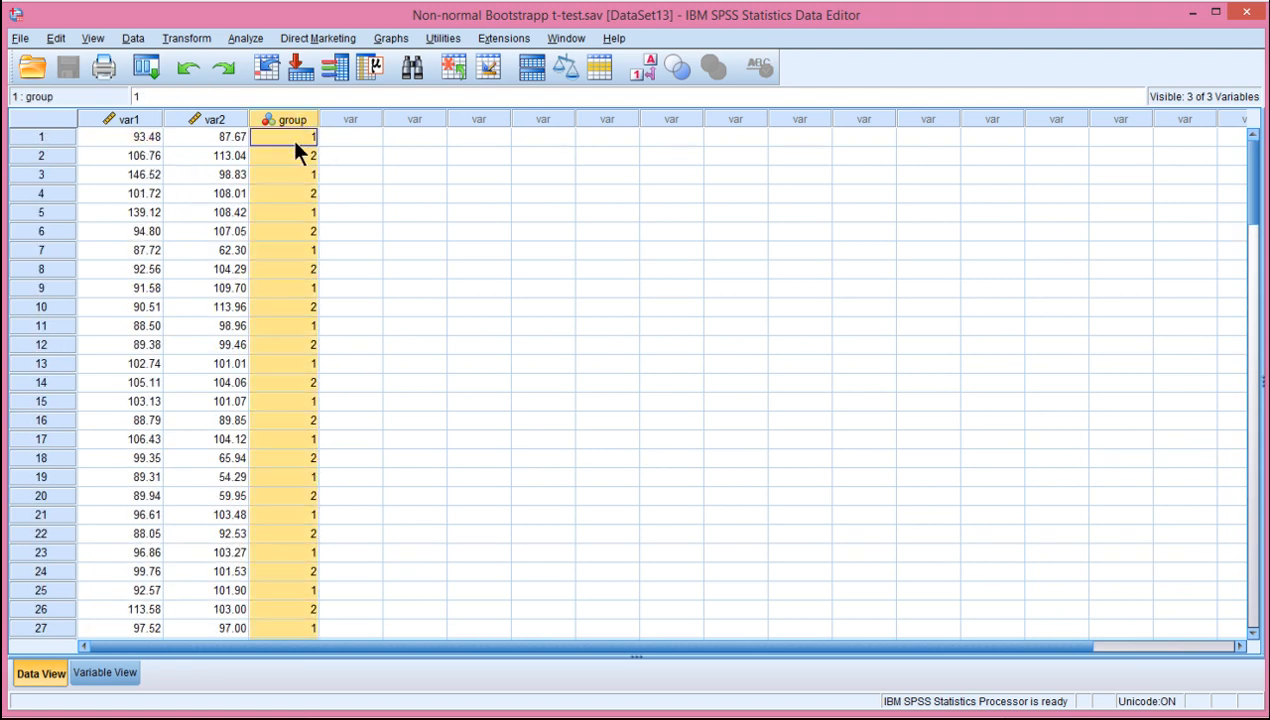
{"action": "left_click", "coordinate": [283, 119]}
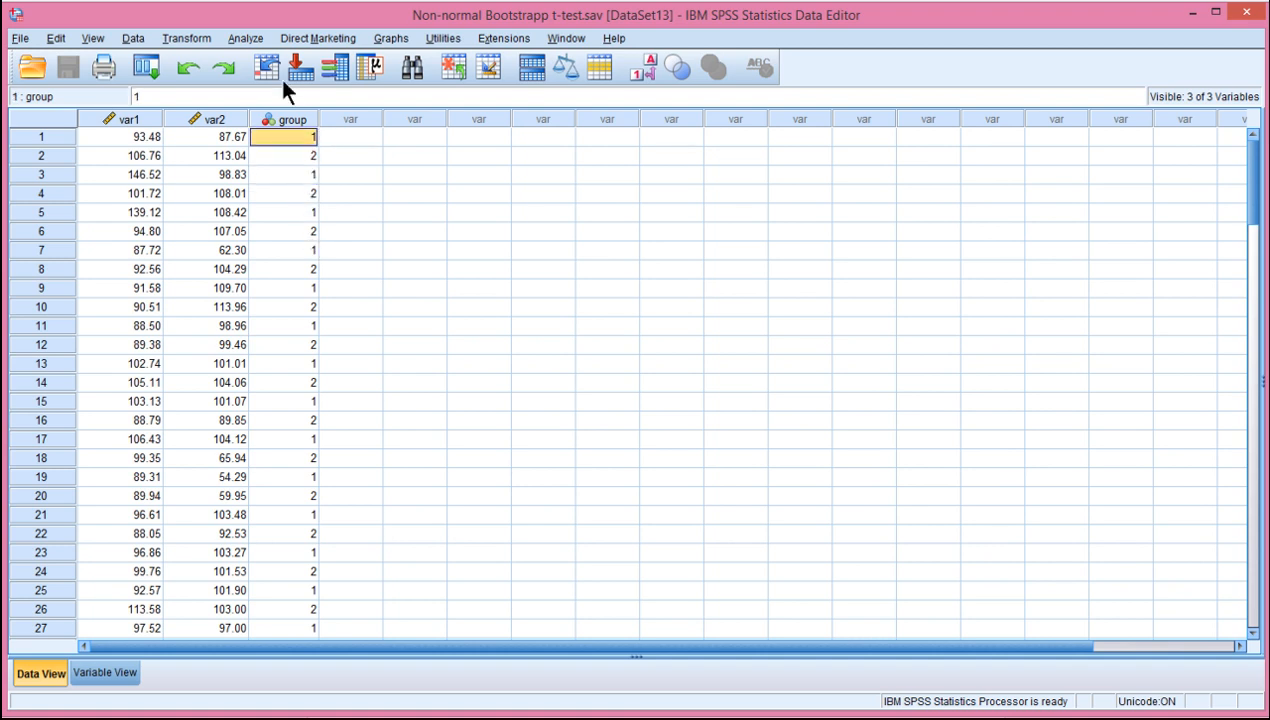
Run Explore on var1 by group, showing histograms instead of stem-and-leaf plots.
{"action": "left_click", "coordinate": [245, 38]}
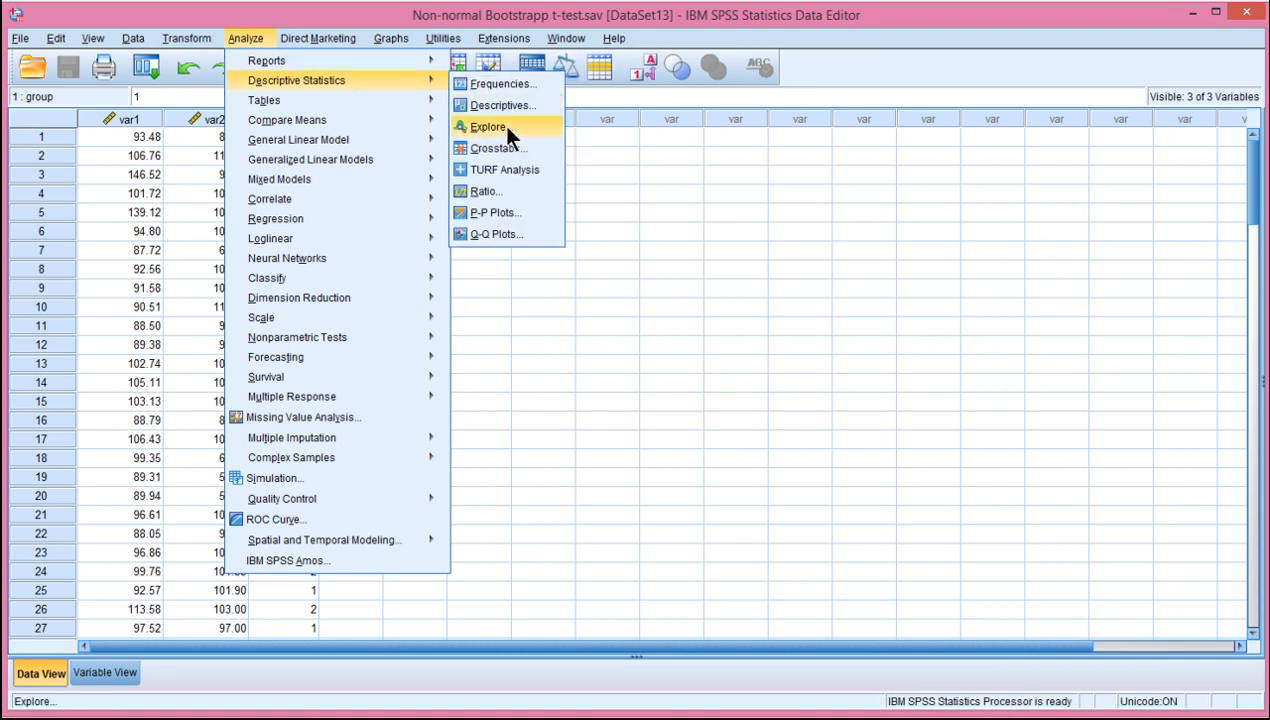
{"action": "left_click", "coordinate": [487, 126]}
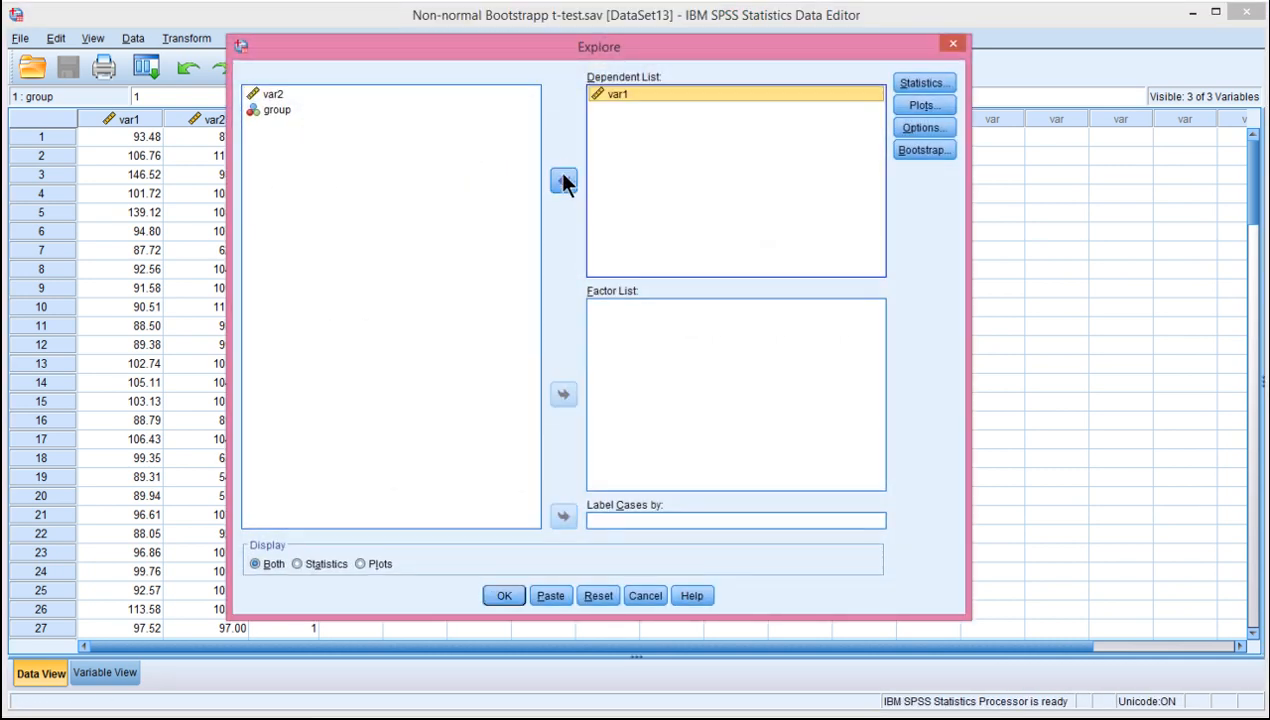
{"action": "left_click", "coordinate": [563, 393]}
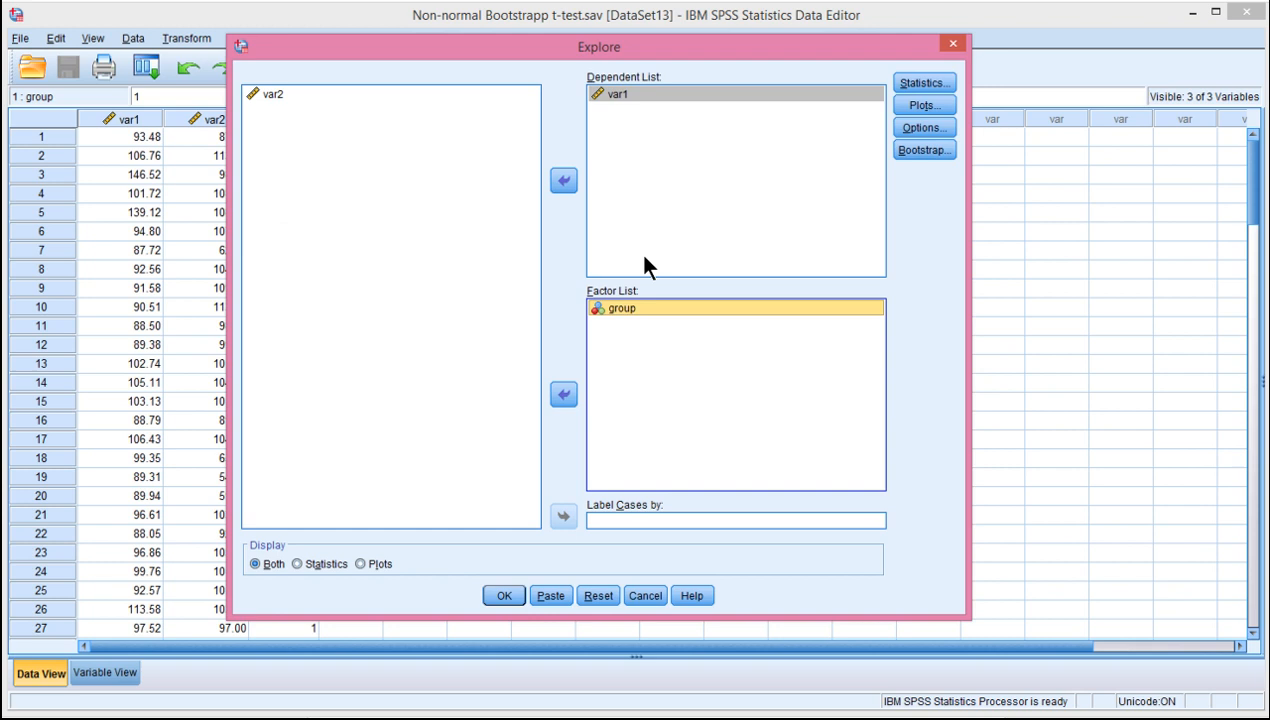
{"action": "left_click", "coordinate": [922, 82]}
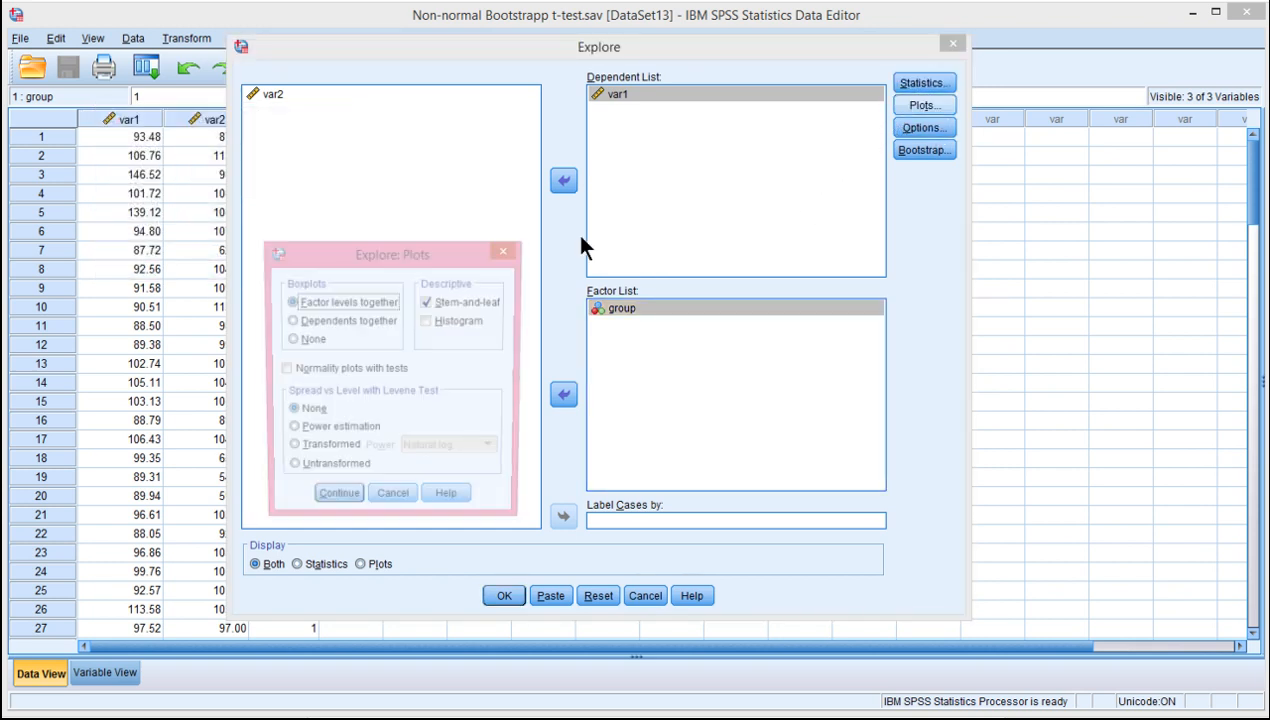
{"action": "left_click", "coordinate": [428, 320]}
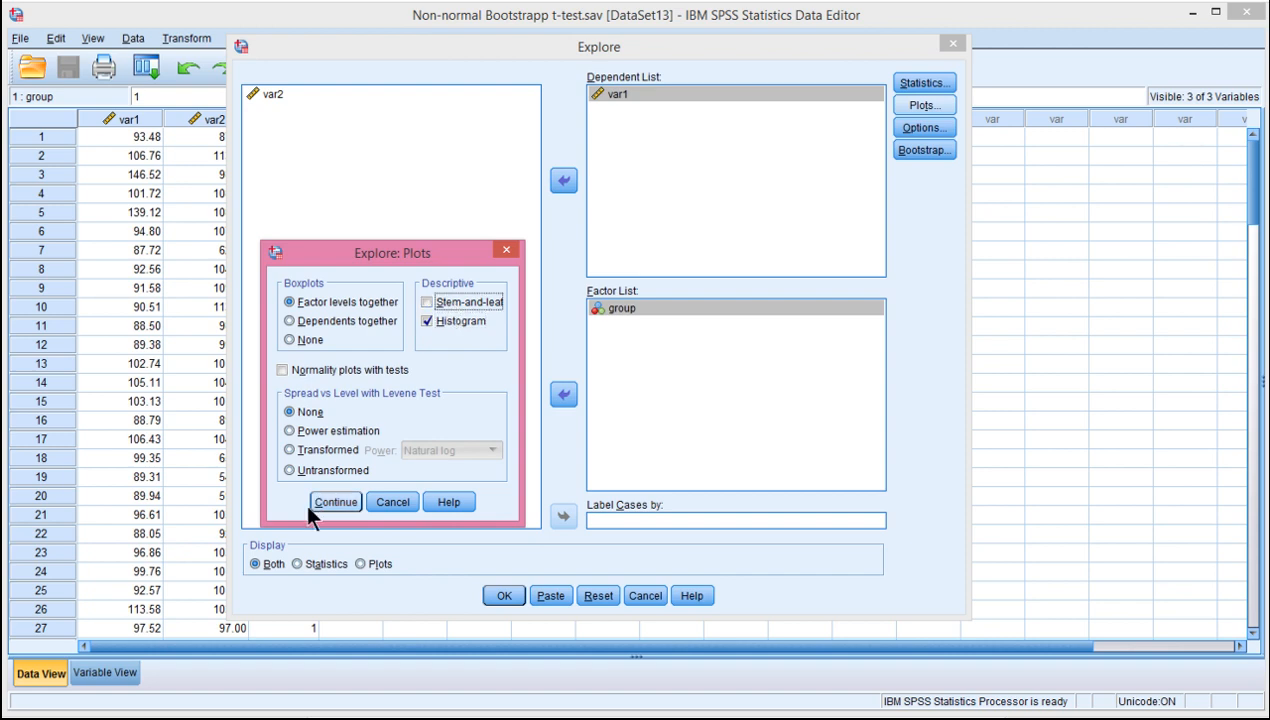
{"action": "left_click", "coordinate": [335, 501]}
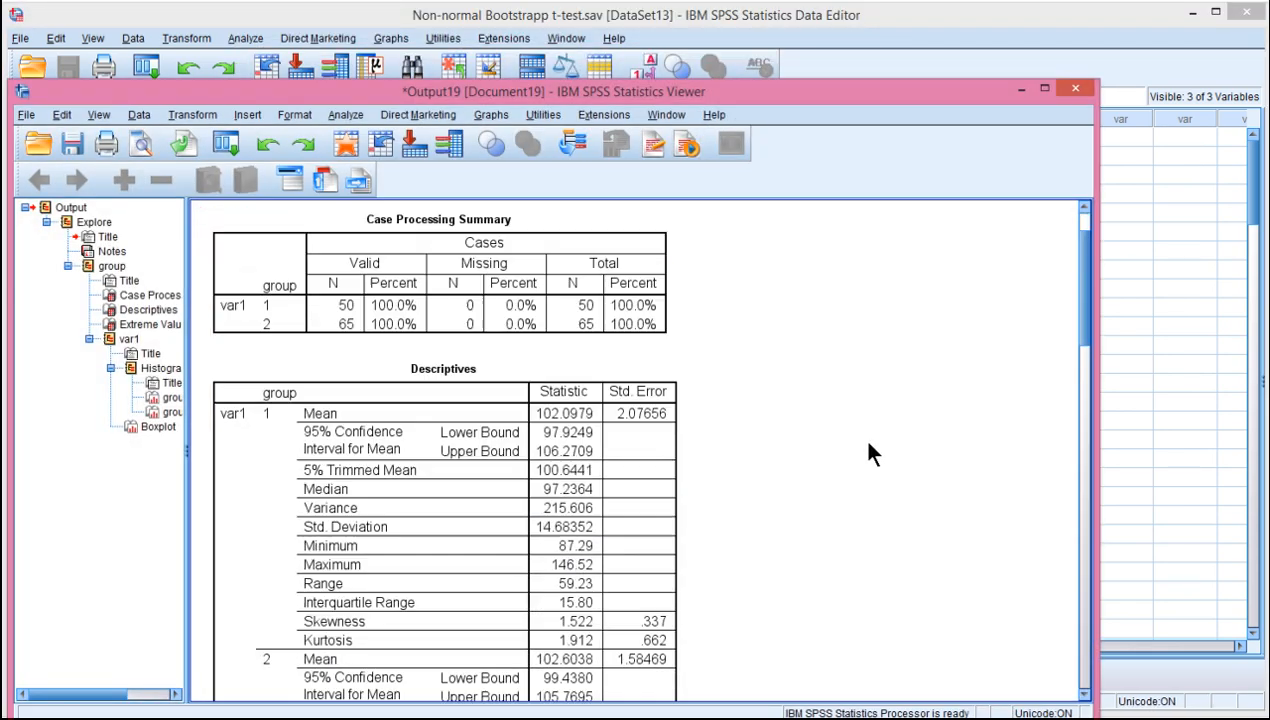
{"action": "scroll", "scroll_direction": "down", "scroll_amount": 3}
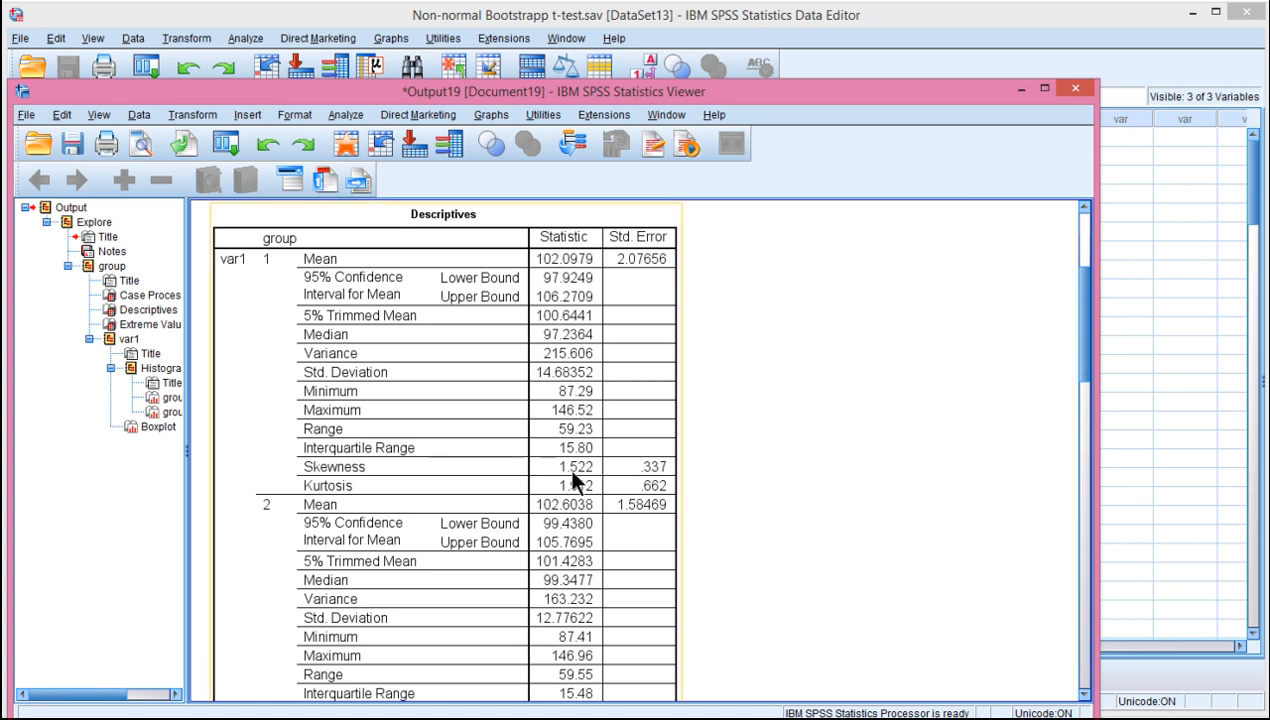
{"action": "mouse_move", "coordinate": [290, 388]}
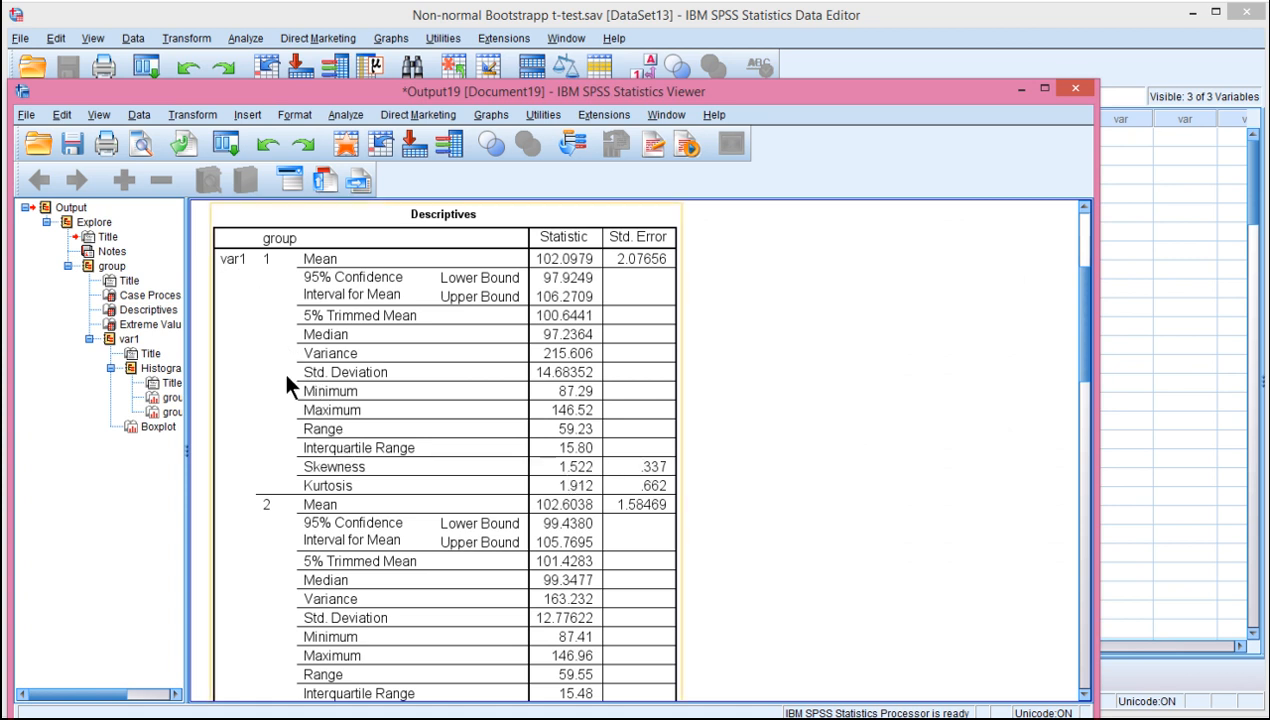
{"action": "mouse_move", "coordinate": [575, 483]}
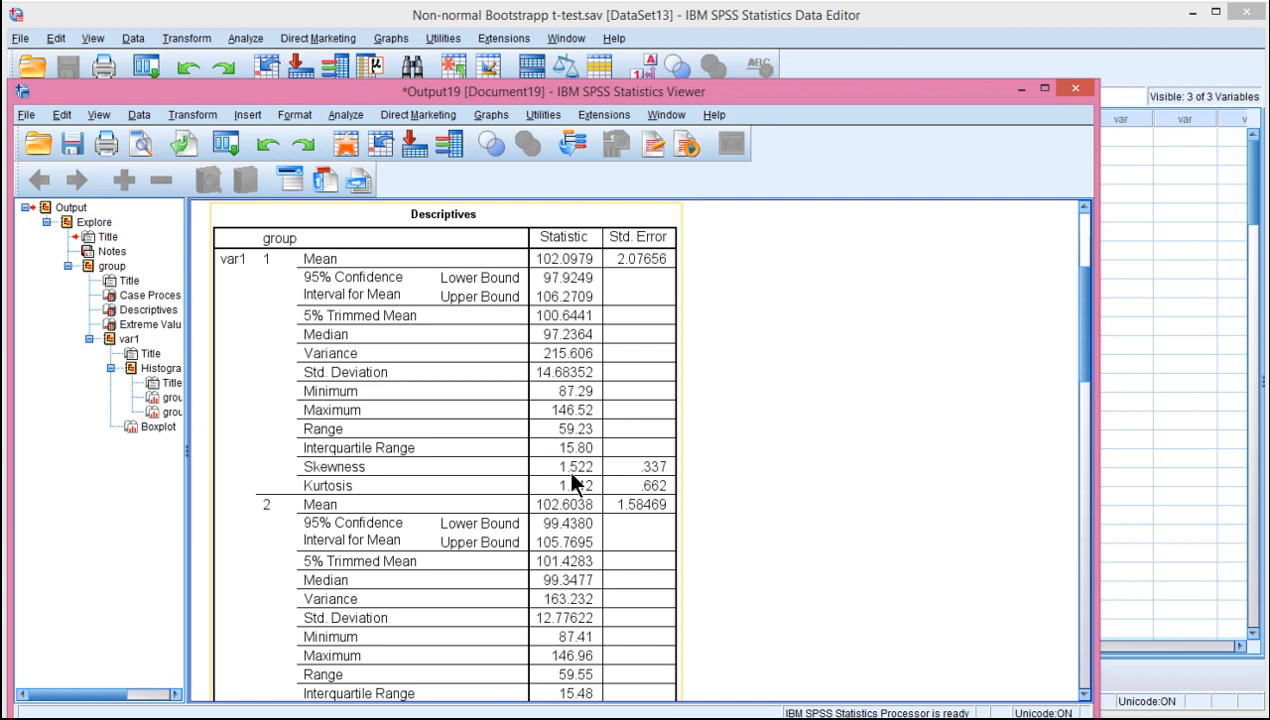
{"action": "mouse_move", "coordinate": [813, 395]}
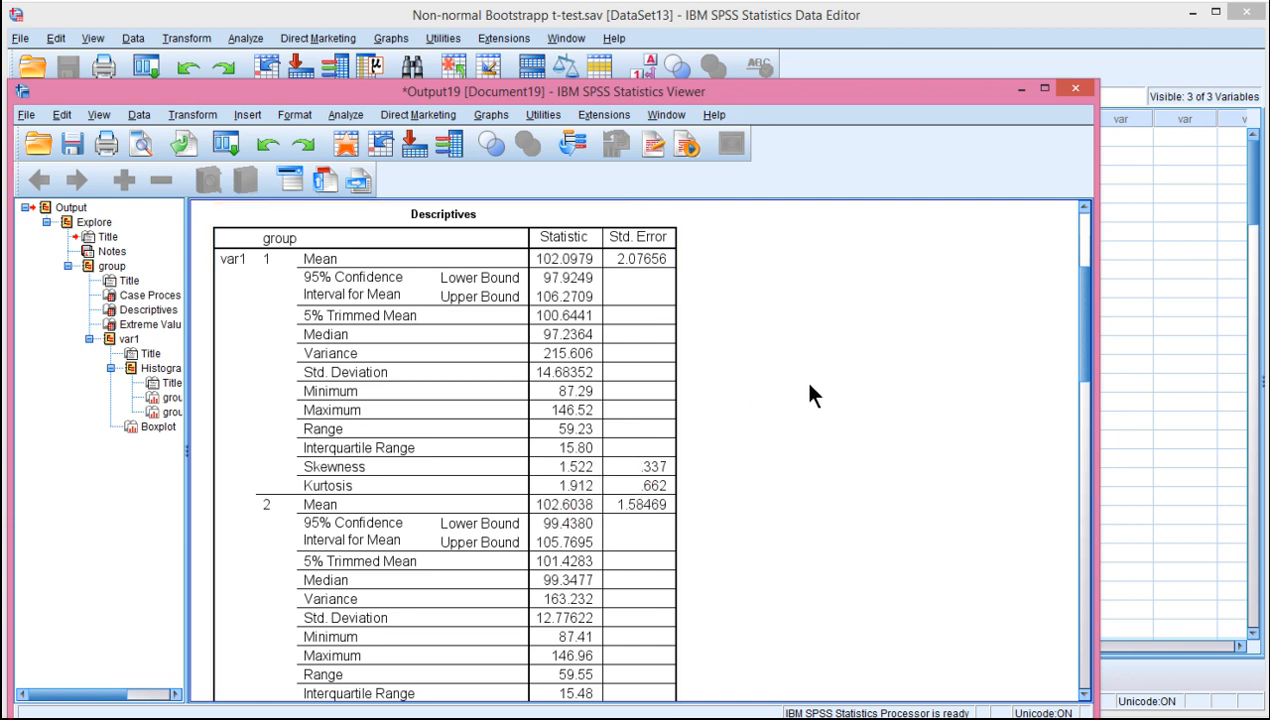
{"action": "scroll", "scroll_direction": "down", "scroll_amount": 3}
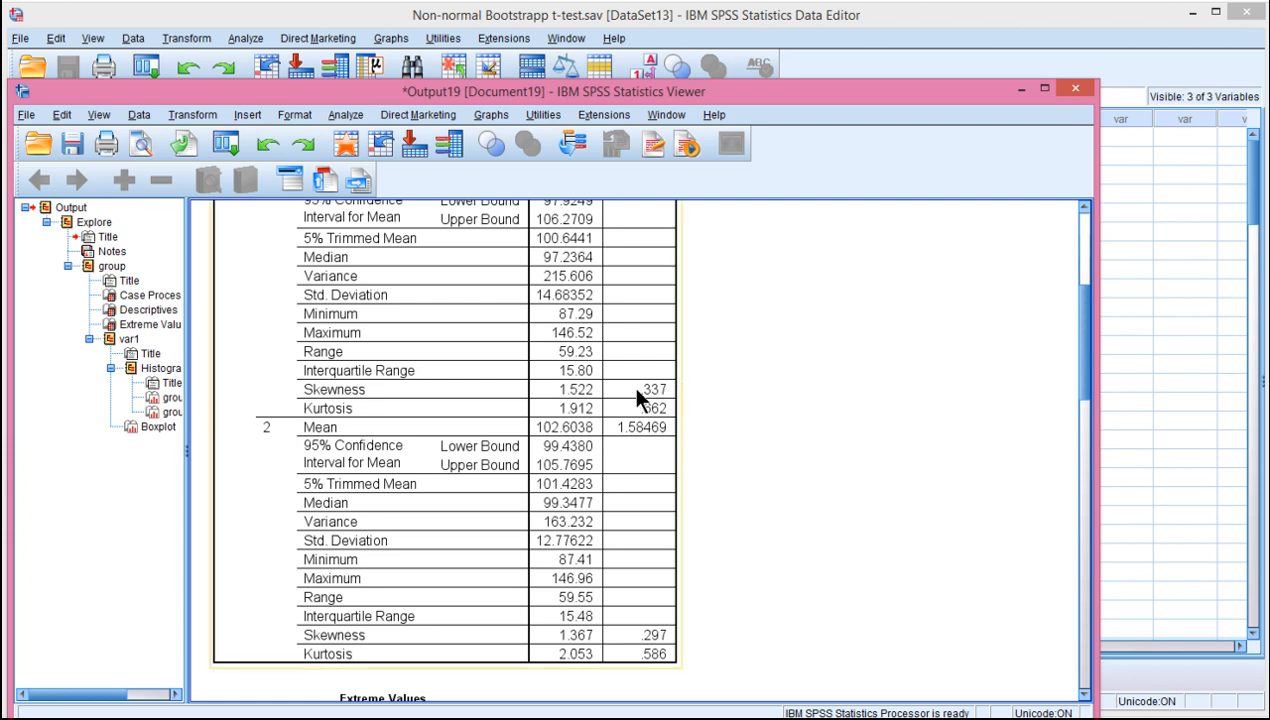
{"action": "mouse_move", "coordinate": [570, 650]}
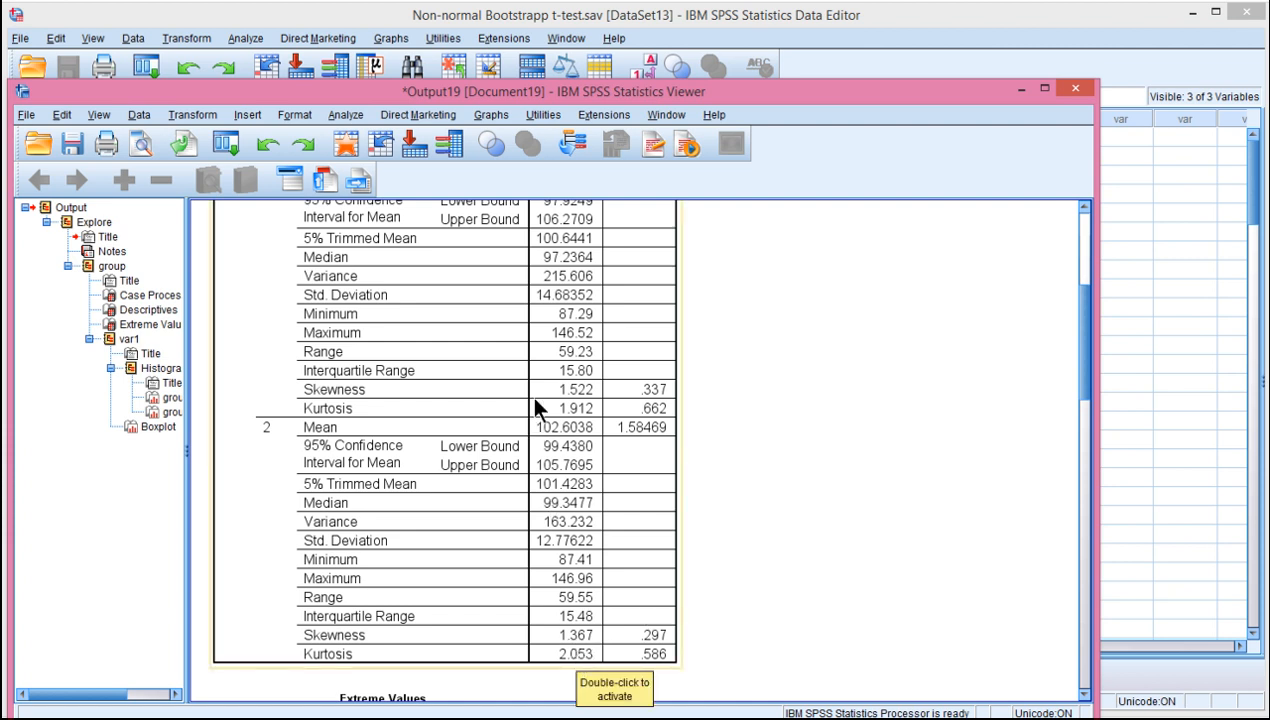
{"action": "mouse_move", "coordinate": [603, 540]}
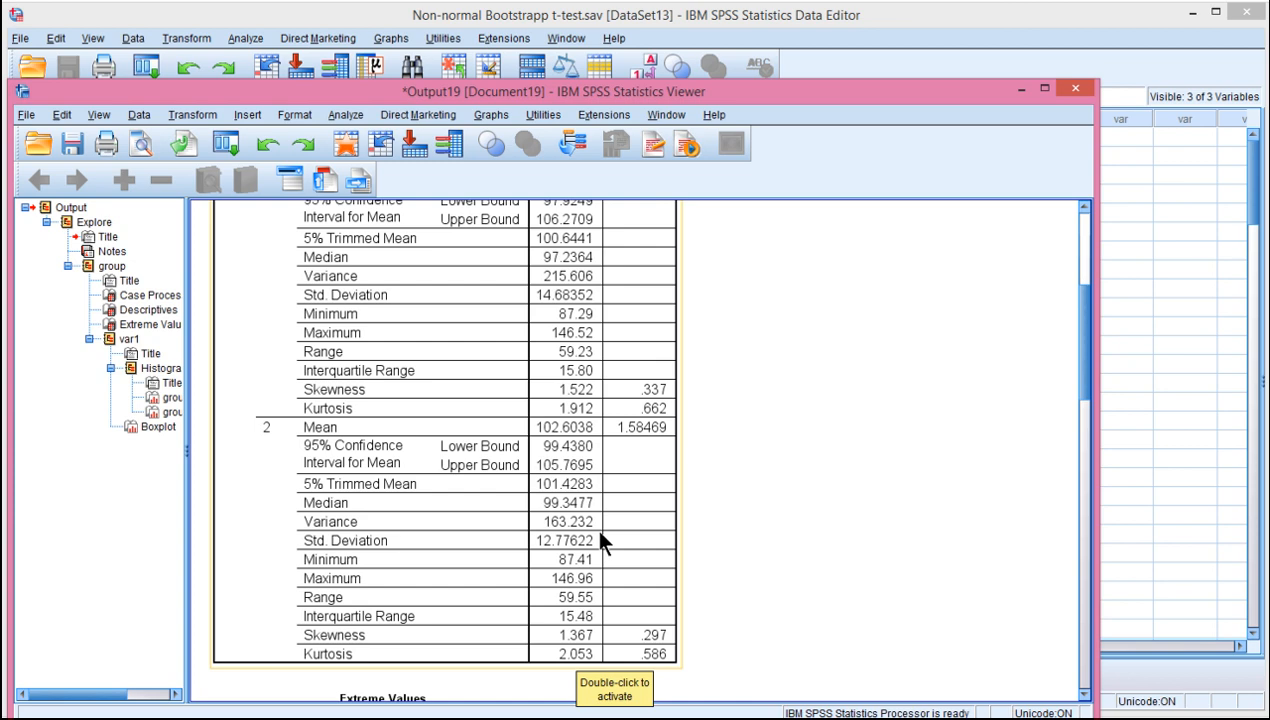
Scroll through the var1 histograms and boxplots, then bring up the Analyze menu.
{"action": "scroll", "scroll_direction": "down", "scroll_amount": 3}
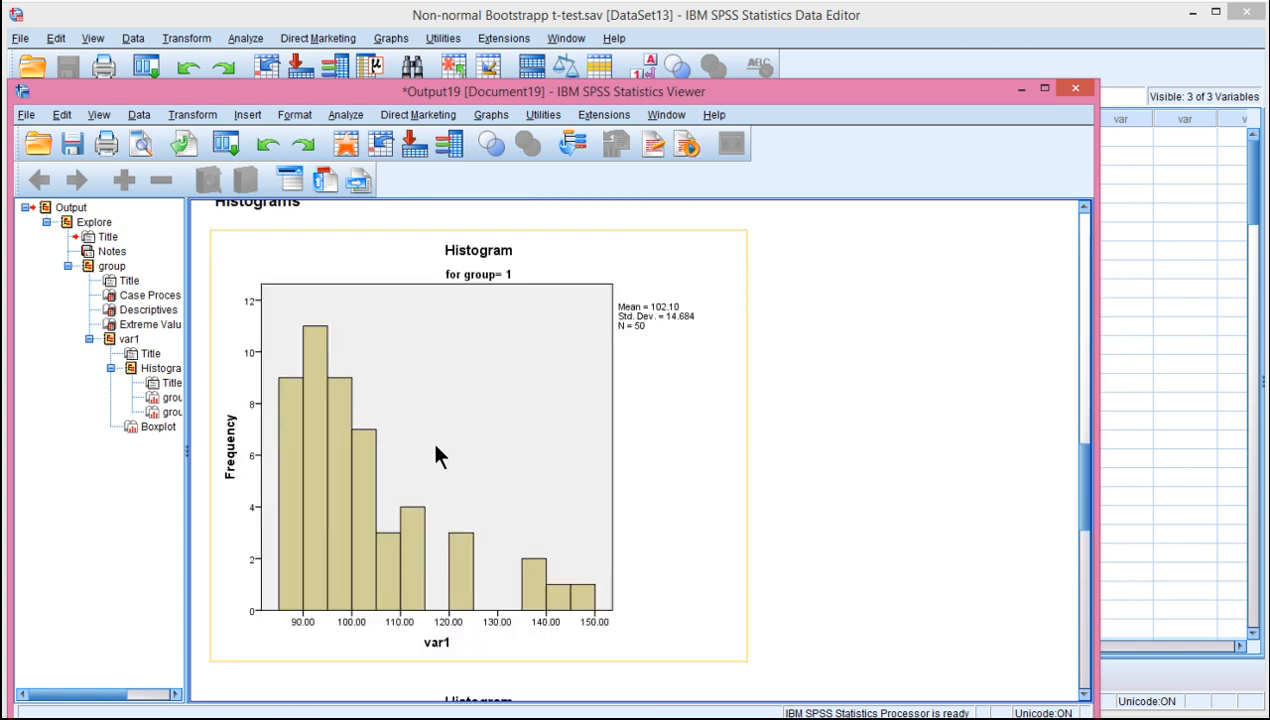
{"action": "mouse_move", "coordinate": [751, 518]}
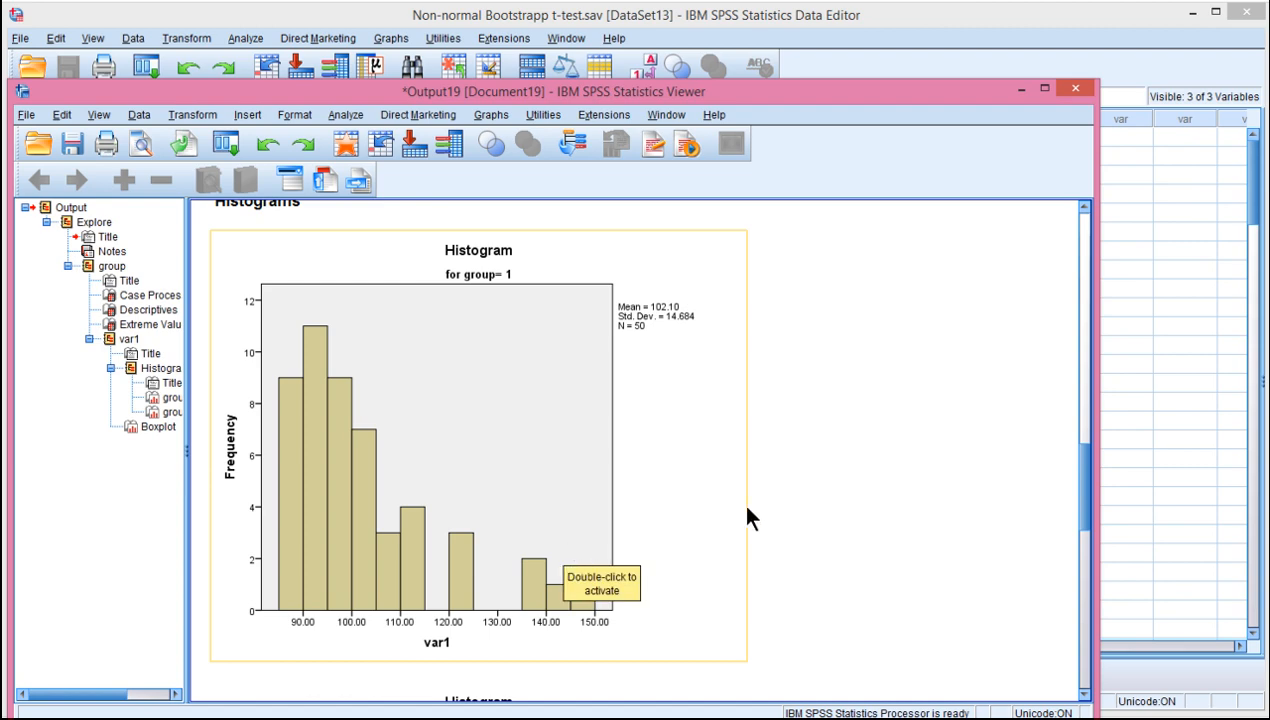
{"action": "scroll", "scroll_direction": "down", "scroll_amount": 3}
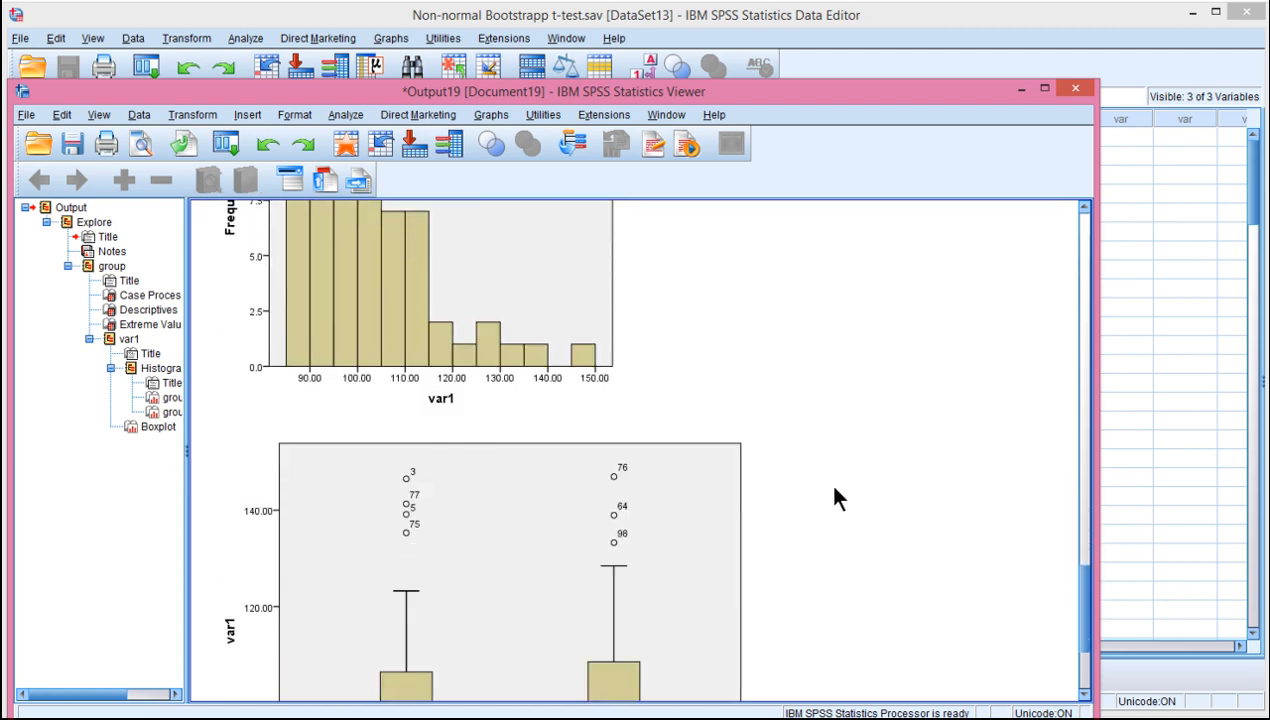
{"action": "scroll", "scroll_direction": "down", "scroll_amount": 3}
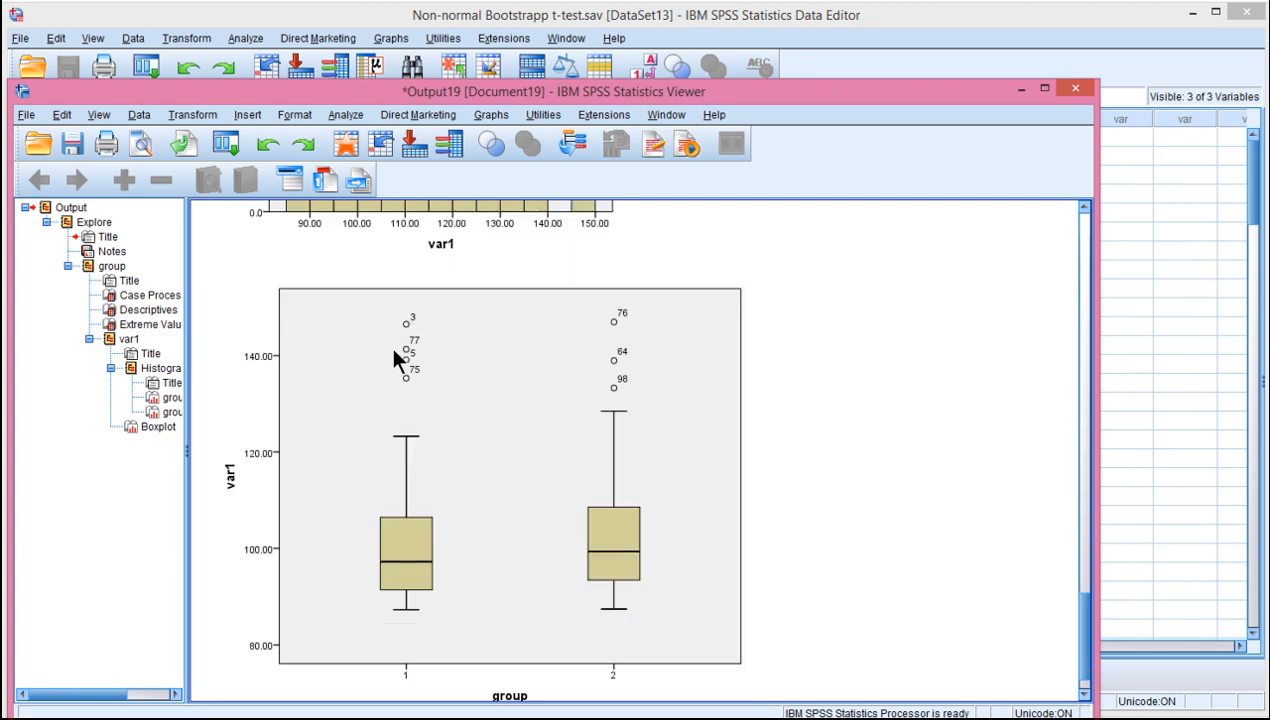
{"action": "left_click", "coordinate": [620, 322]}
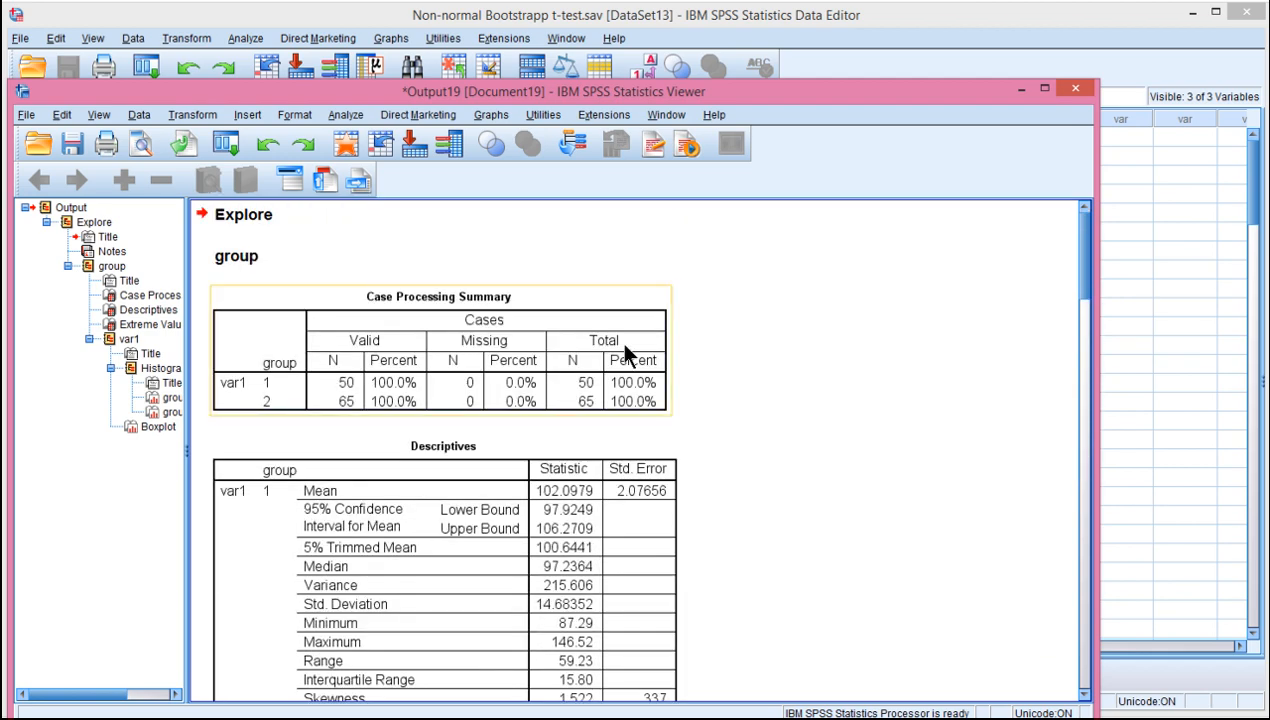
{"action": "mouse_move", "coordinate": [627, 352]}
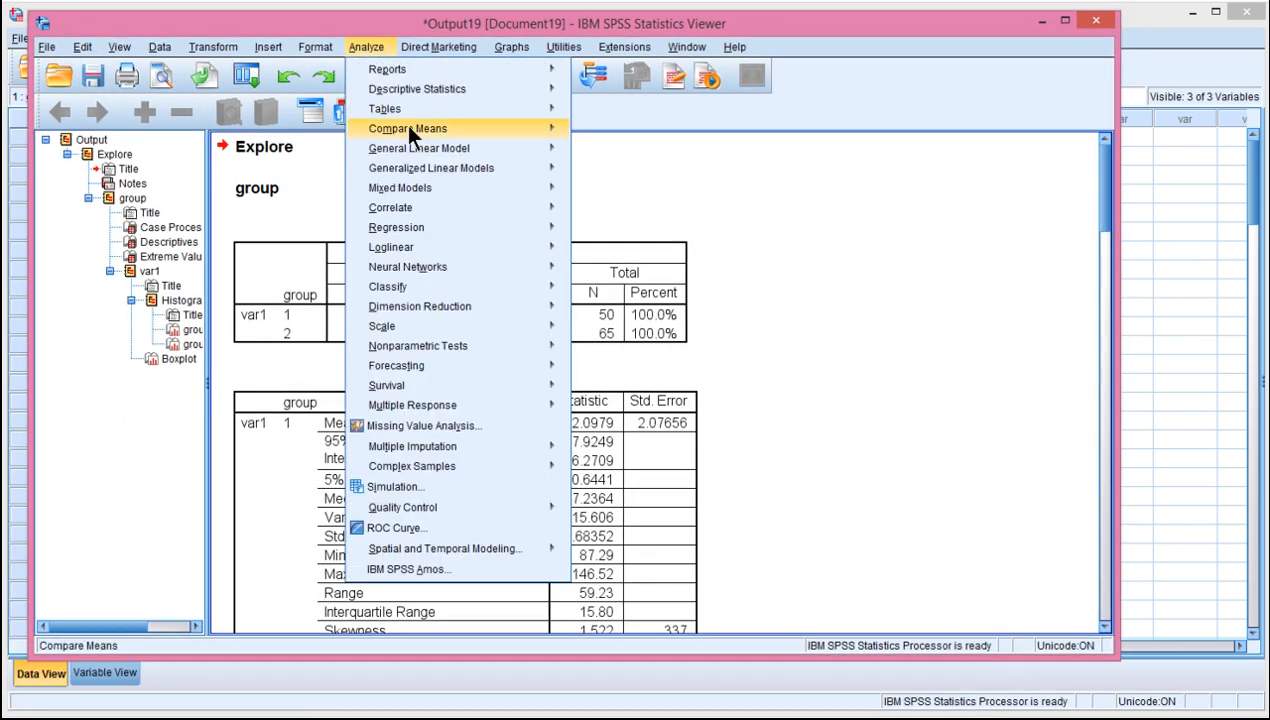
Set up an Independent-Samples T Test of var1 with group codes 1 and 2.
{"action": "left_click", "coordinate": [407, 128]}
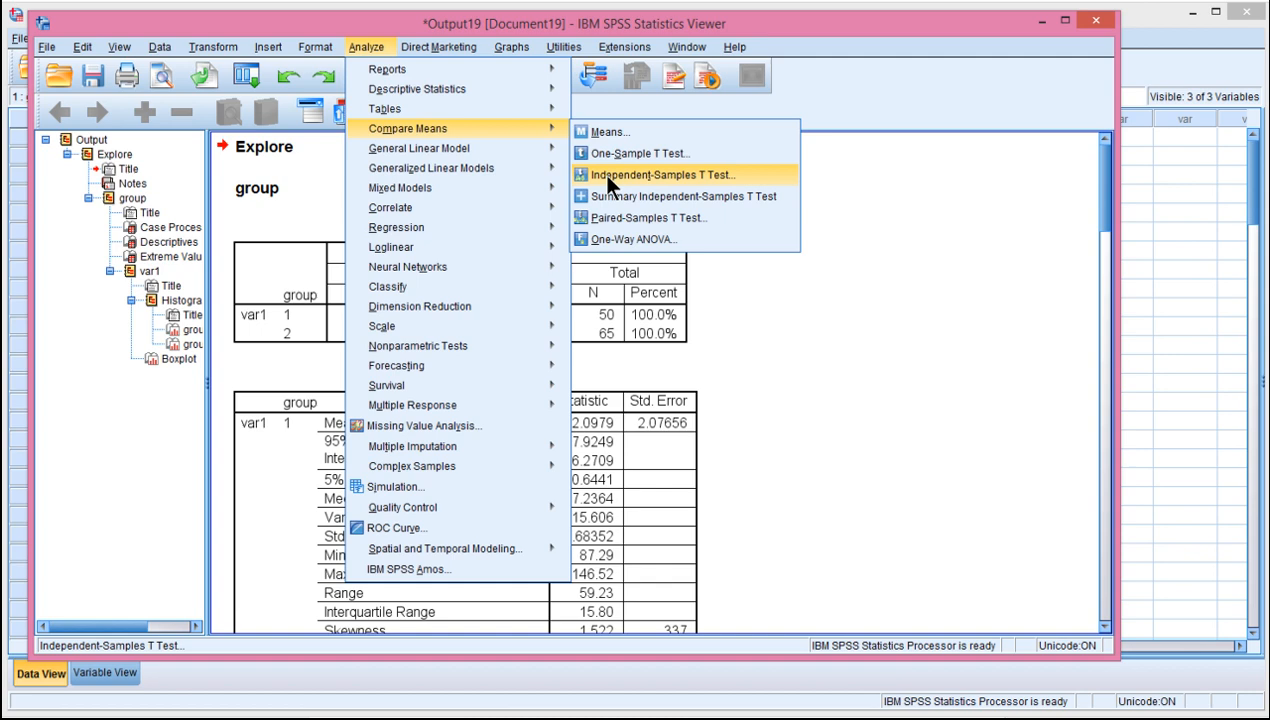
{"action": "left_click", "coordinate": [662, 174]}
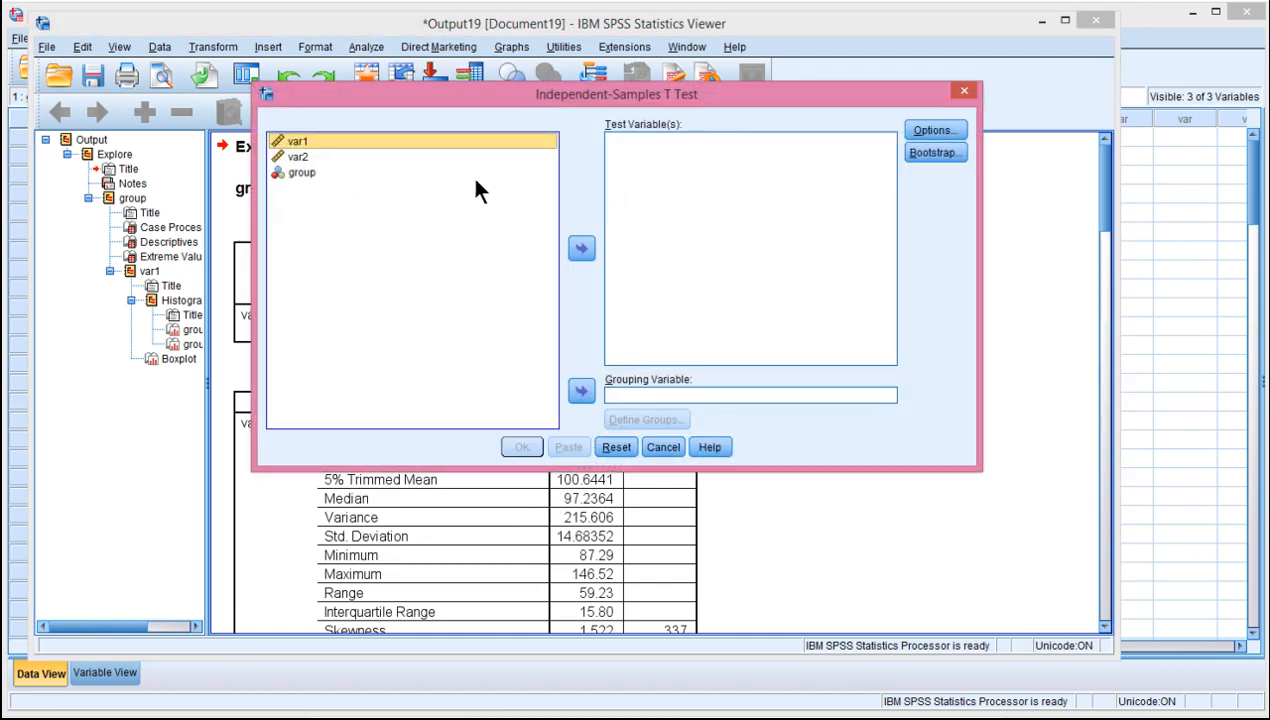
{"action": "left_click", "coordinate": [581, 248]}
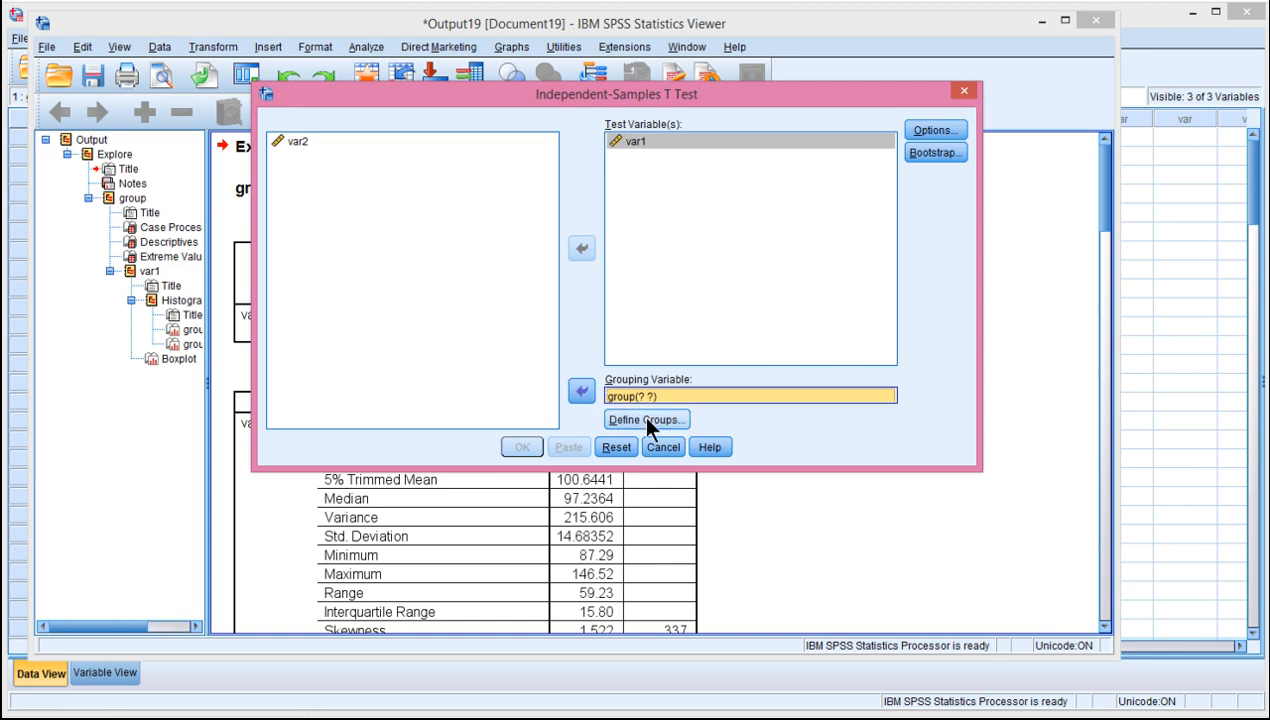
{"action": "left_click", "coordinate": [646, 419]}
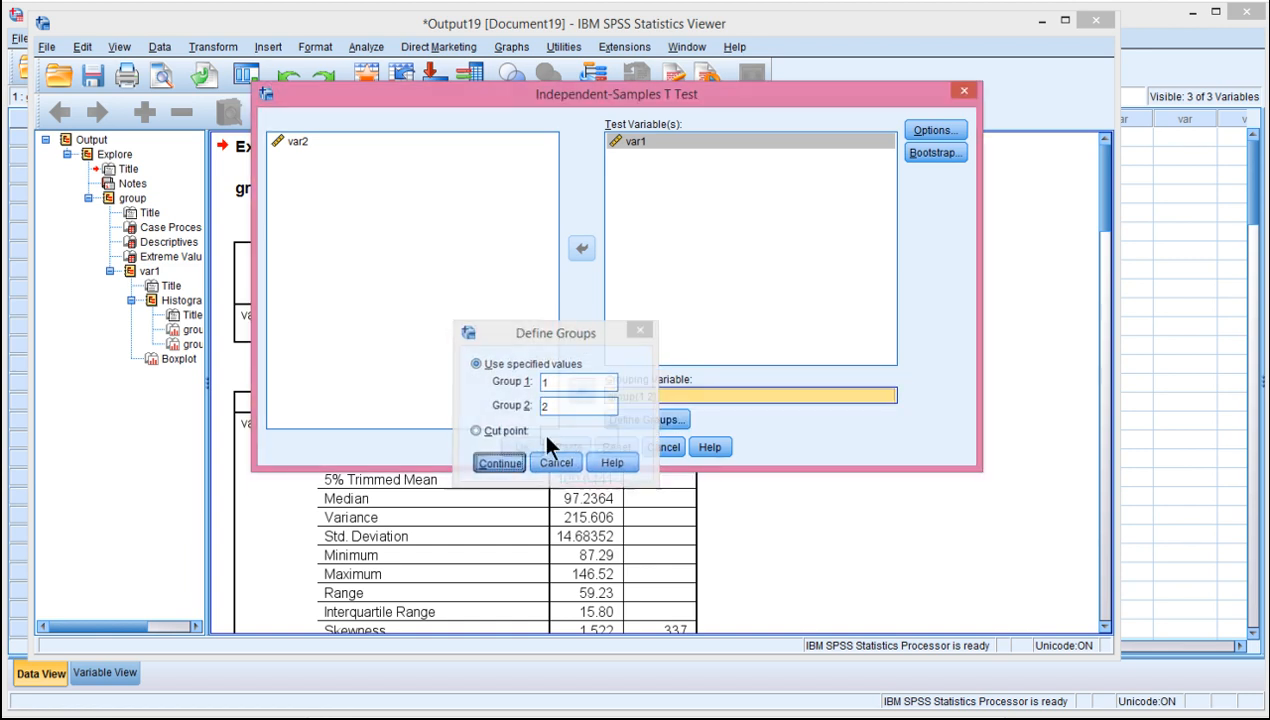
{"action": "left_click", "coordinate": [499, 462]}
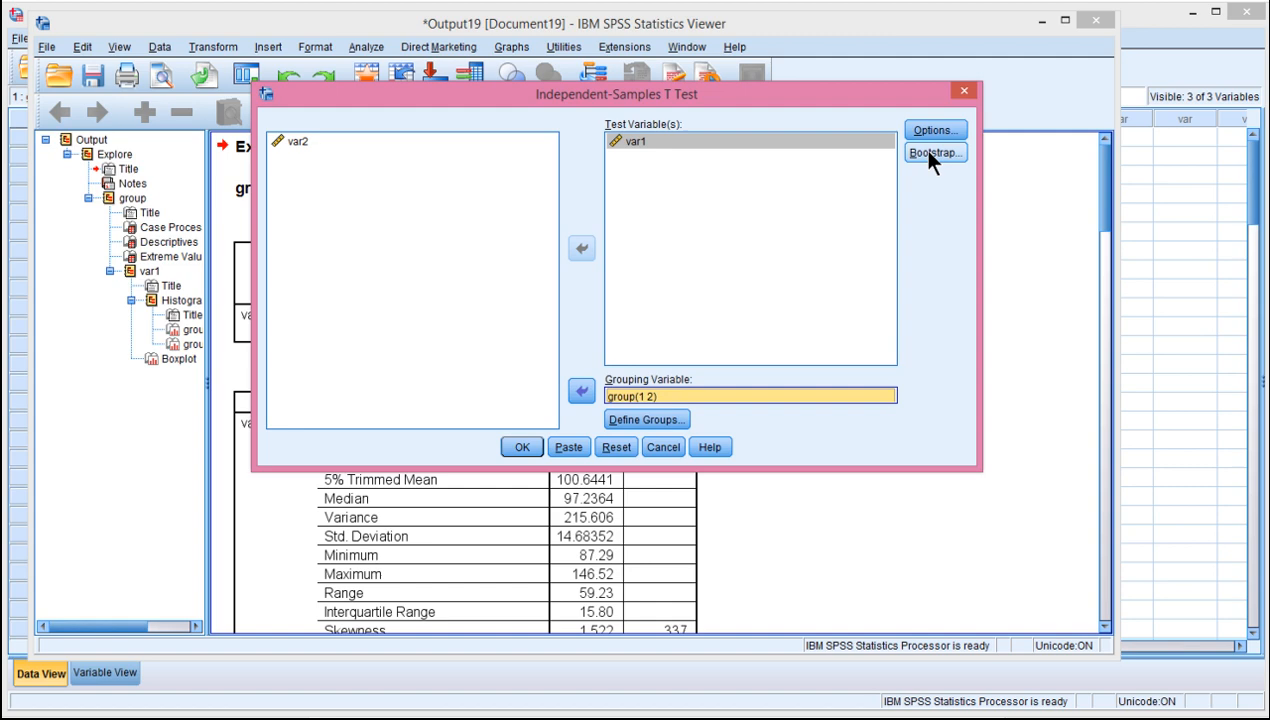
Enable bootstrapping with 2000 samples and BCa intervals, then run the t-test.
{"action": "left_click", "coordinate": [934, 152]}
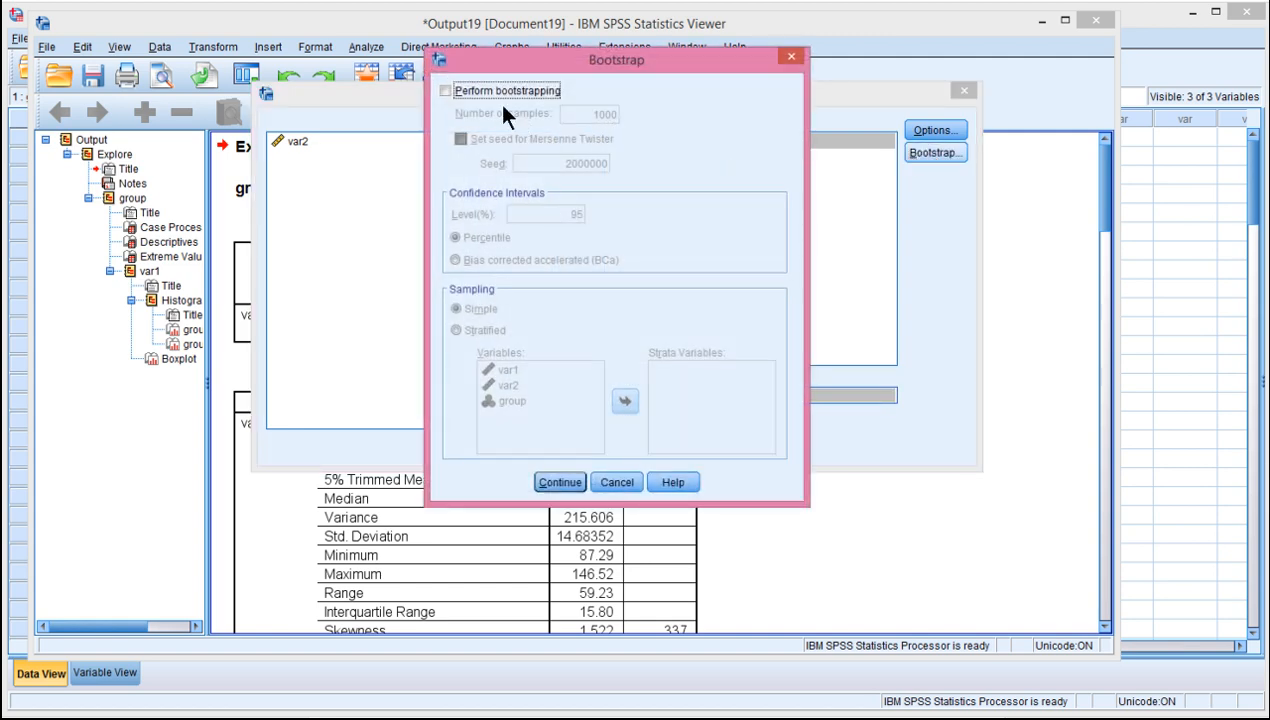
{"action": "left_click", "coordinate": [446, 90]}
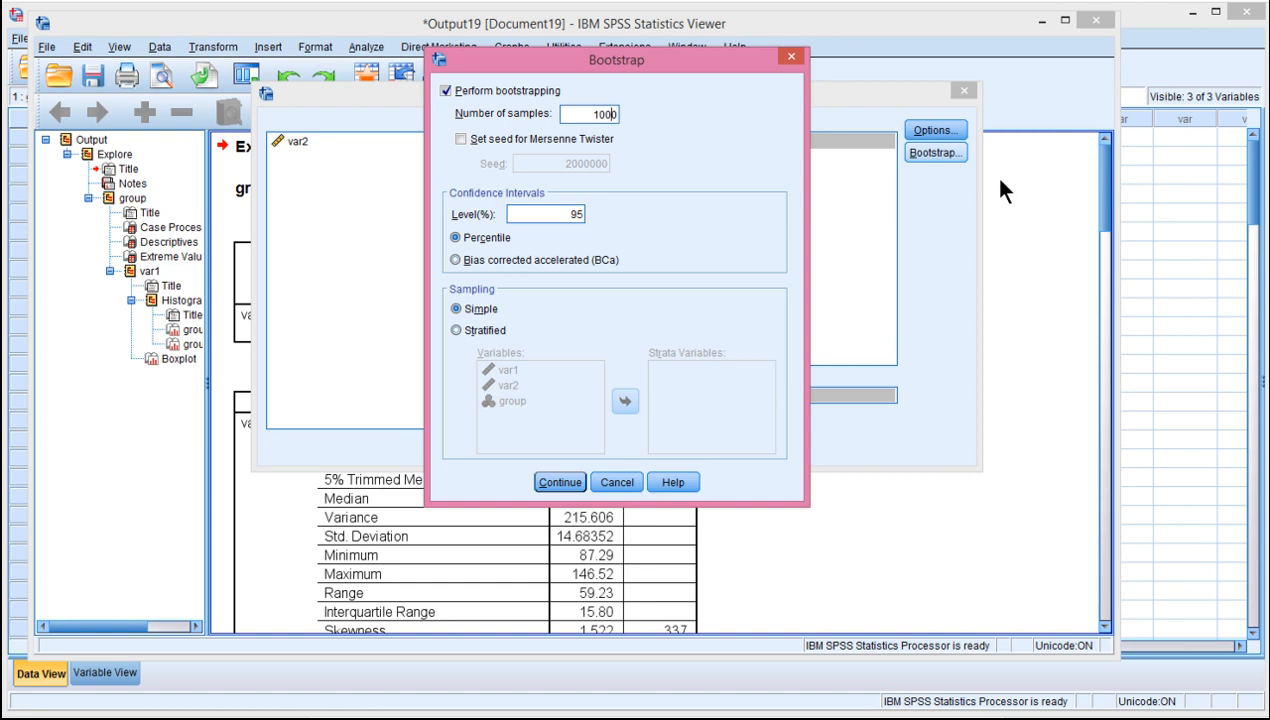
{"action": "left_click", "coordinate": [456, 260]}
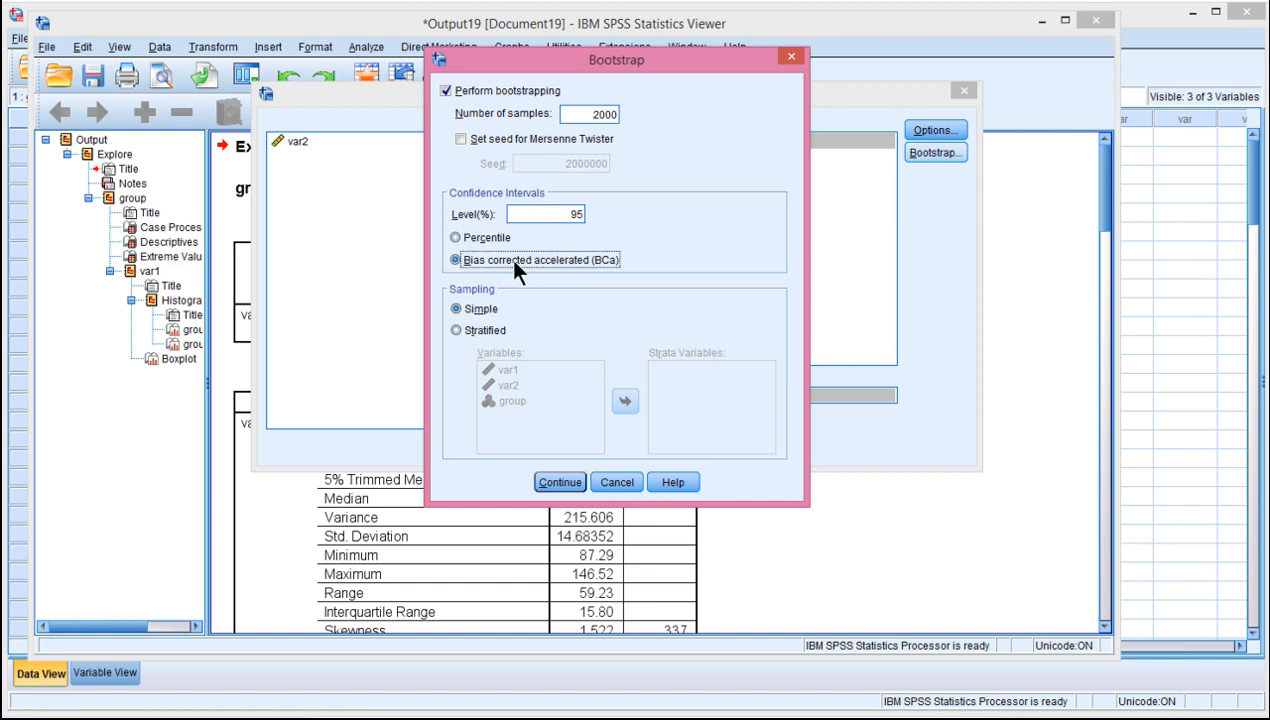
{"action": "mouse_move", "coordinate": [583, 300]}
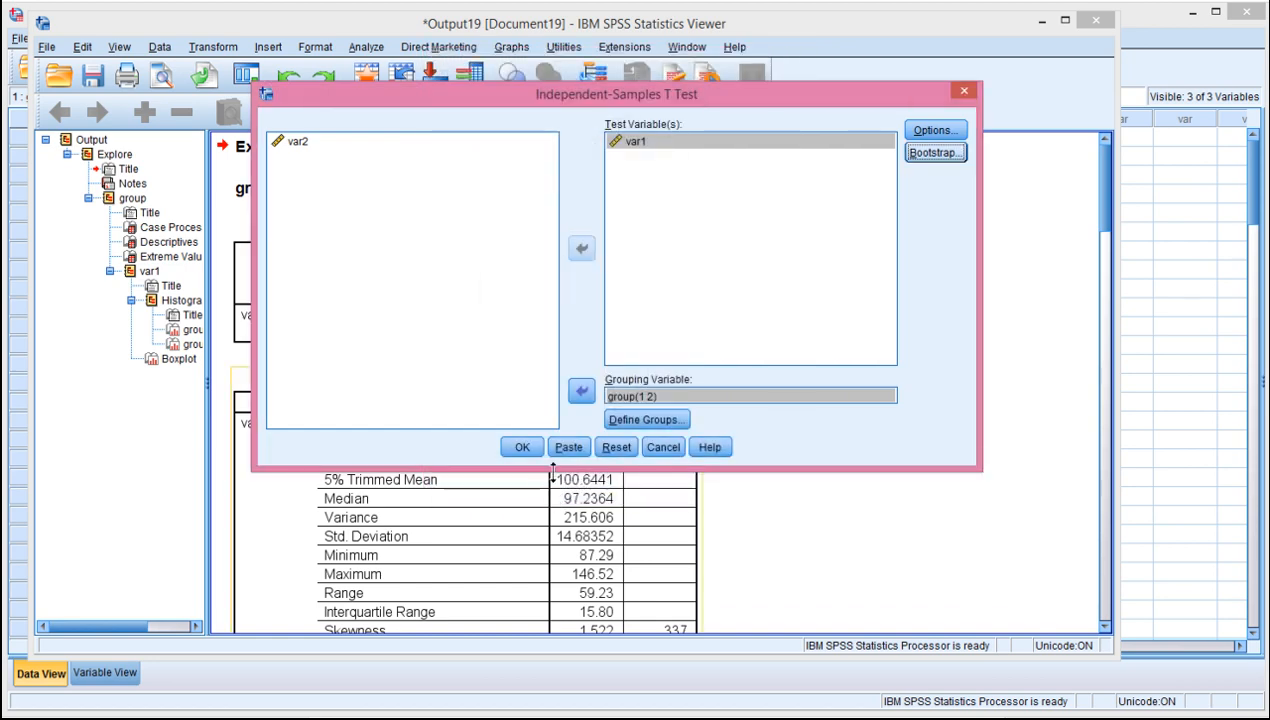
{"action": "left_click", "coordinate": [521, 447]}
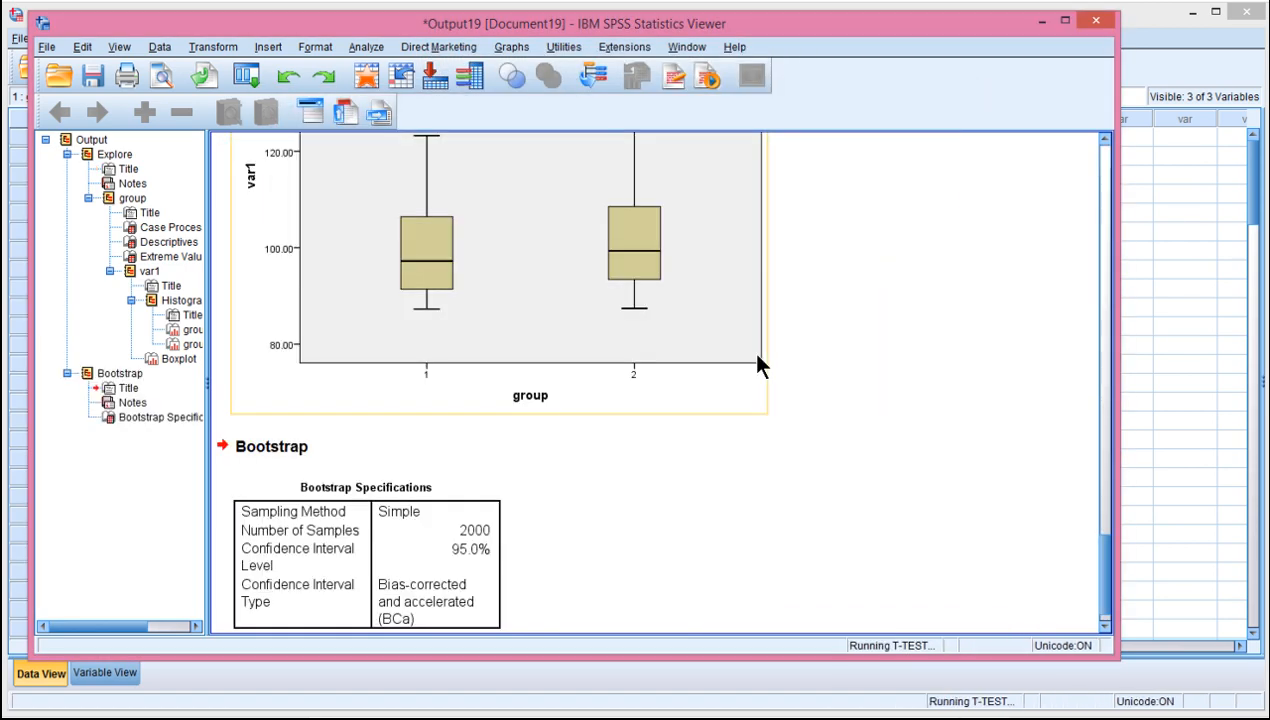
{"action": "mouse_move", "coordinate": [758, 363]}
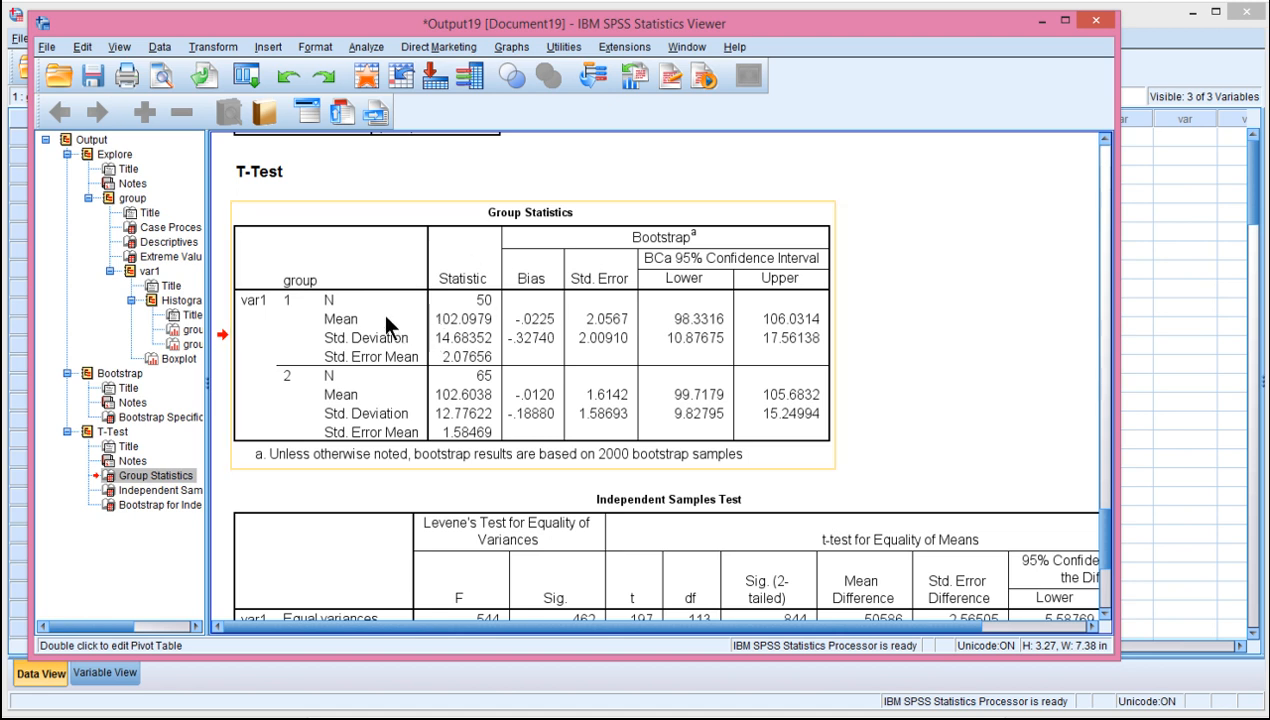
{"action": "mouse_move", "coordinate": [485, 335]}
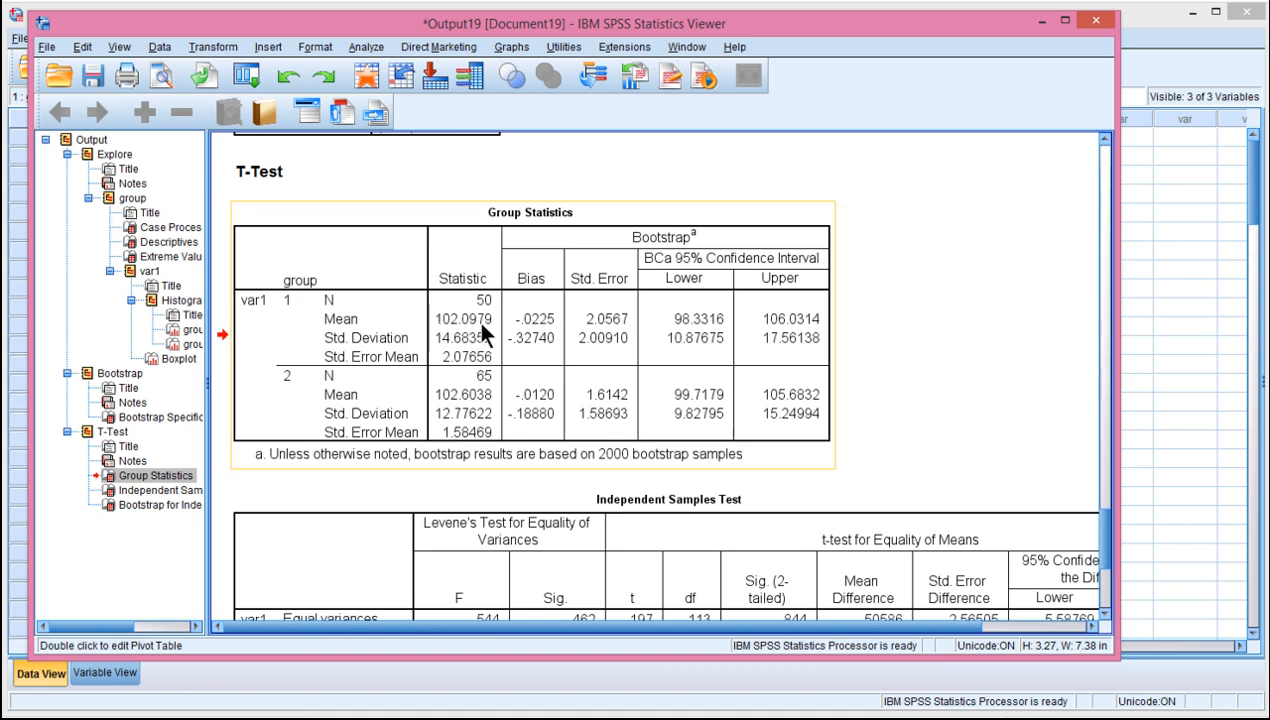
{"action": "mouse_move", "coordinate": [685, 365]}
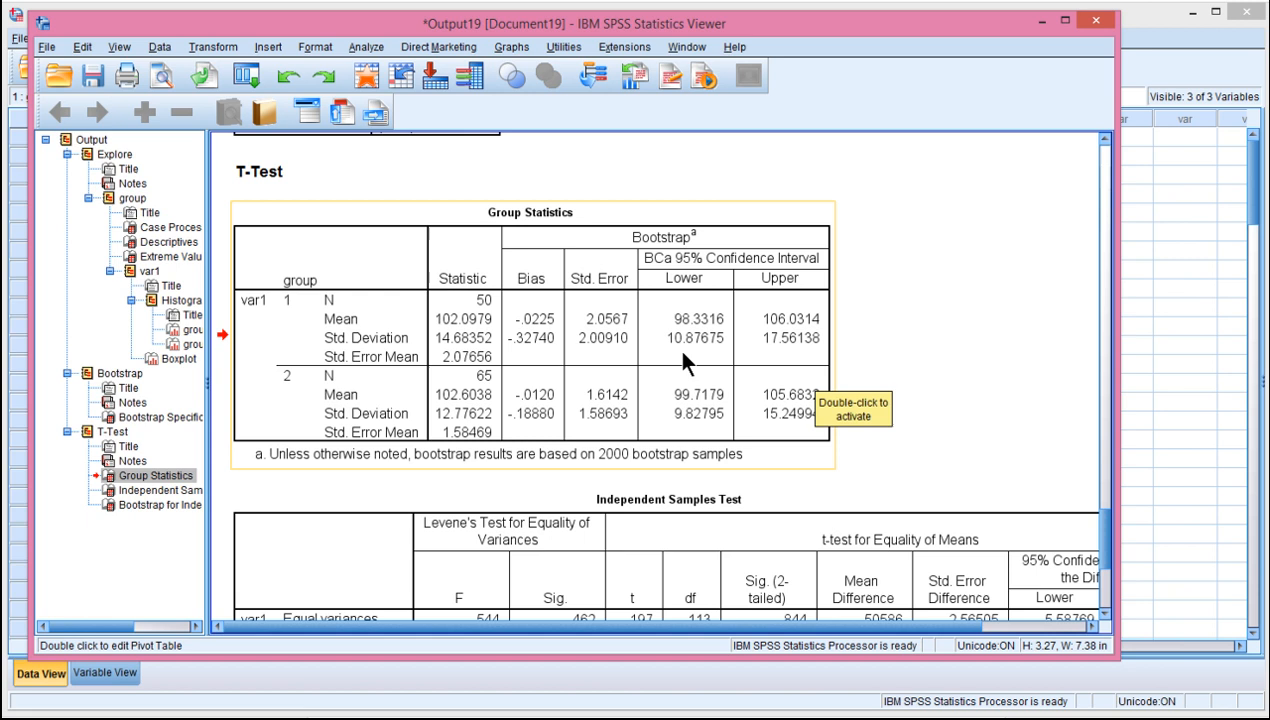
{"action": "mouse_move", "coordinate": [475, 335]}
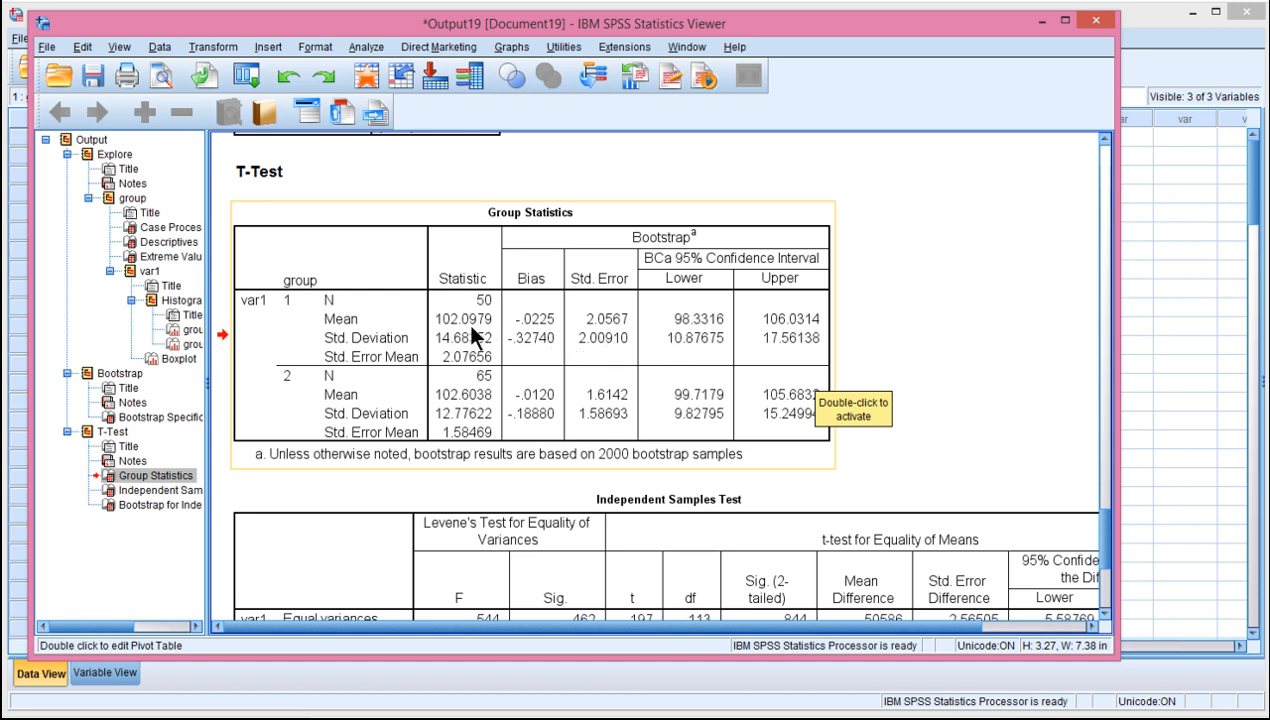
{"action": "mouse_move", "coordinate": [448, 413]}
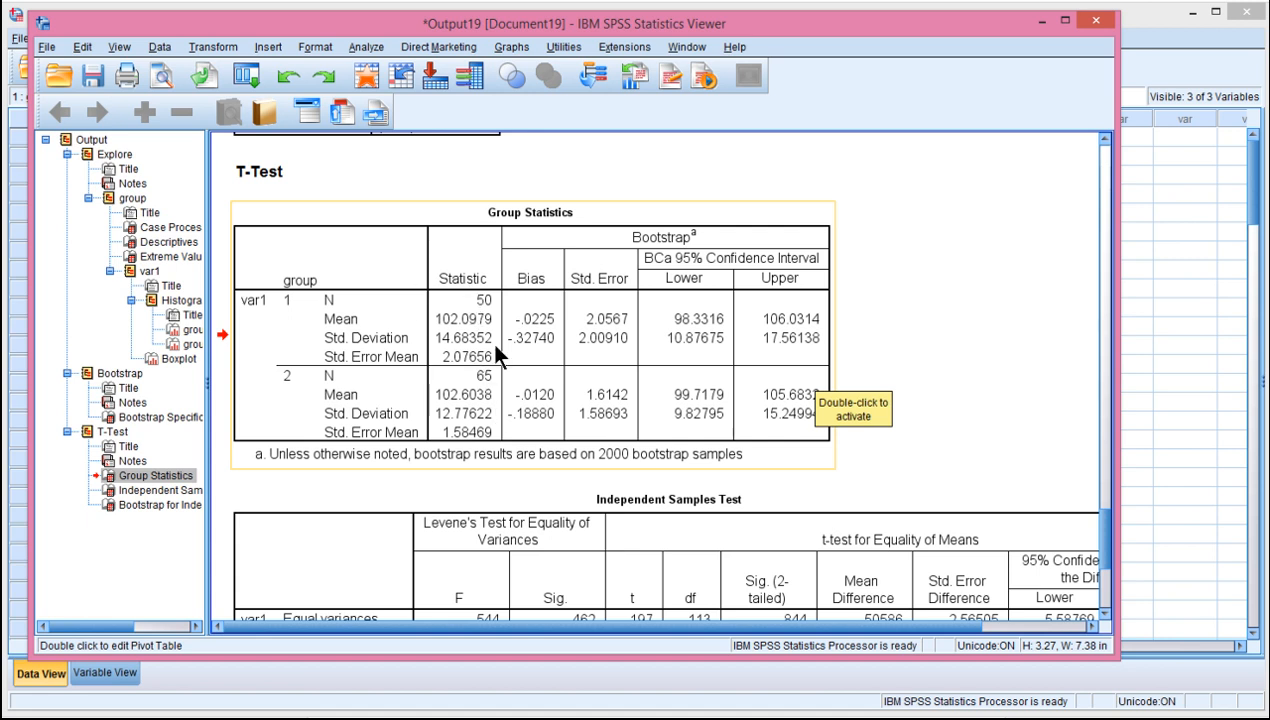
{"action": "mouse_move", "coordinate": [680, 432]}
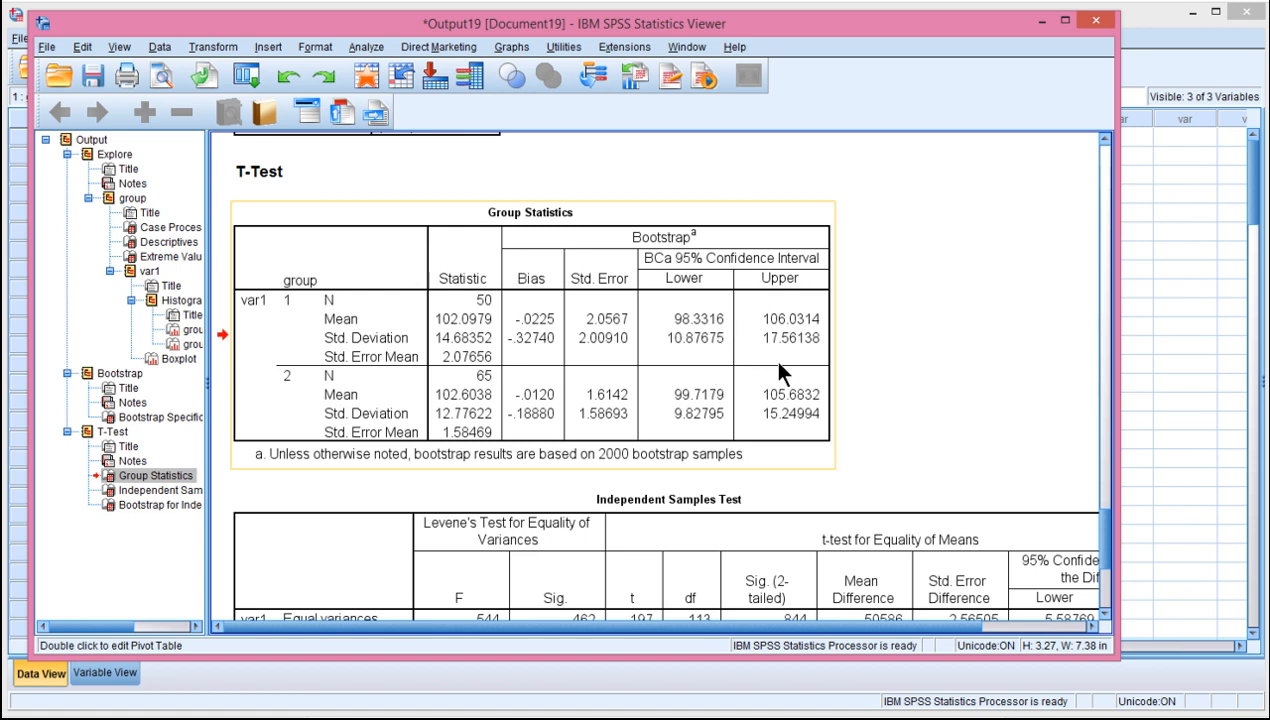
{"action": "mouse_move", "coordinate": [258, 466]}
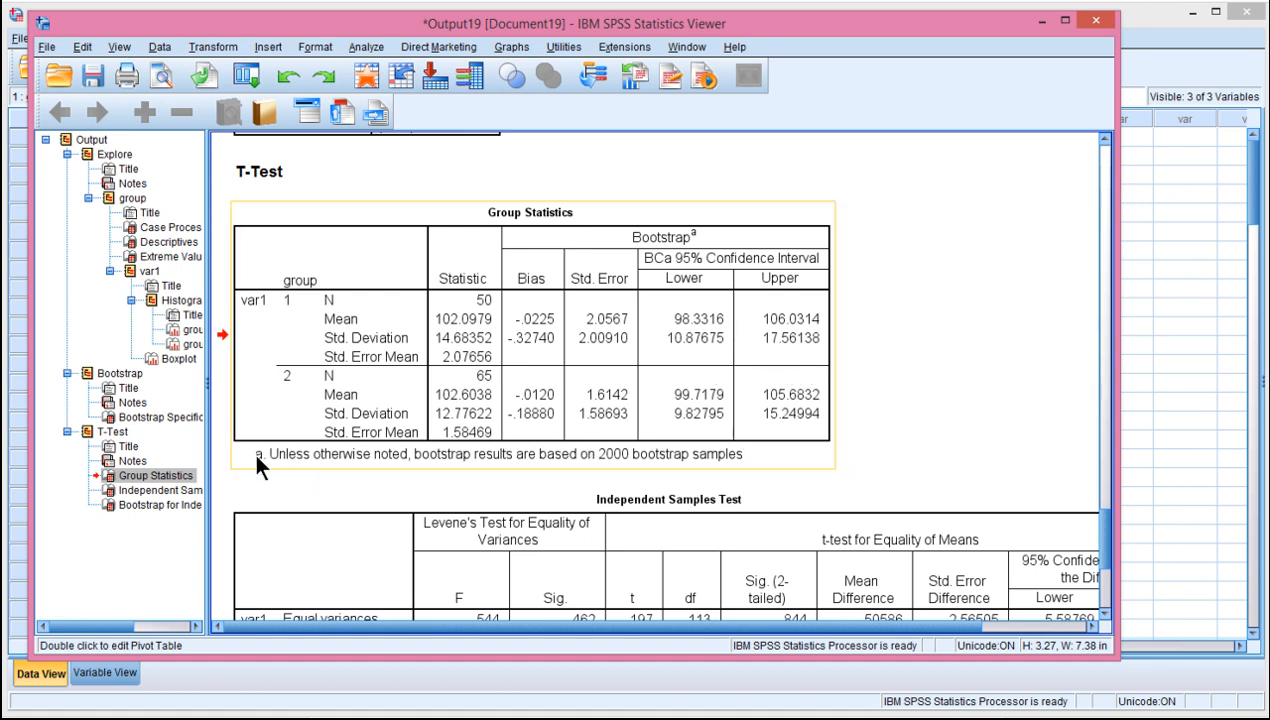
{"action": "mouse_move", "coordinate": [547, 470]}
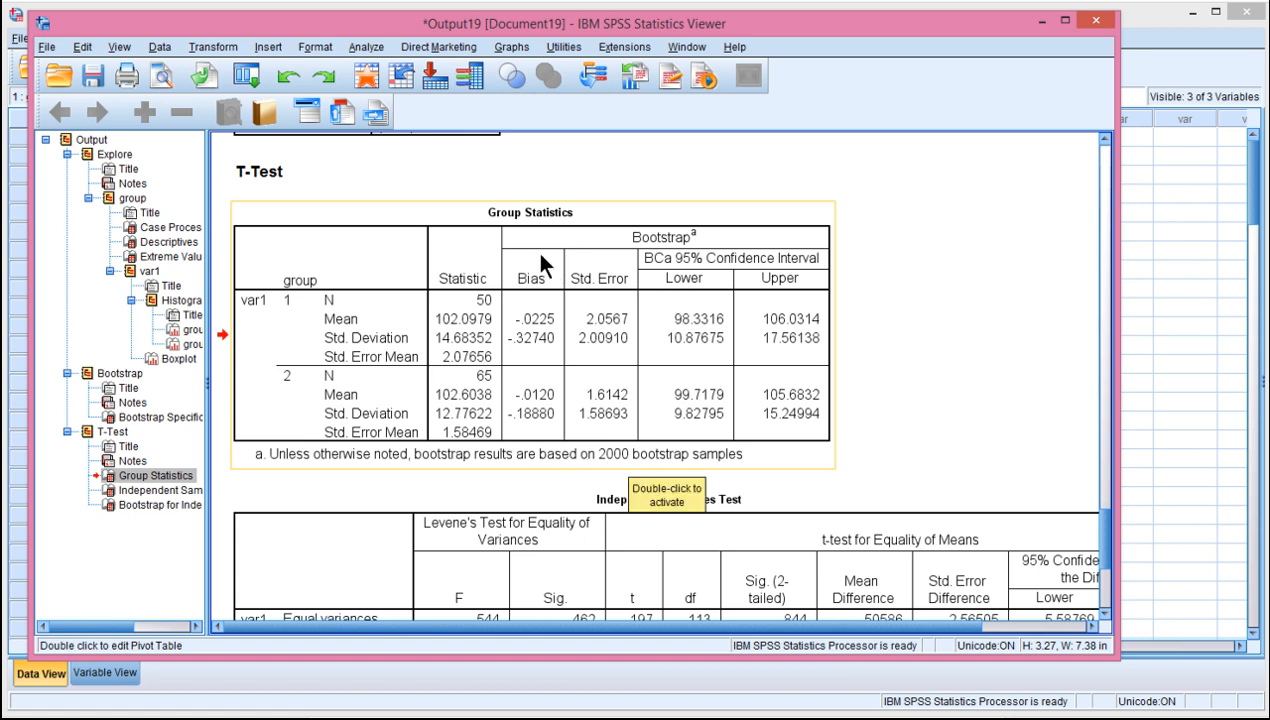
{"action": "mouse_move", "coordinate": [805, 305]}
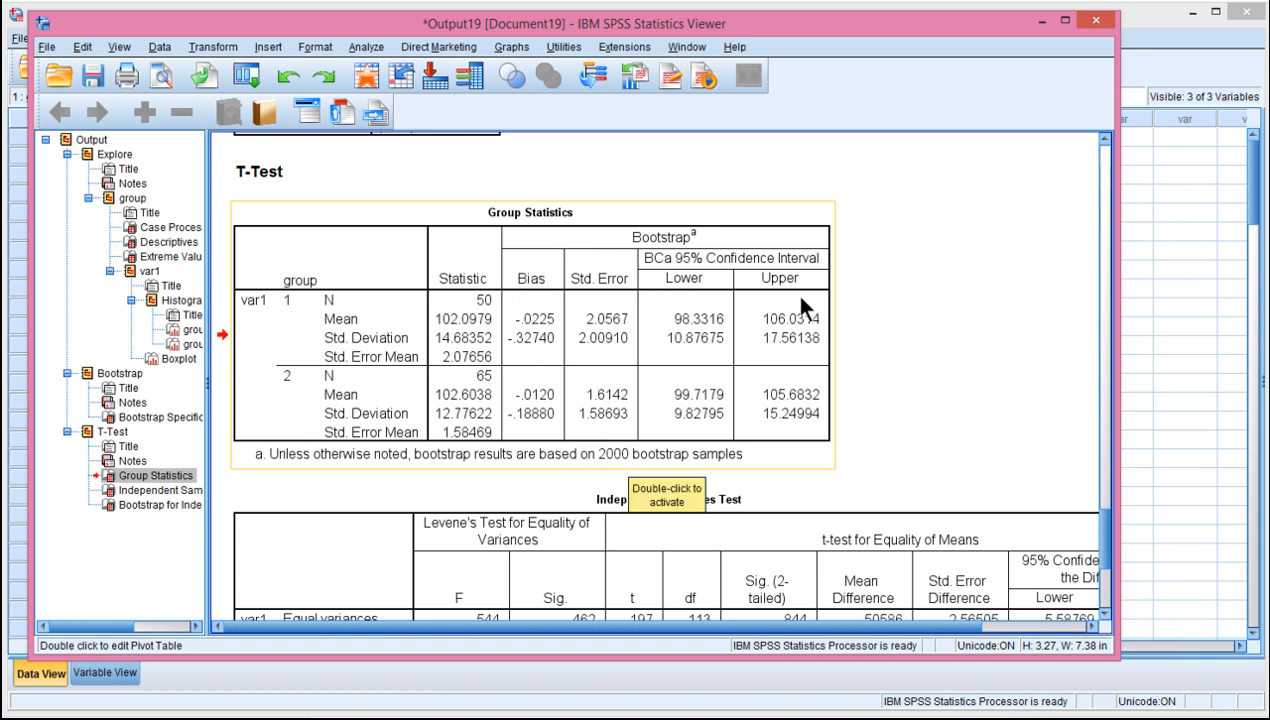
{"action": "mouse_move", "coordinate": [612, 383]}
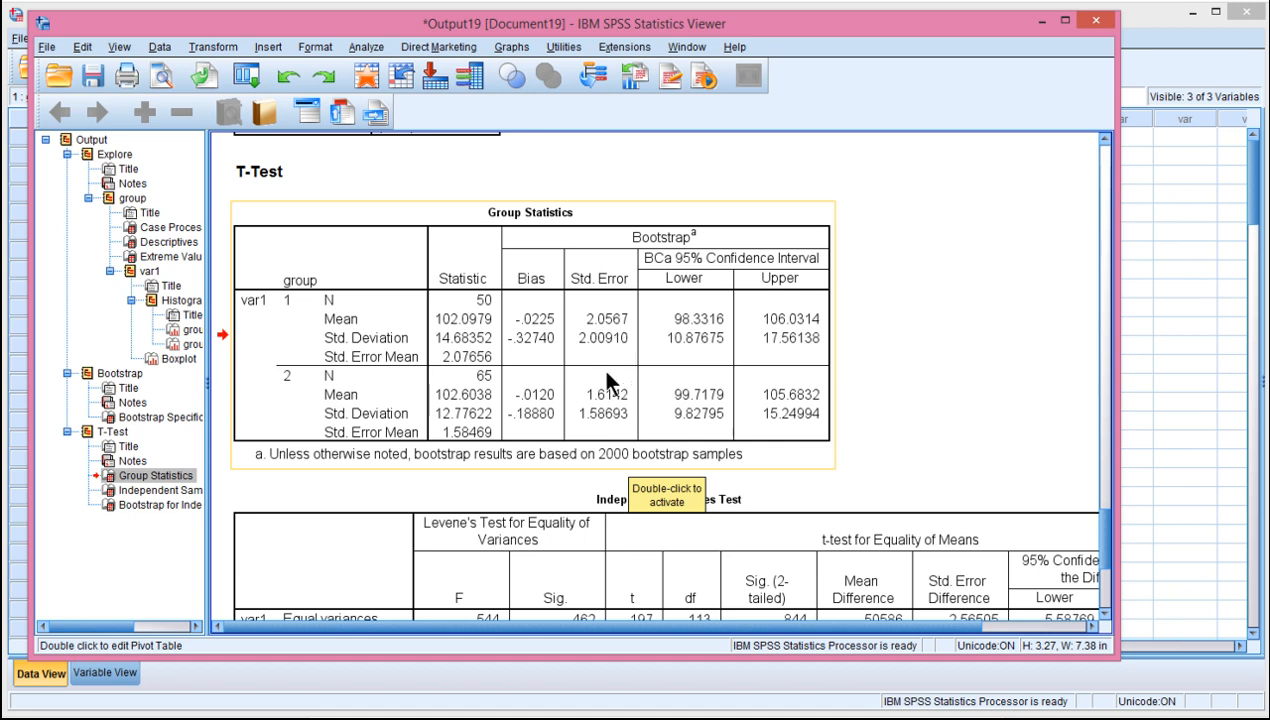
{"action": "mouse_move", "coordinate": [740, 335]}
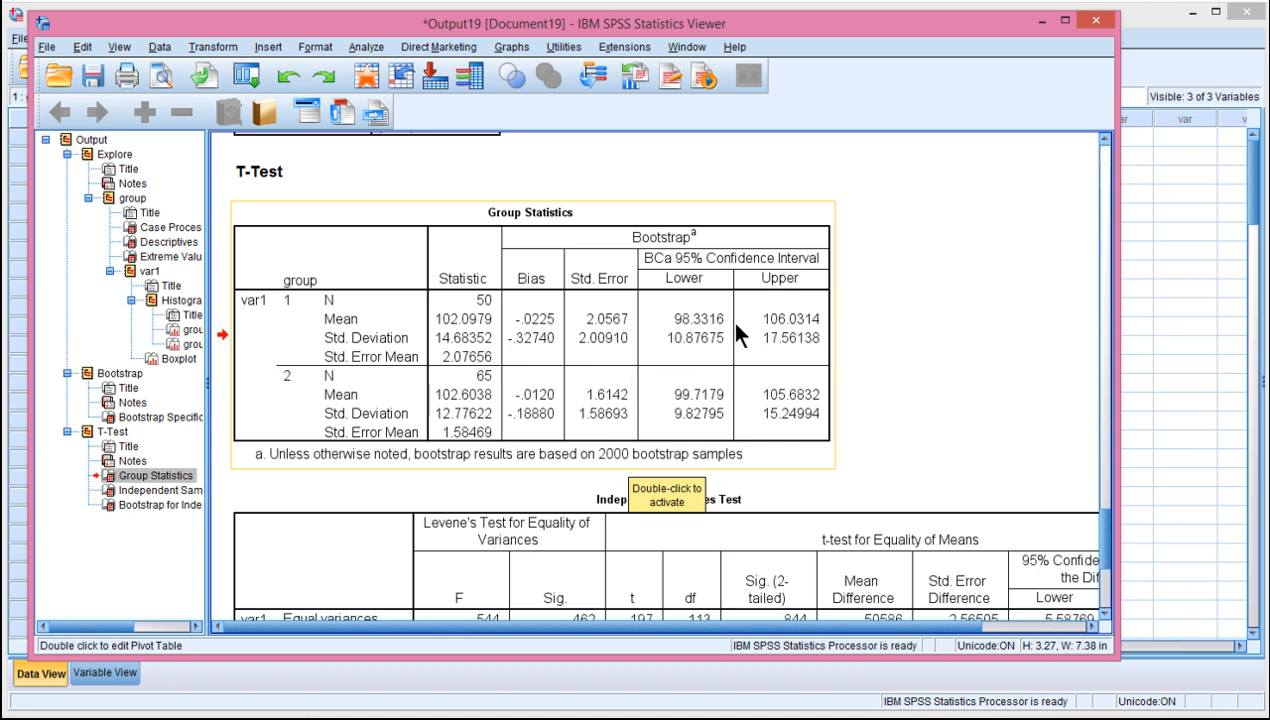
{"action": "mouse_move", "coordinate": [600, 358]}
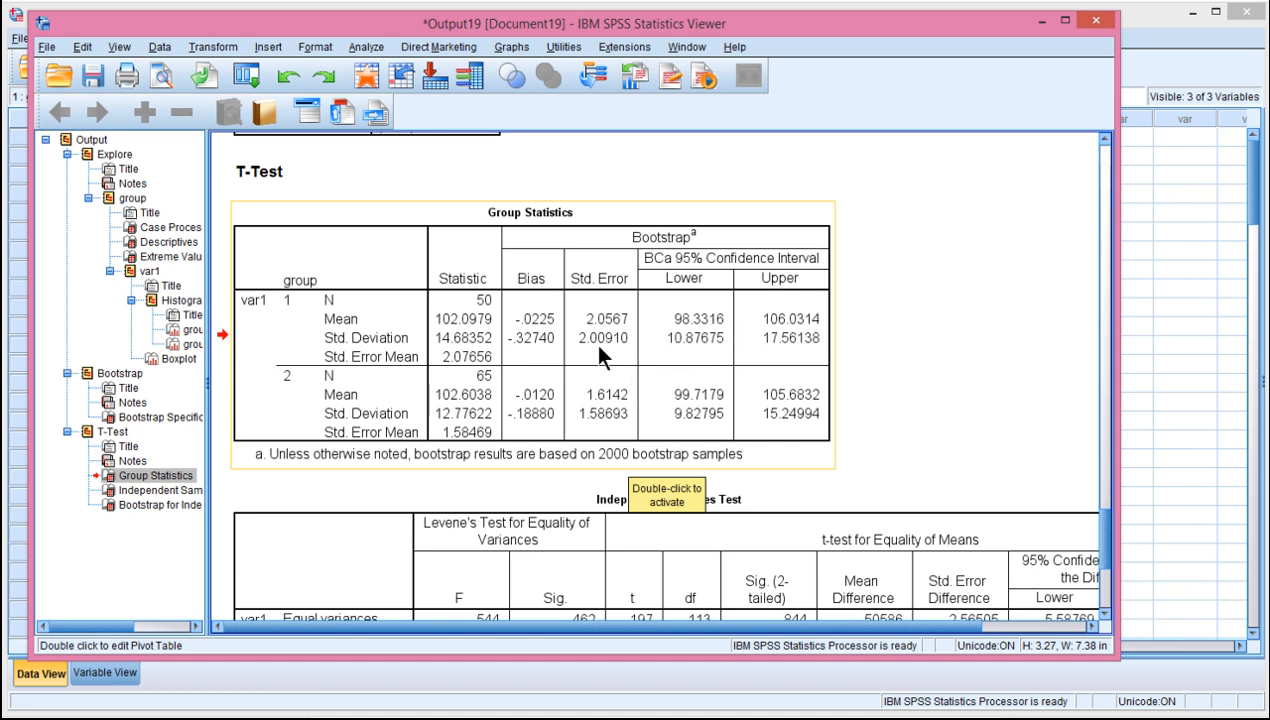
{"action": "mouse_move", "coordinate": [466, 347]}
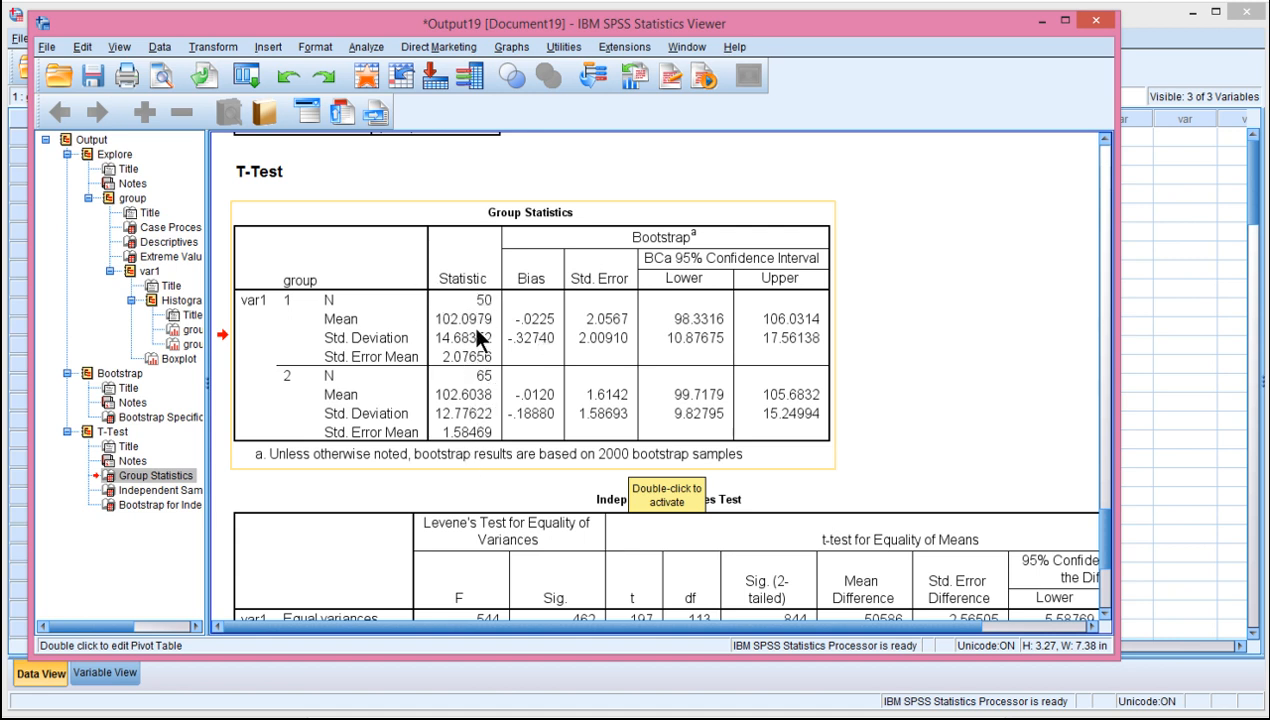
{"action": "mouse_move", "coordinate": [465, 372]}
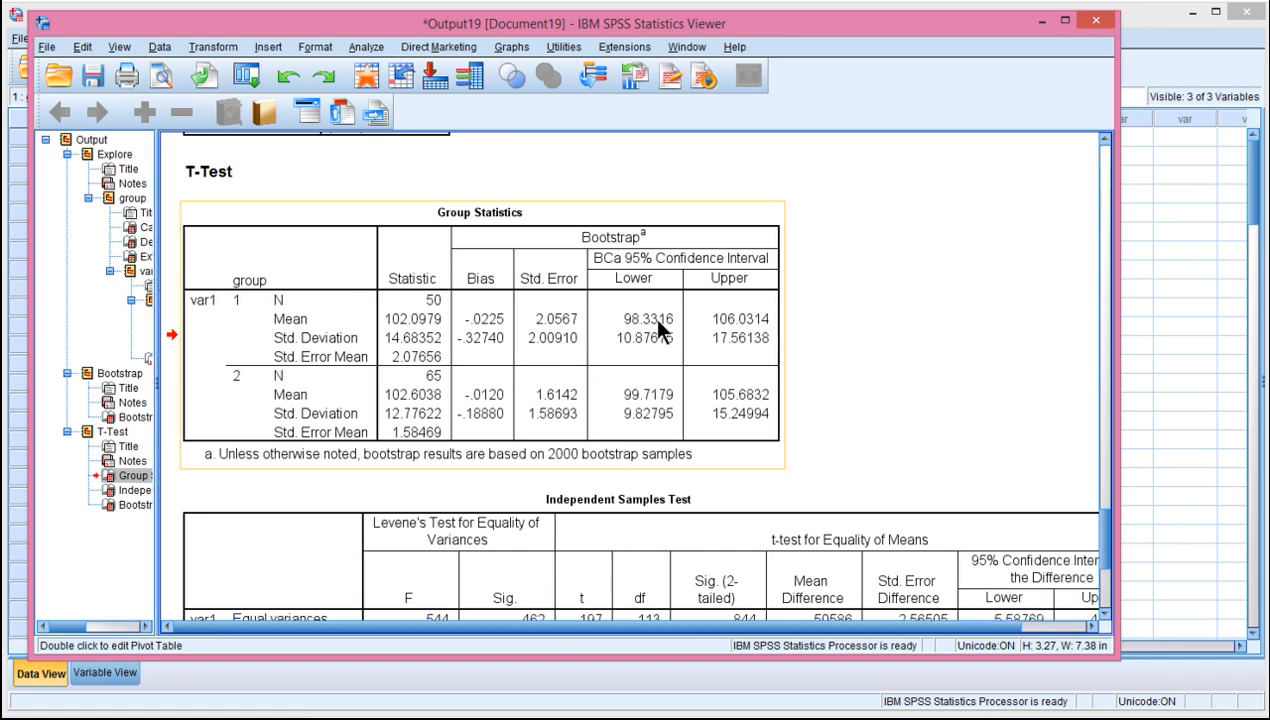
Scroll down to the bootstrapped Group Statistics table for var1.
{"action": "scroll", "scroll_direction": "down", "scroll_amount": 3}
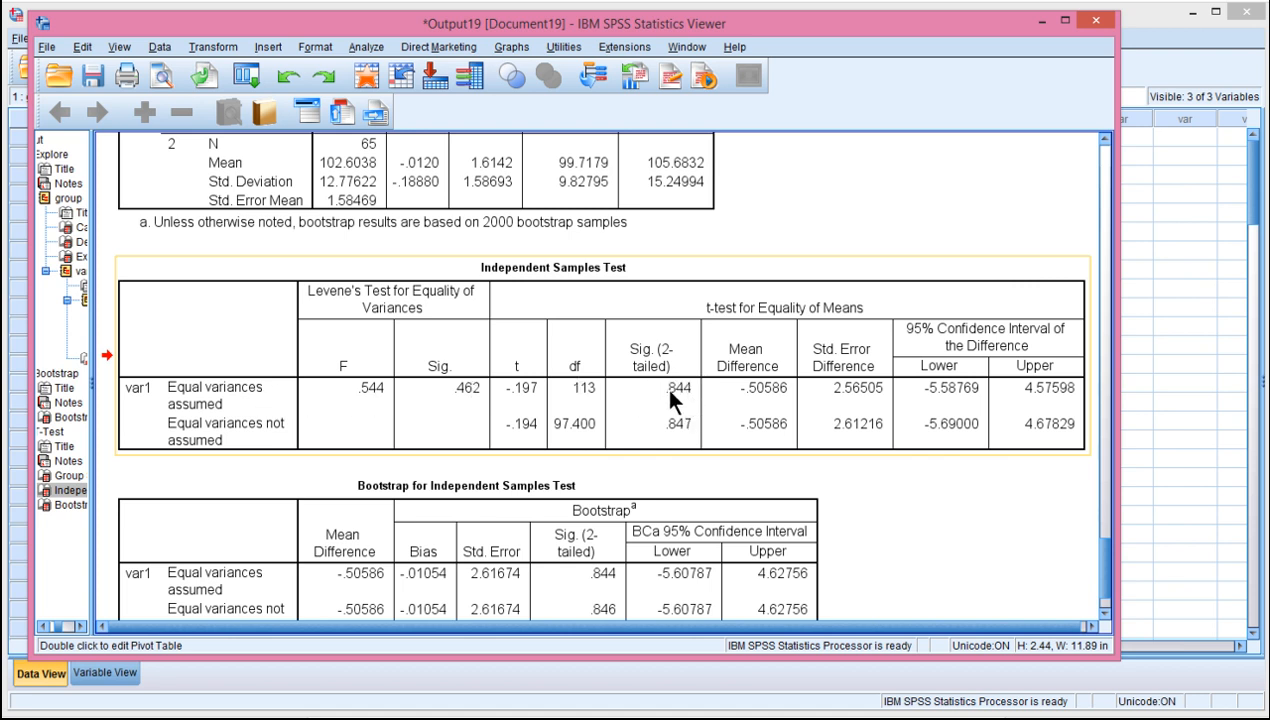
{"action": "mouse_move", "coordinate": [678, 402]}
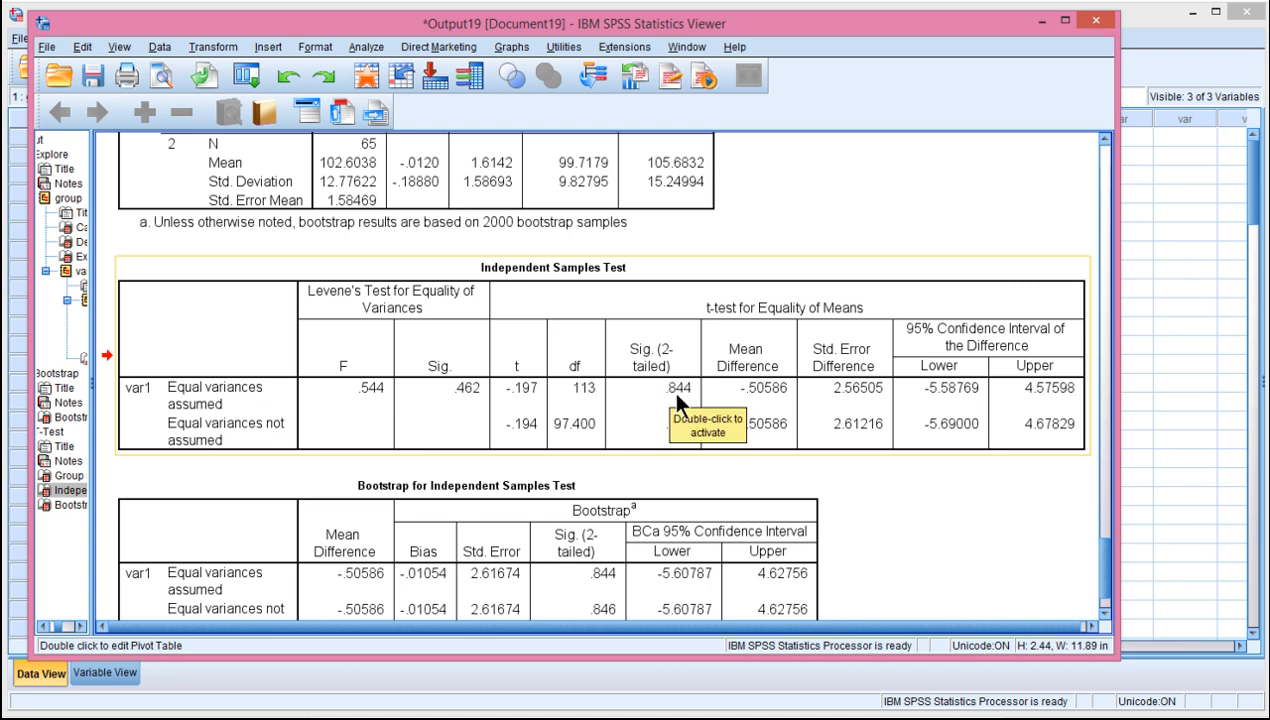
{"action": "mouse_move", "coordinate": [940, 405]}
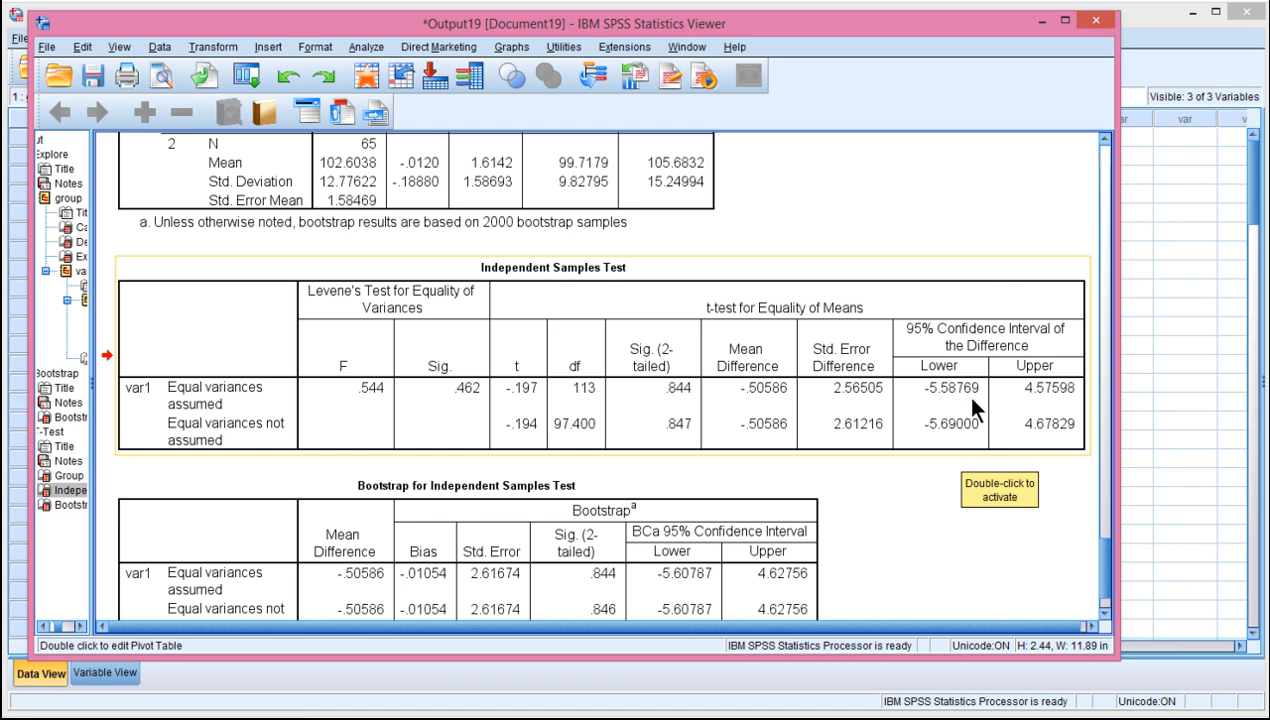
{"action": "mouse_move", "coordinate": [958, 410]}
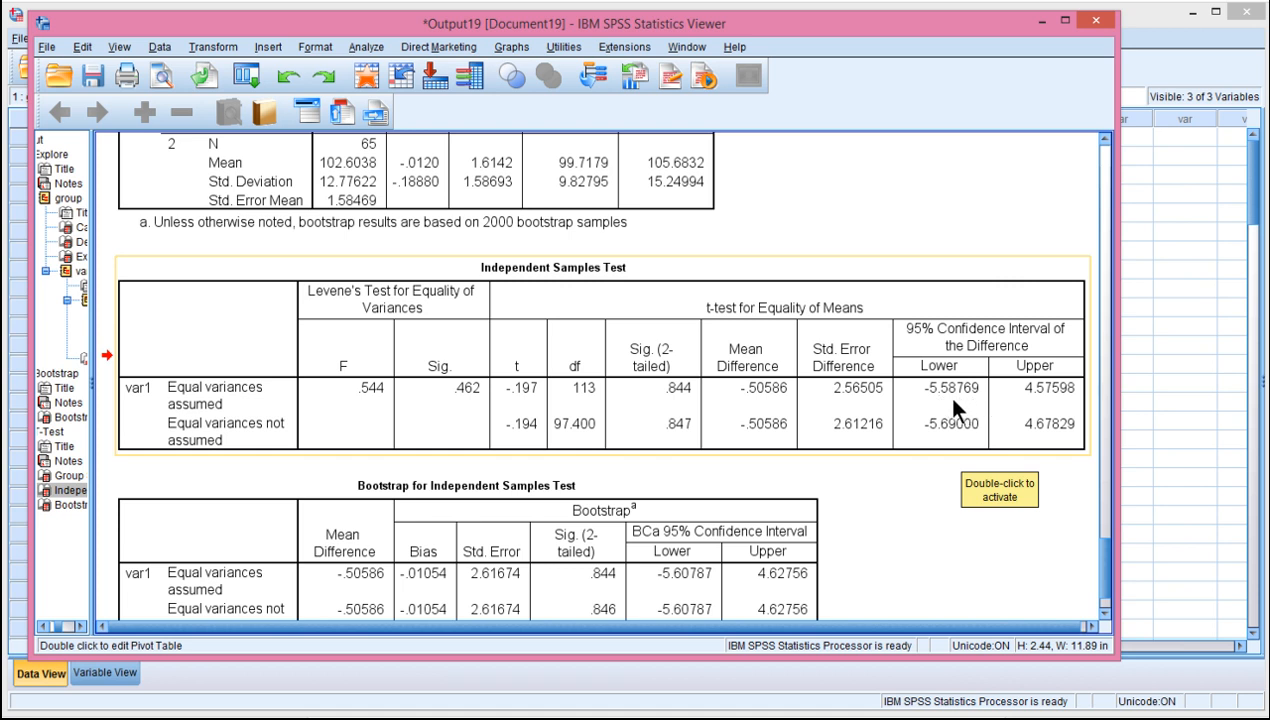
{"action": "mouse_move", "coordinate": [998, 398]}
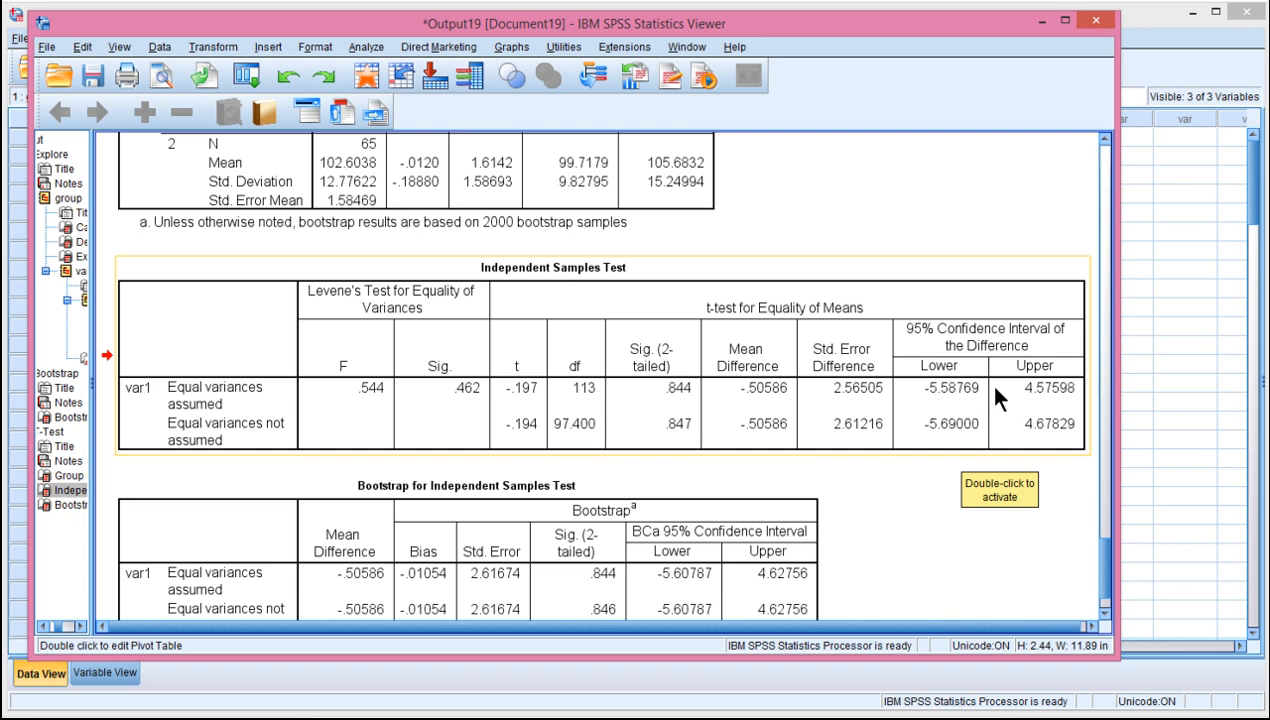
{"action": "scroll", "scroll_direction": "down", "scroll_amount": 3}
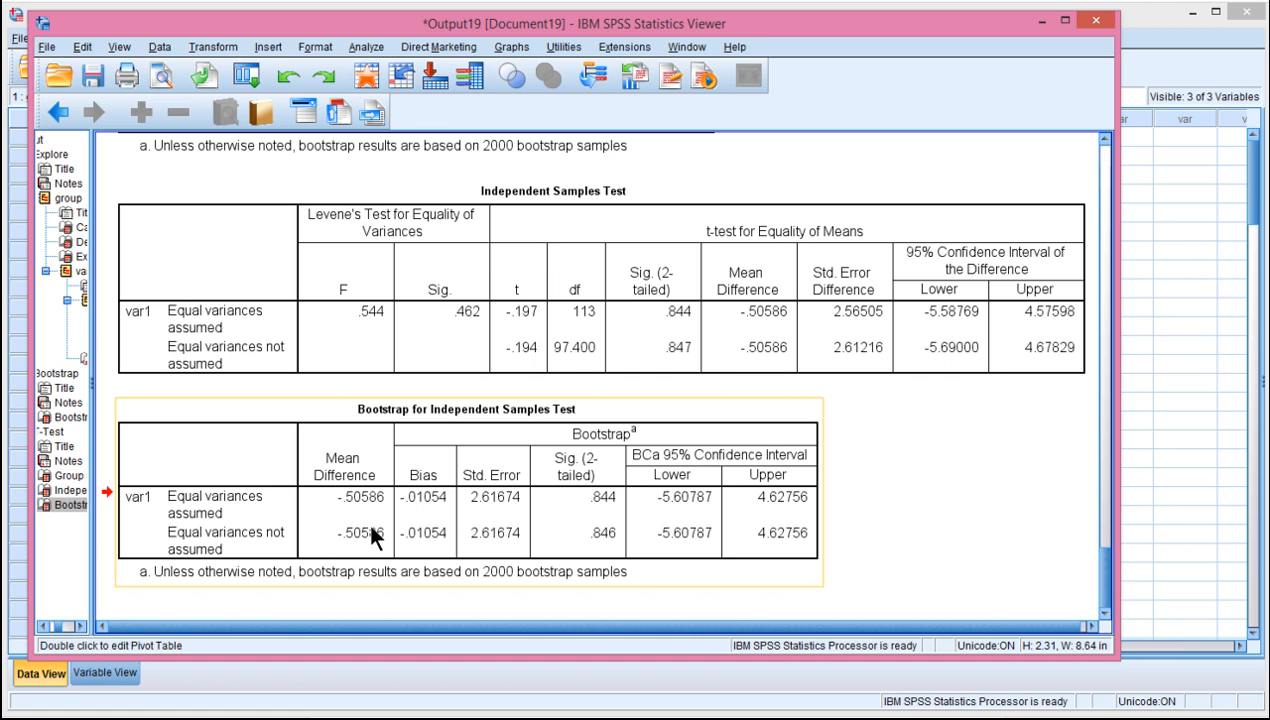
{"action": "mouse_move", "coordinate": [351, 518]}
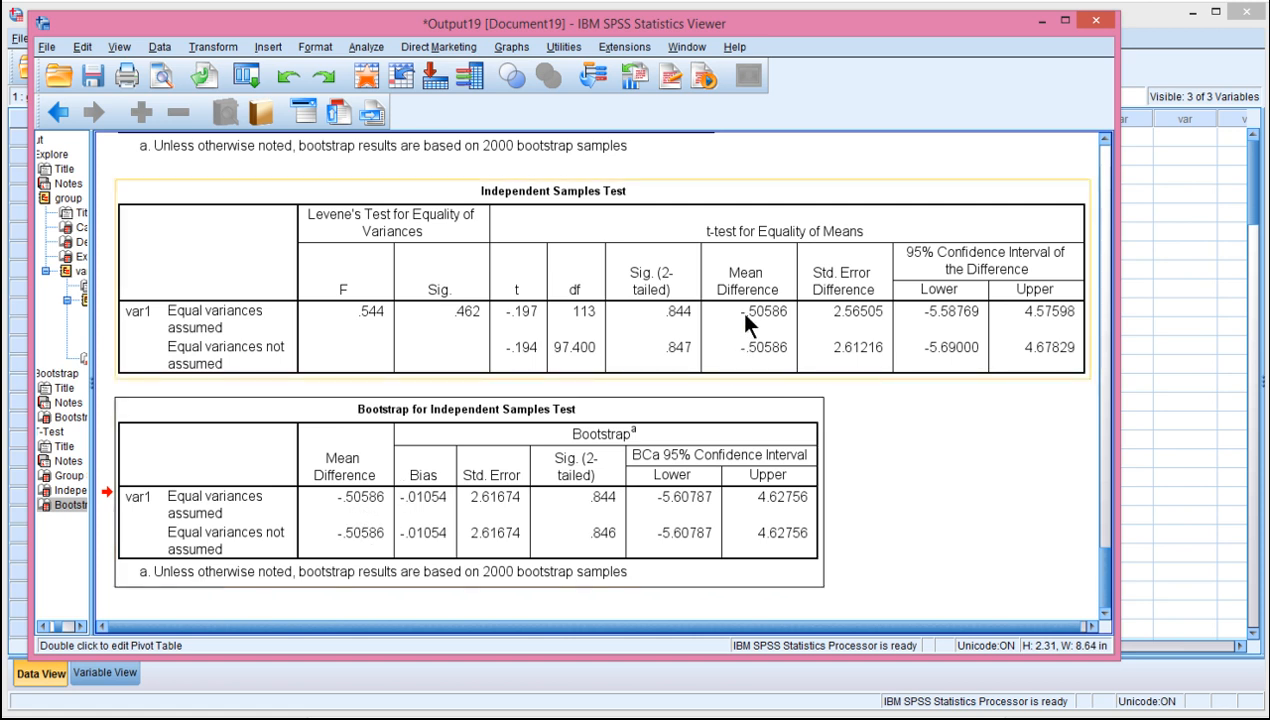
{"action": "mouse_move", "coordinate": [779, 315]}
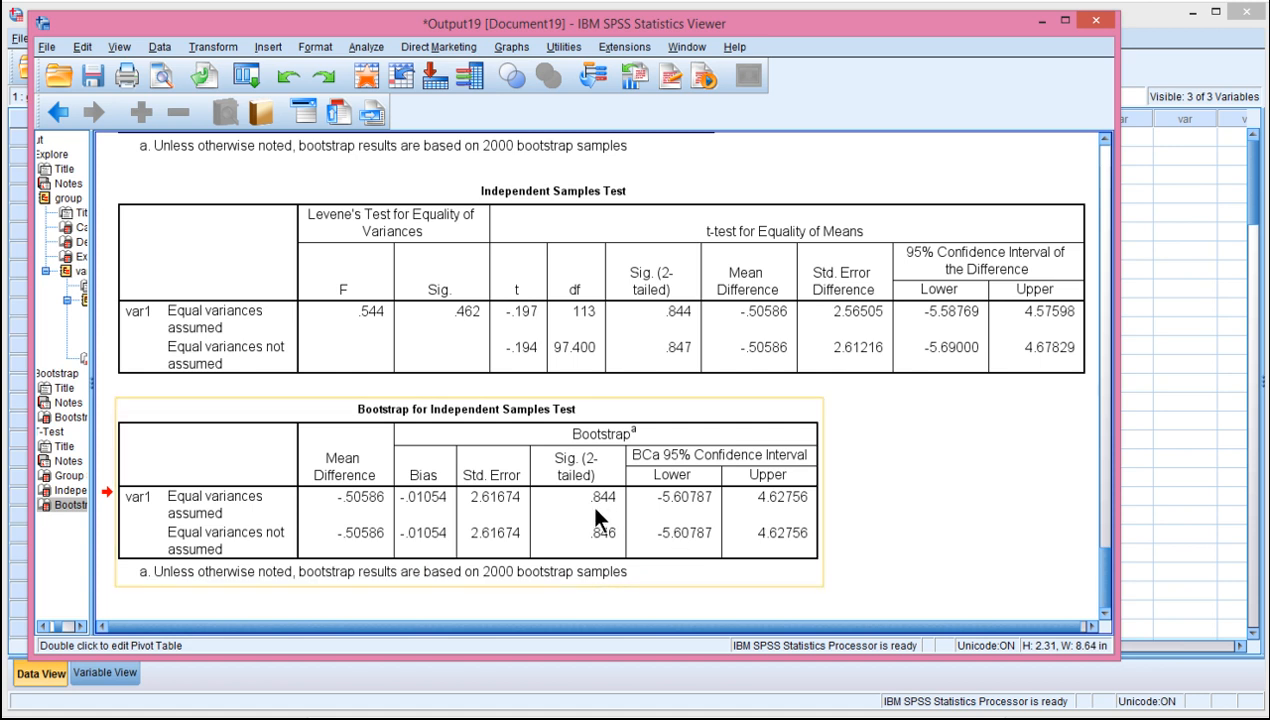
{"action": "mouse_move", "coordinate": [600, 517]}
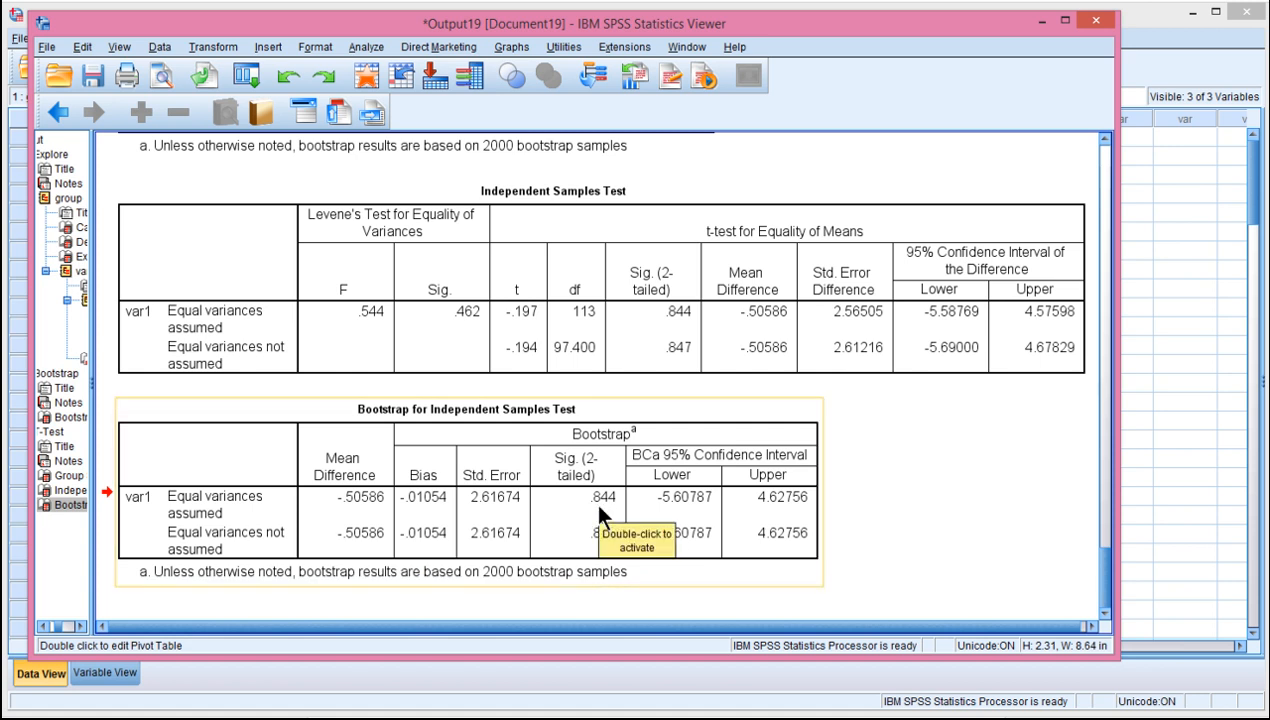
{"action": "mouse_move", "coordinate": [690, 328]}
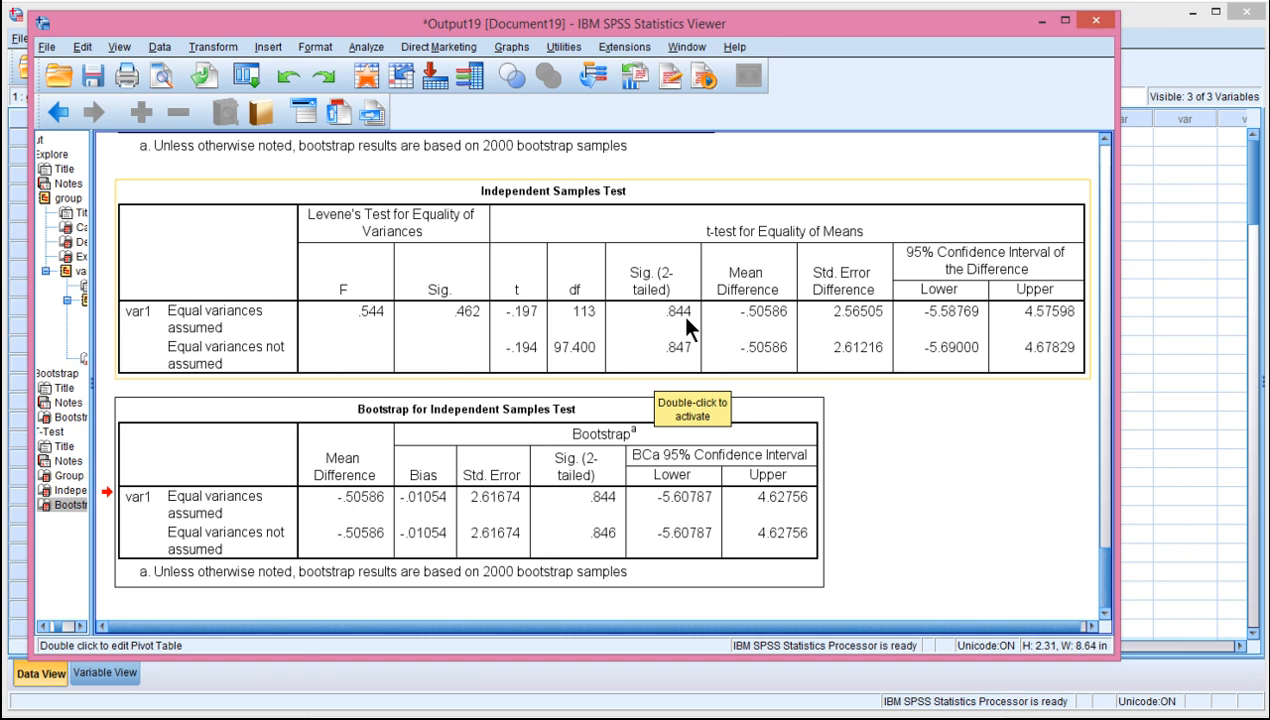
Scroll through the Independent Samples Test and Bootstrap tables.
{"action": "scroll", "scroll_direction": "down", "scroll_amount": 3}
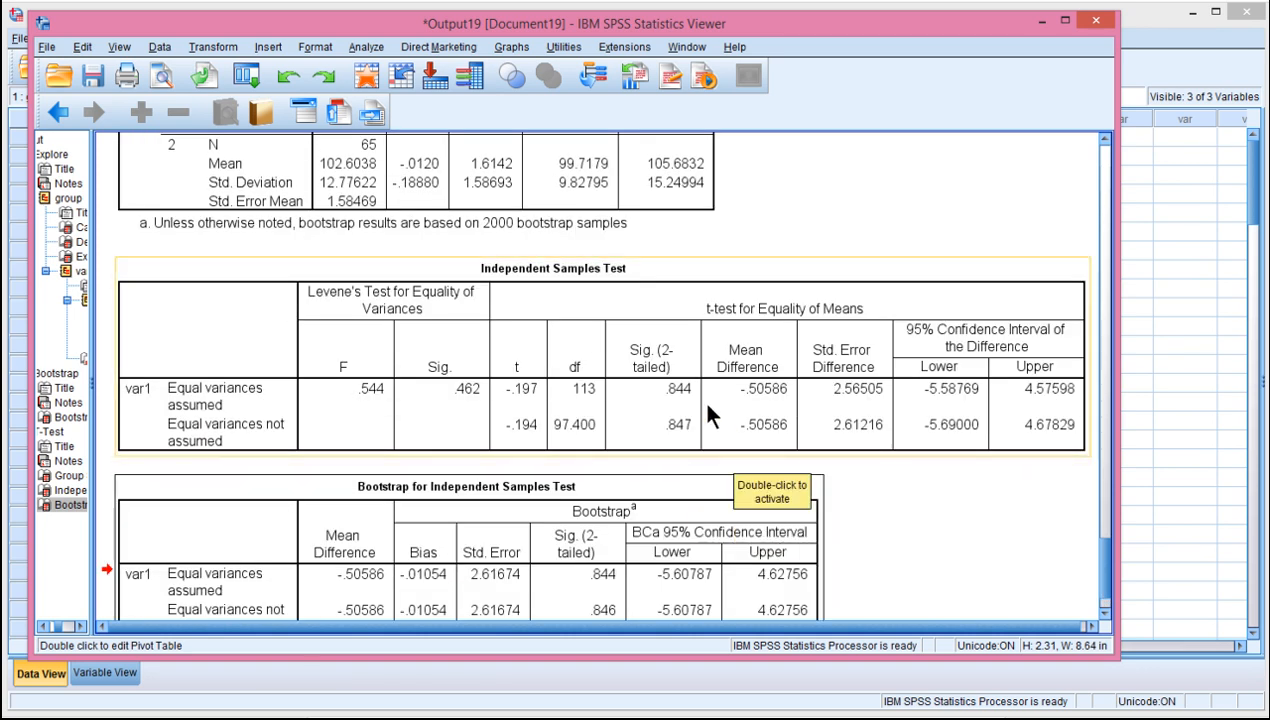
{"action": "scroll", "scroll_direction": "down", "scroll_amount": 3}
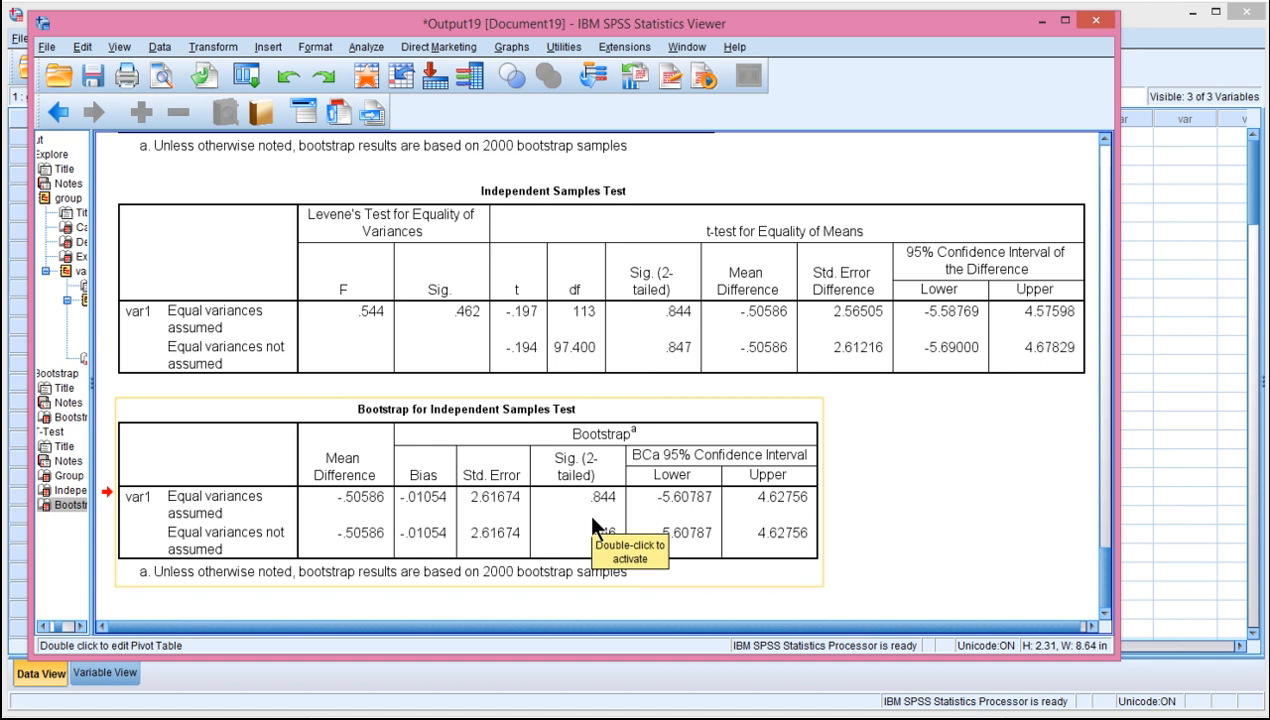
{"action": "mouse_move", "coordinate": [690, 320]}
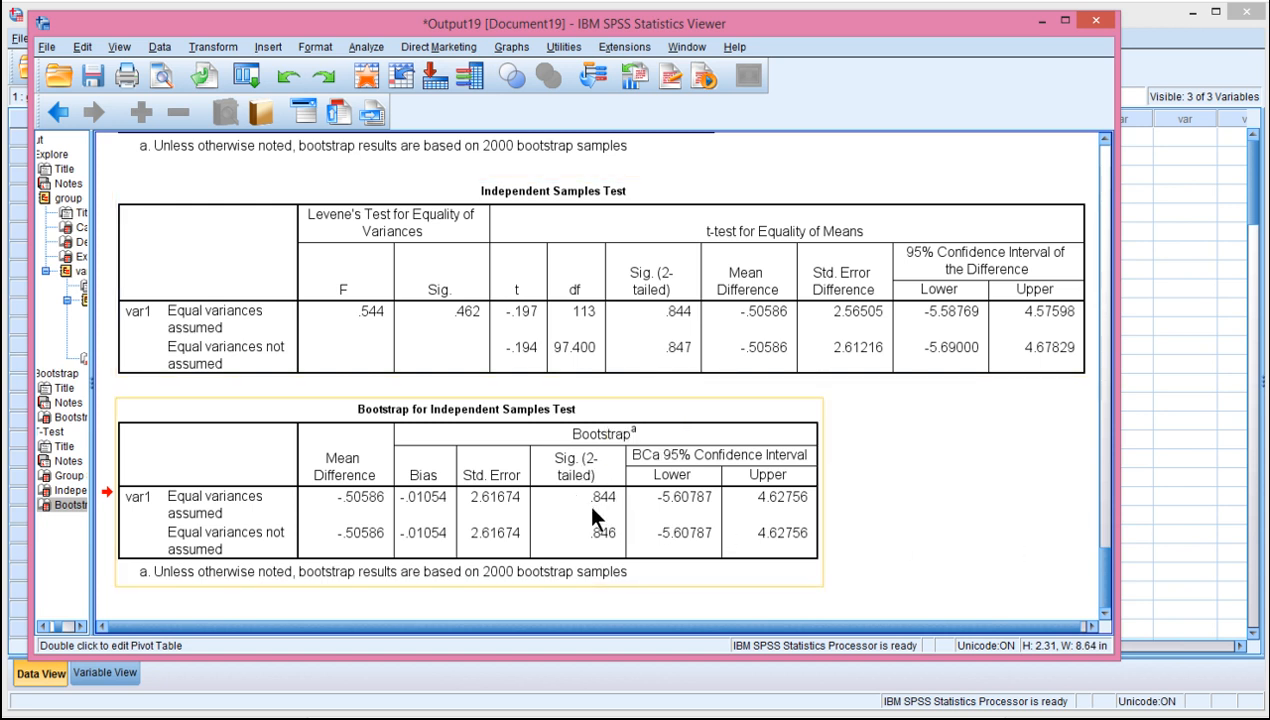
{"action": "mouse_move", "coordinate": [595, 515]}
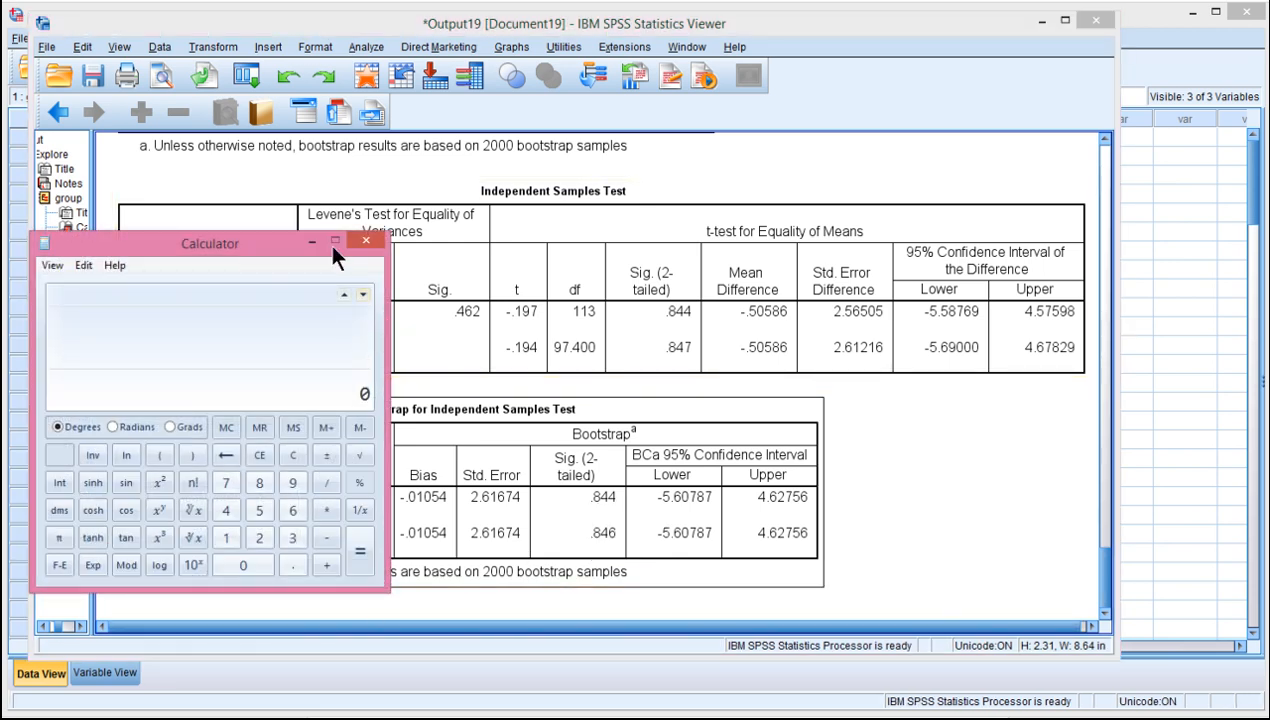
Move Calculator off the t-test tables and compute -0.50586 / 2.61674 ≈ -0.1933.
{"action": "left_click_drag", "start_coordinate": [210, 243], "coordinate": [835, 117]}
{"action": "type", "text": "-0.50586"}
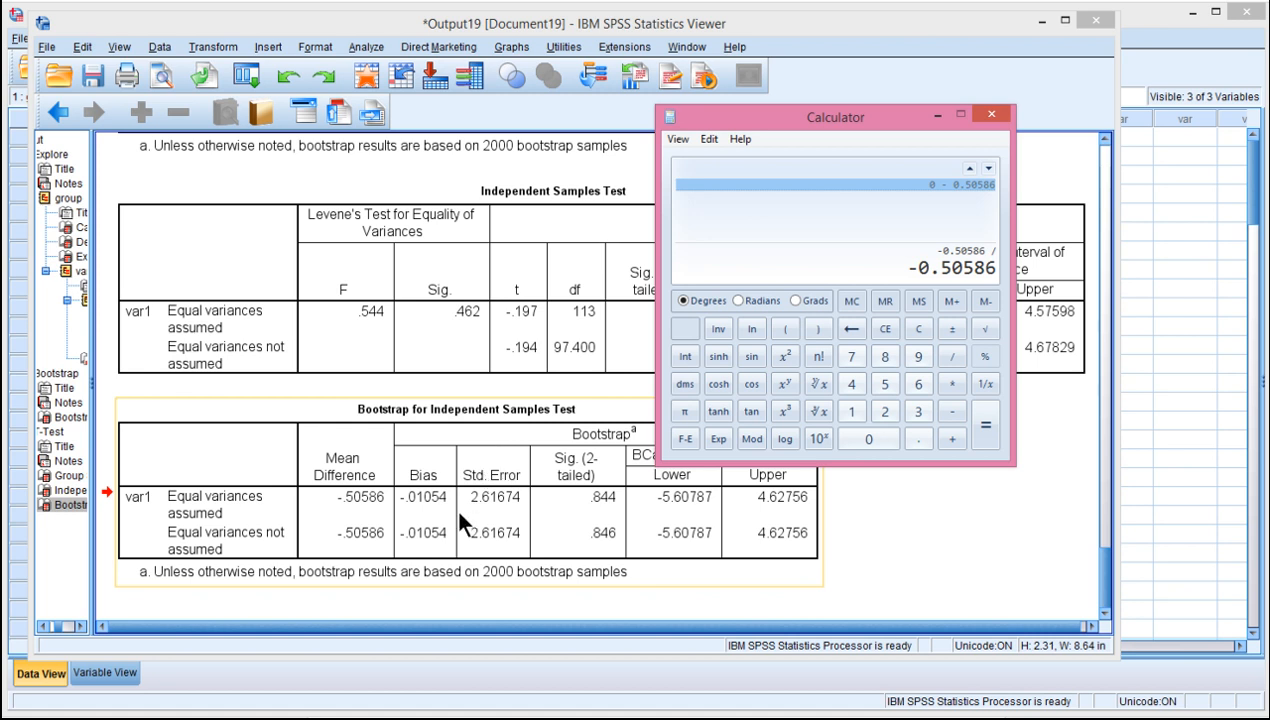
{"action": "left_click", "coordinate": [785, 356]}
{"action": "type", "text": " 2.61674"}
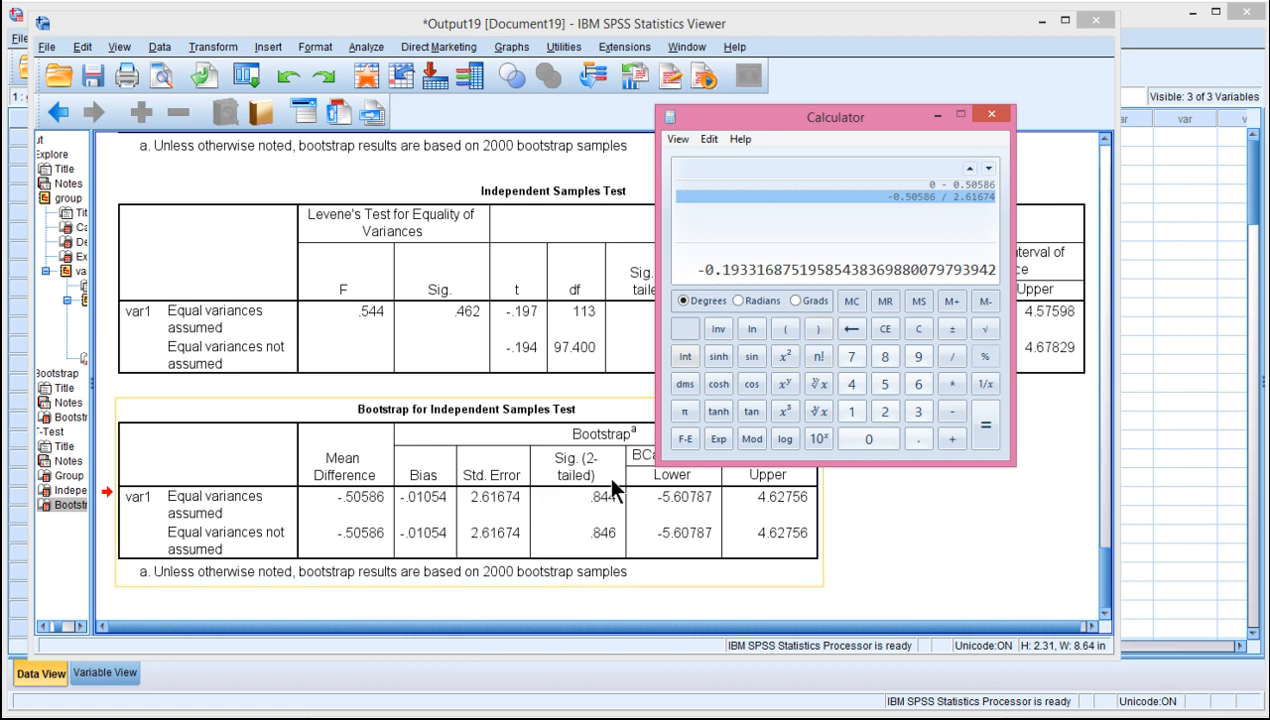
{"action": "left_click_drag", "start_coordinate": [835, 117], "coordinate": [1015, 113]}
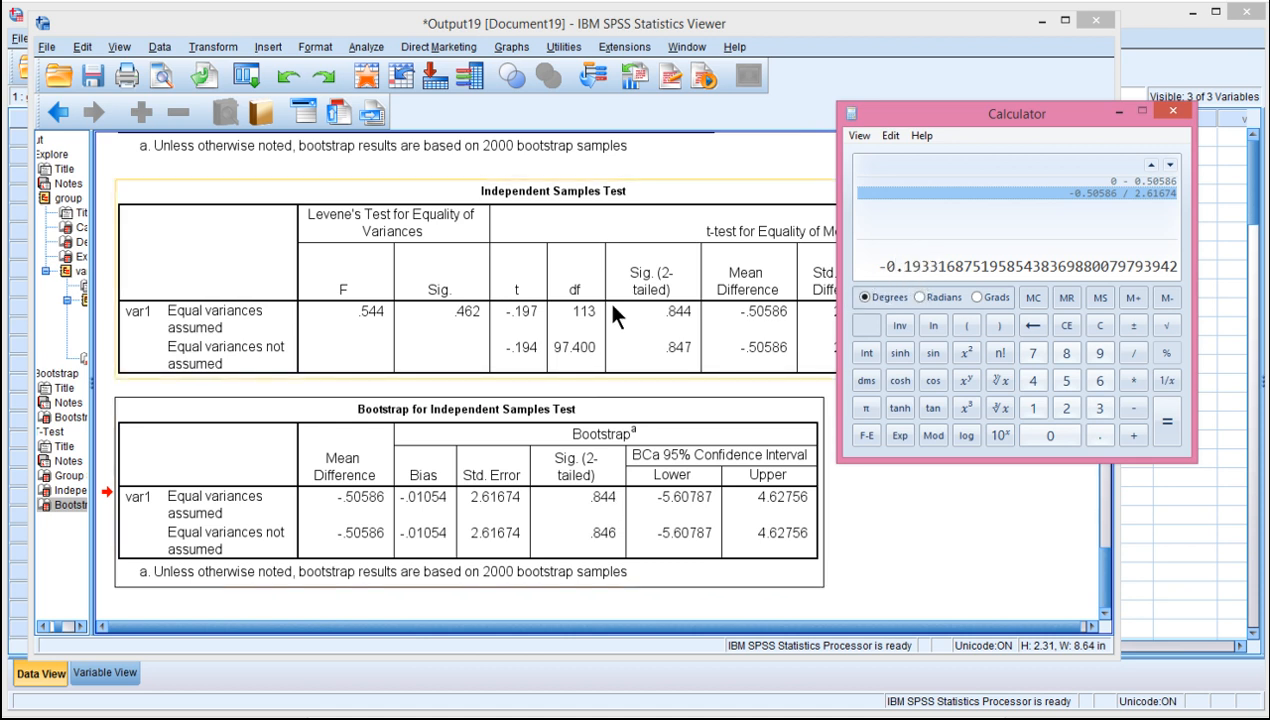
{"action": "mouse_move", "coordinate": [532, 313]}
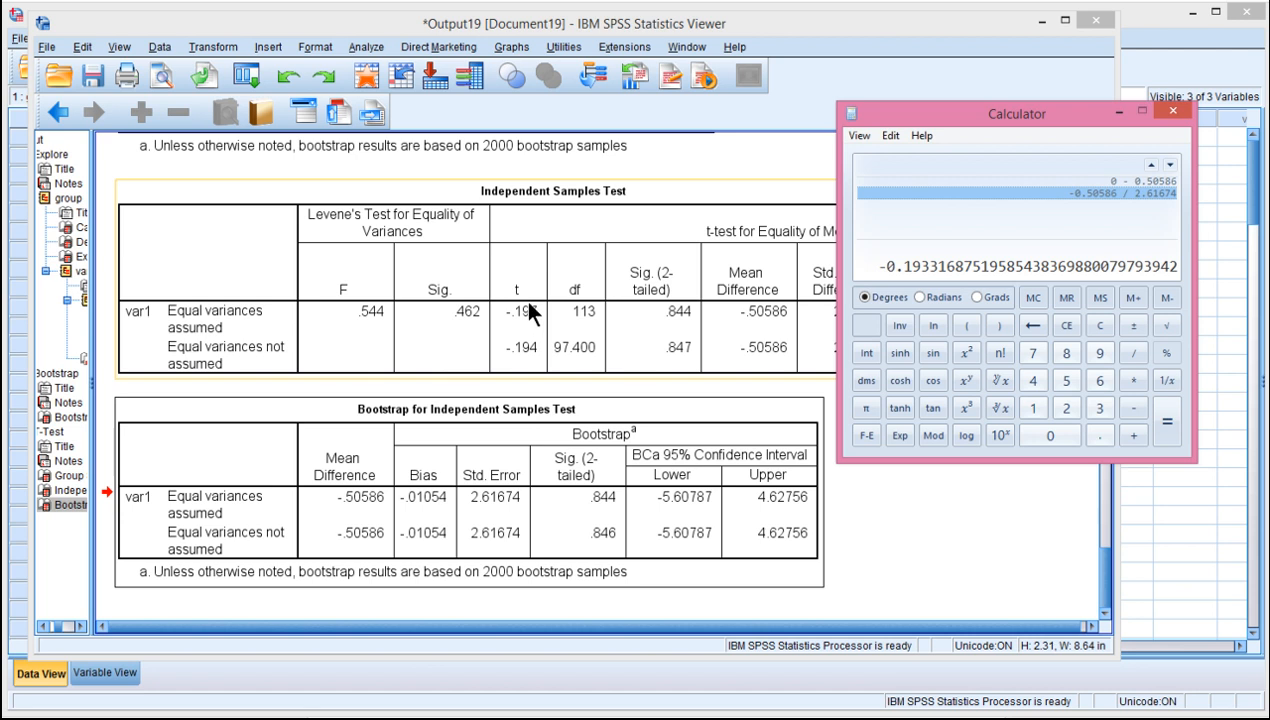
{"action": "mouse_move", "coordinate": [546, 318]}
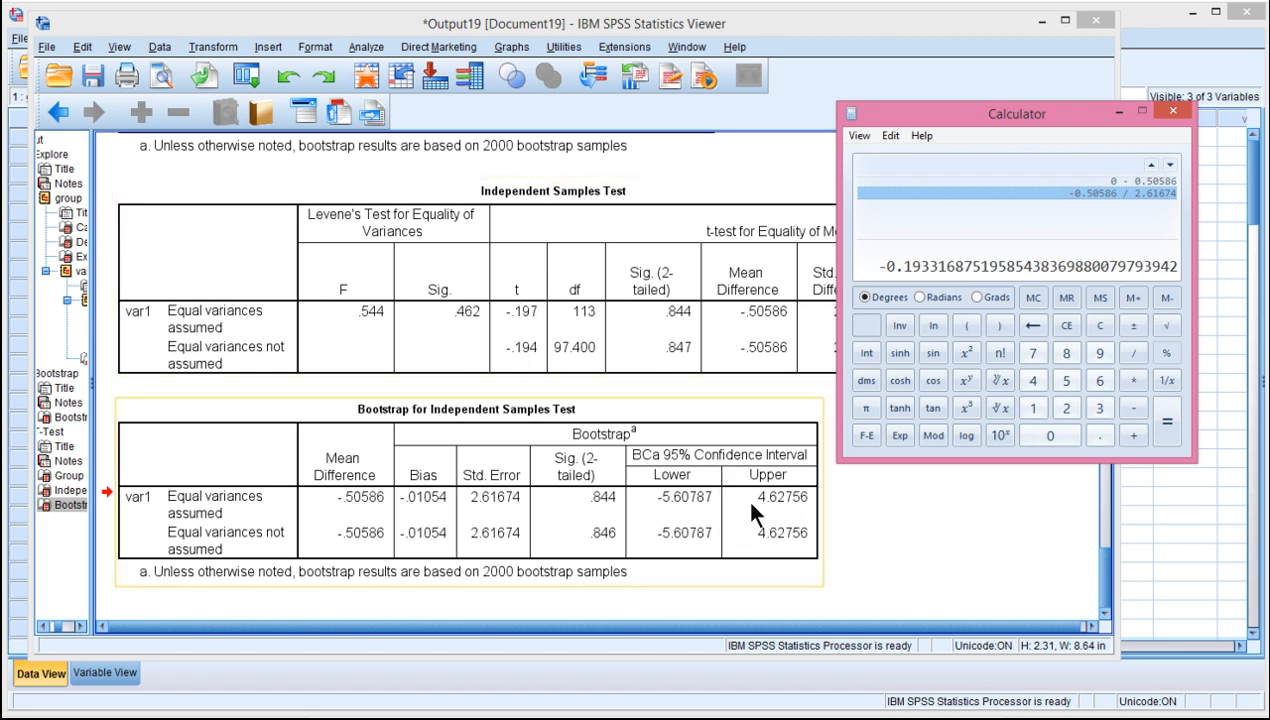
{"action": "mouse_move", "coordinate": [215, 522]}
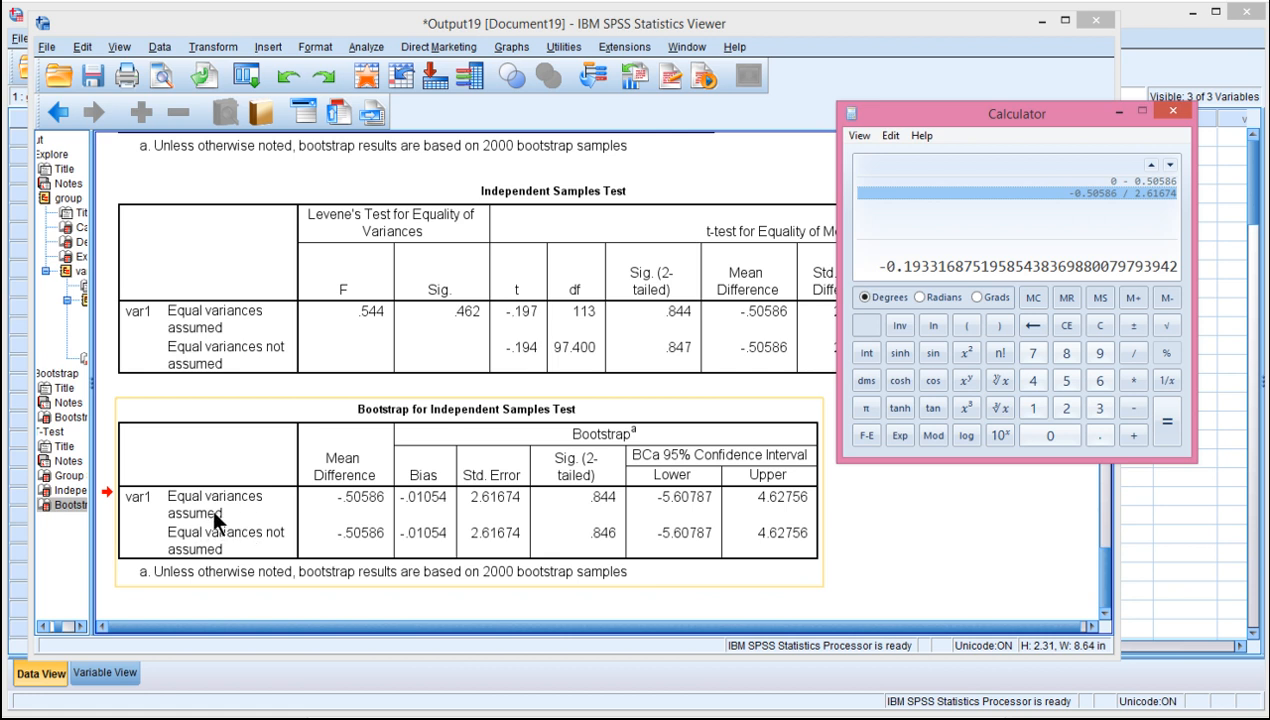
{"action": "mouse_move", "coordinate": [230, 545]}
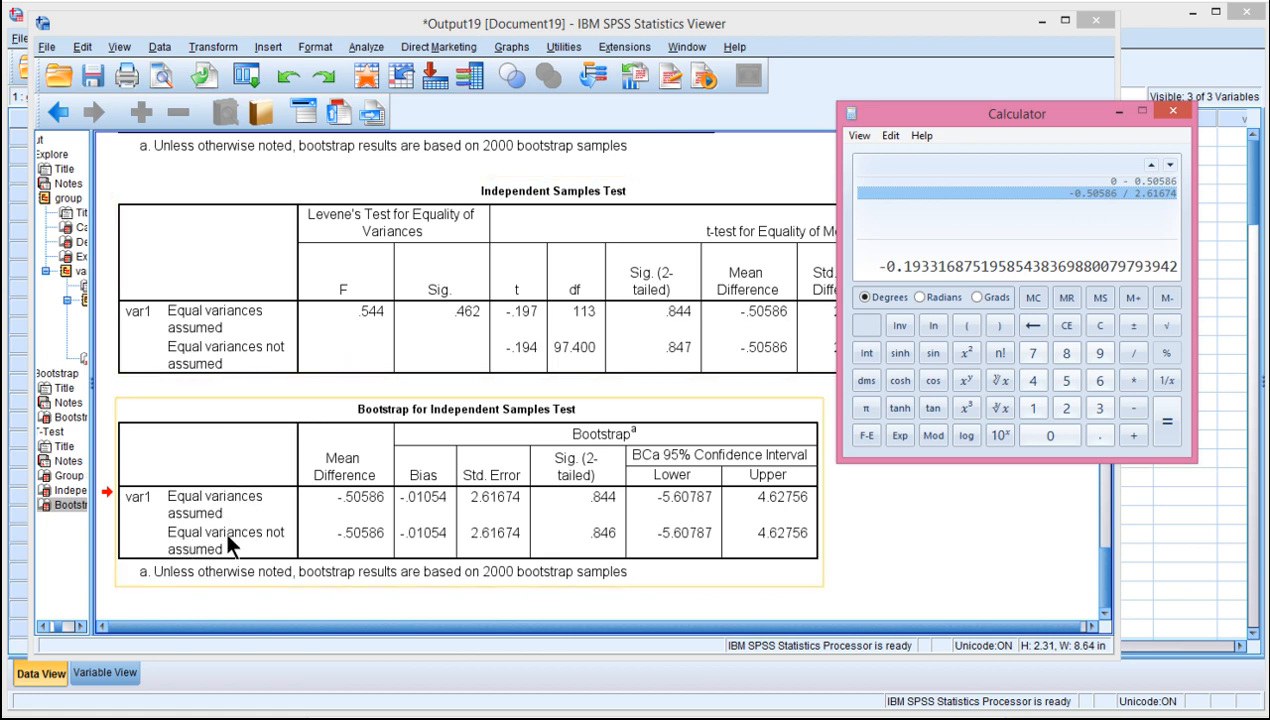
{"action": "mouse_move", "coordinate": [192, 548]}
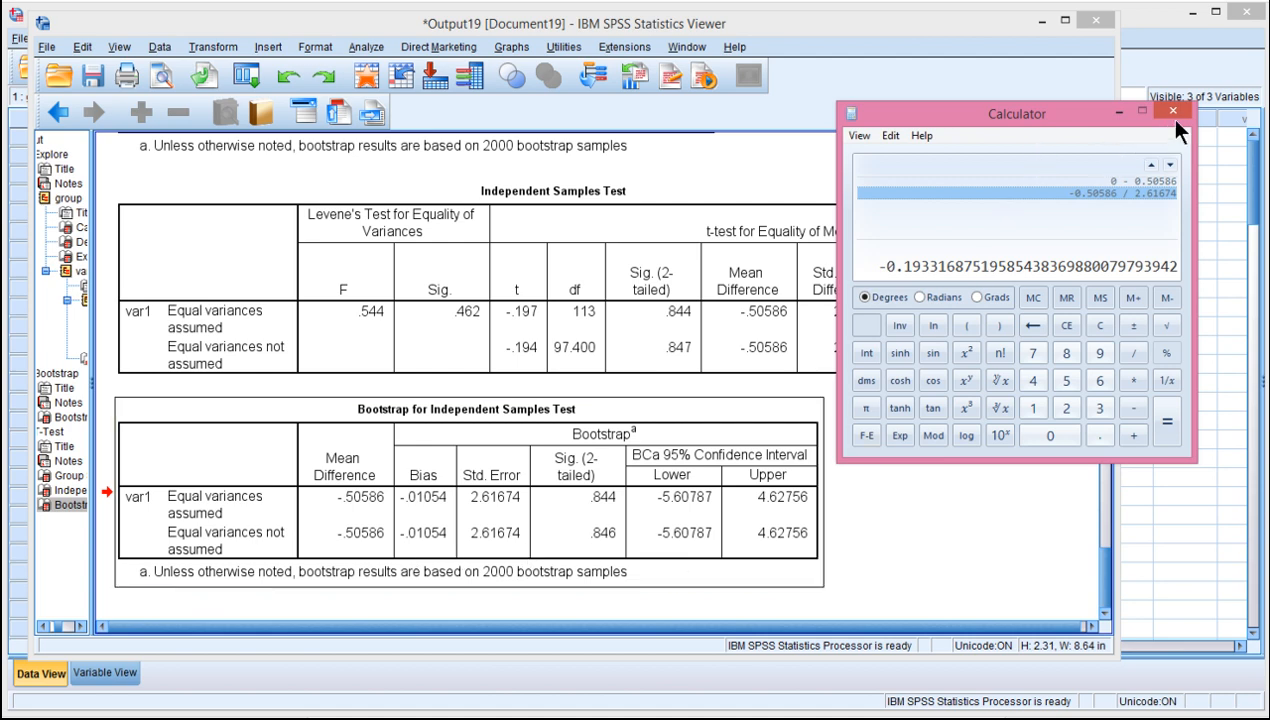
Close Calculator and scroll the Viewer to group 2's Explore descriptives.
{"action": "left_click", "coordinate": [1172, 111]}
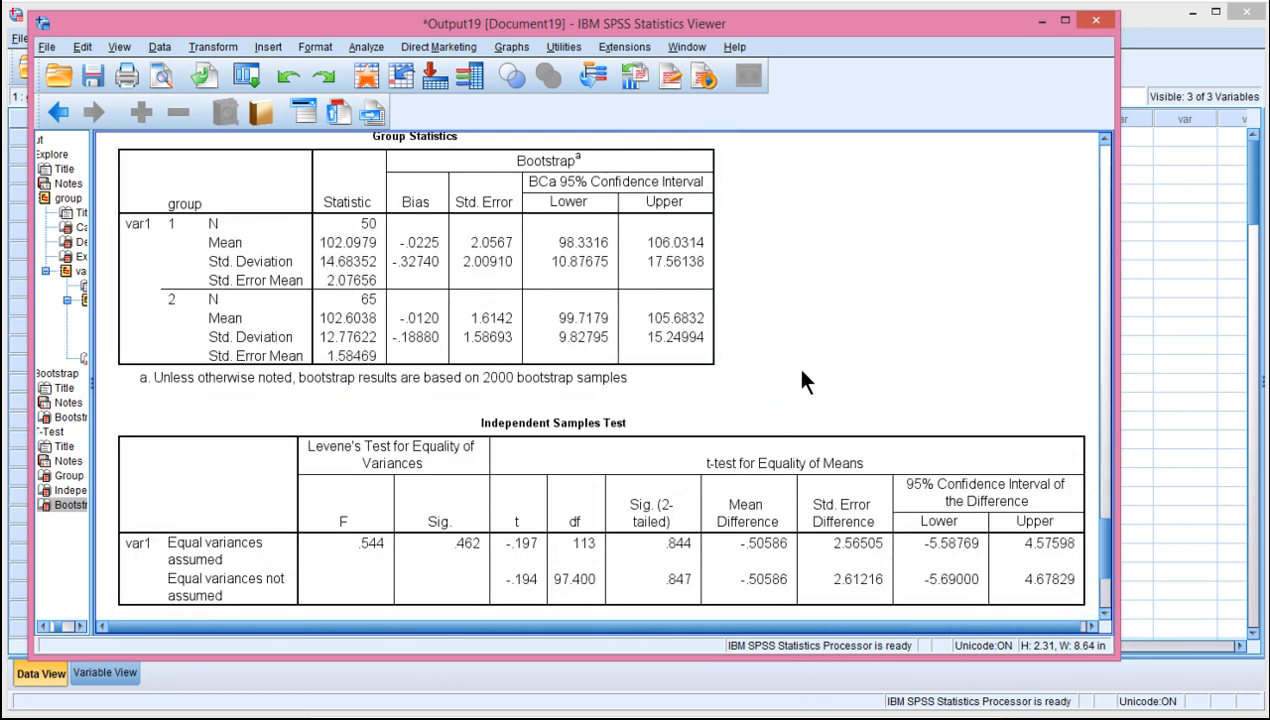
{"action": "scroll", "scroll_direction": "down", "scroll_amount": 3}
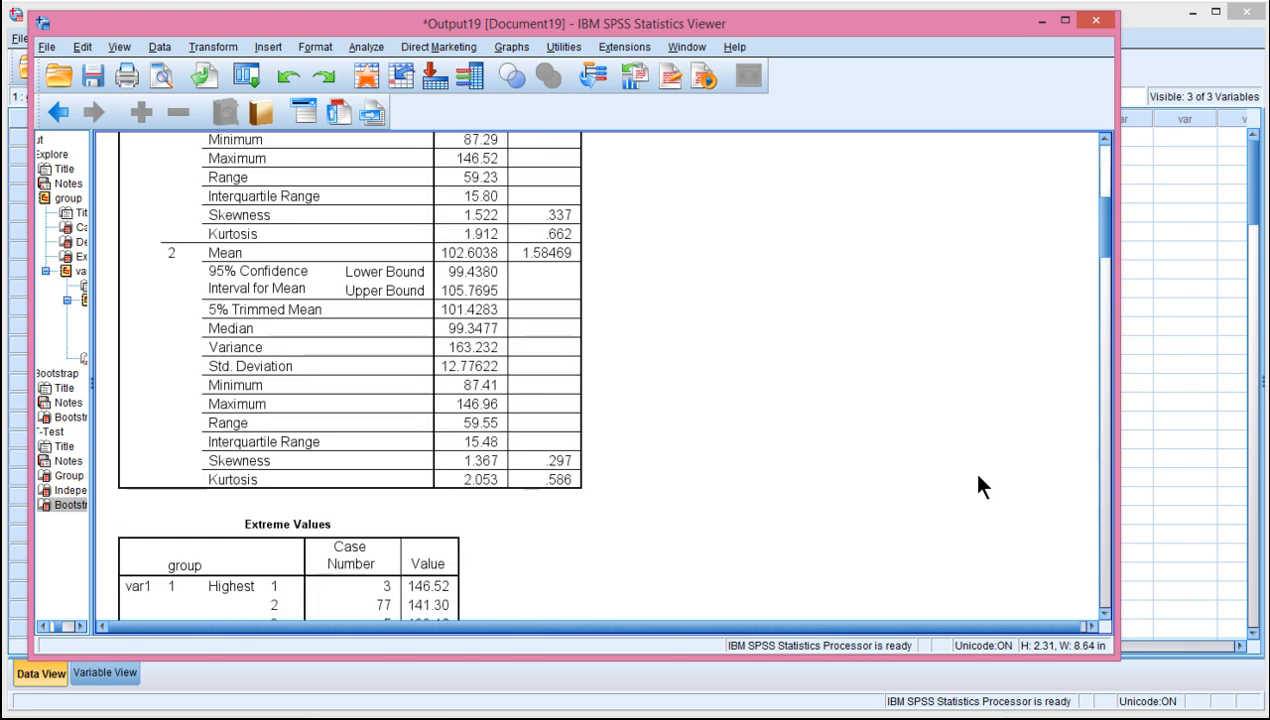
{"action": "scroll", "scroll_direction": "down", "scroll_amount": 3}
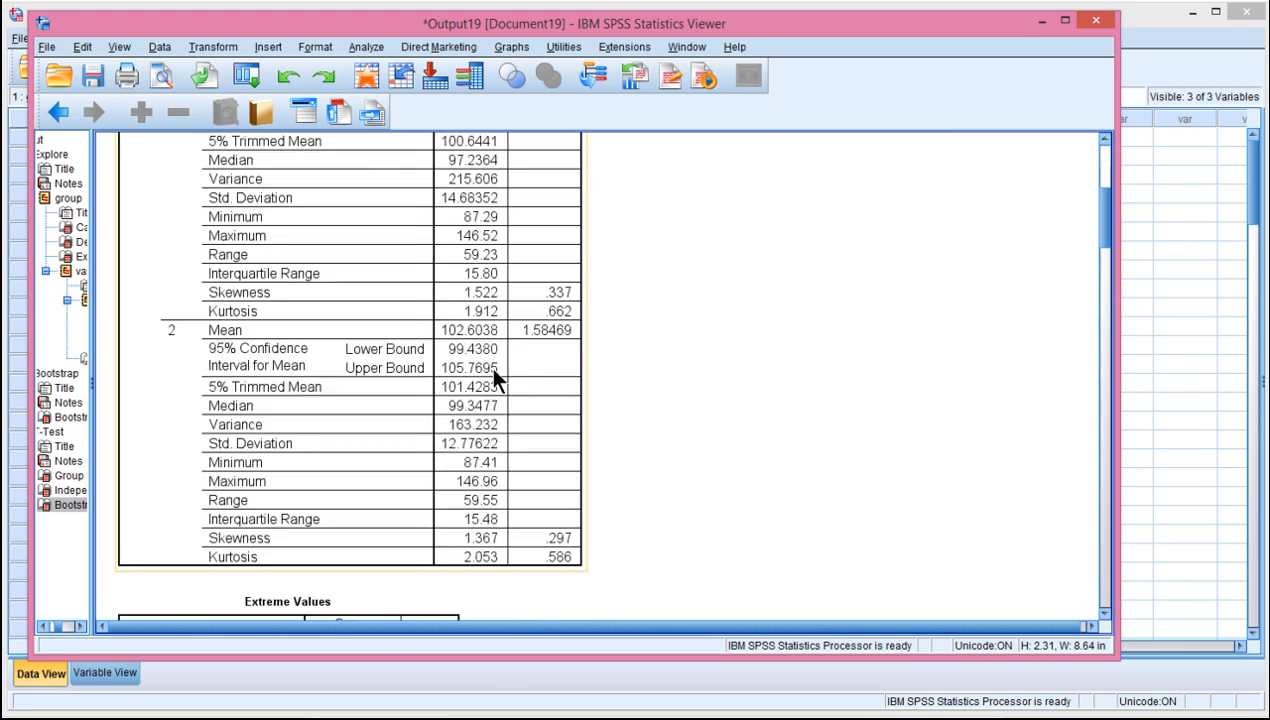
{"action": "mouse_move", "coordinate": [483, 366]}
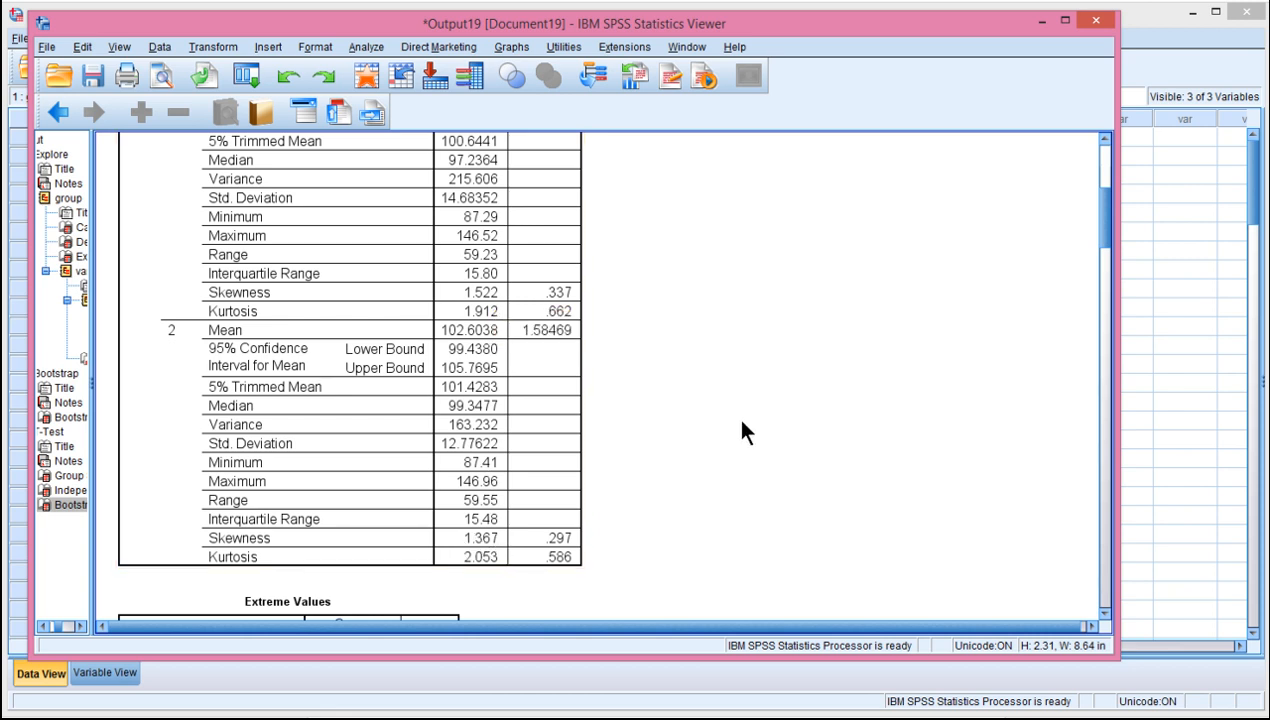
{"action": "mouse_move", "coordinate": [755, 432]}
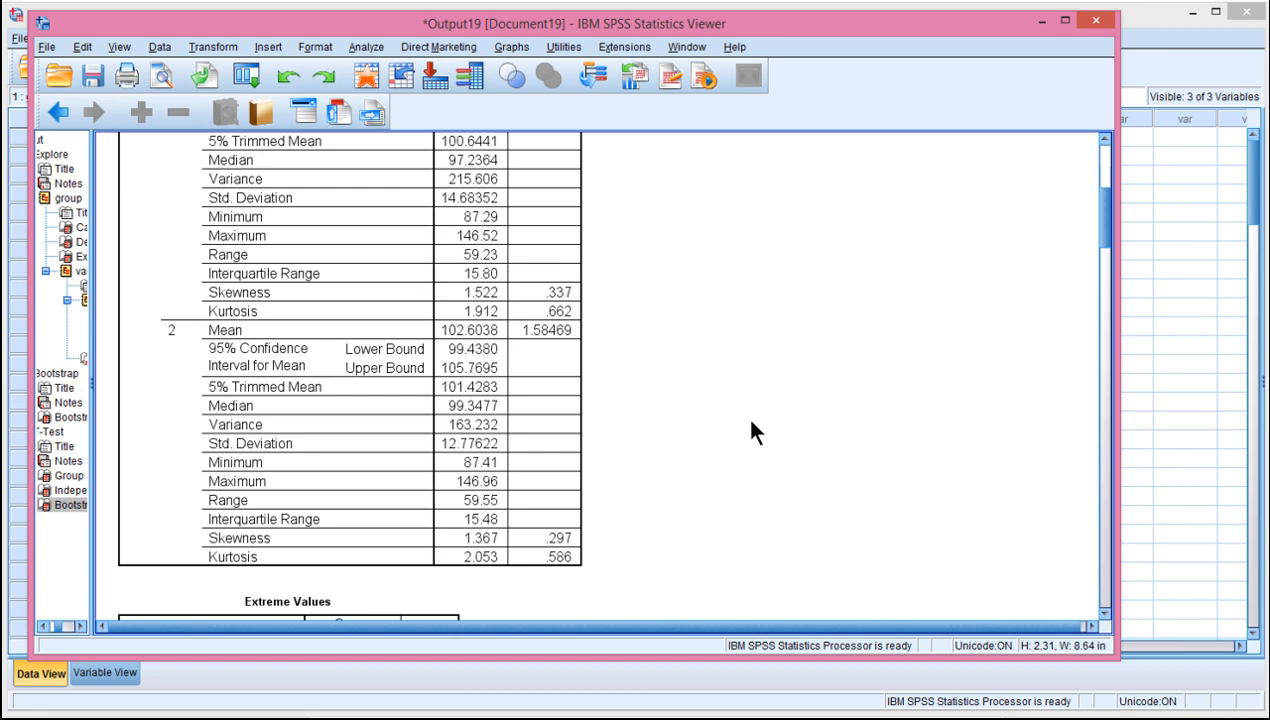
{"action": "scroll", "scroll_direction": "down", "scroll_amount": 3}
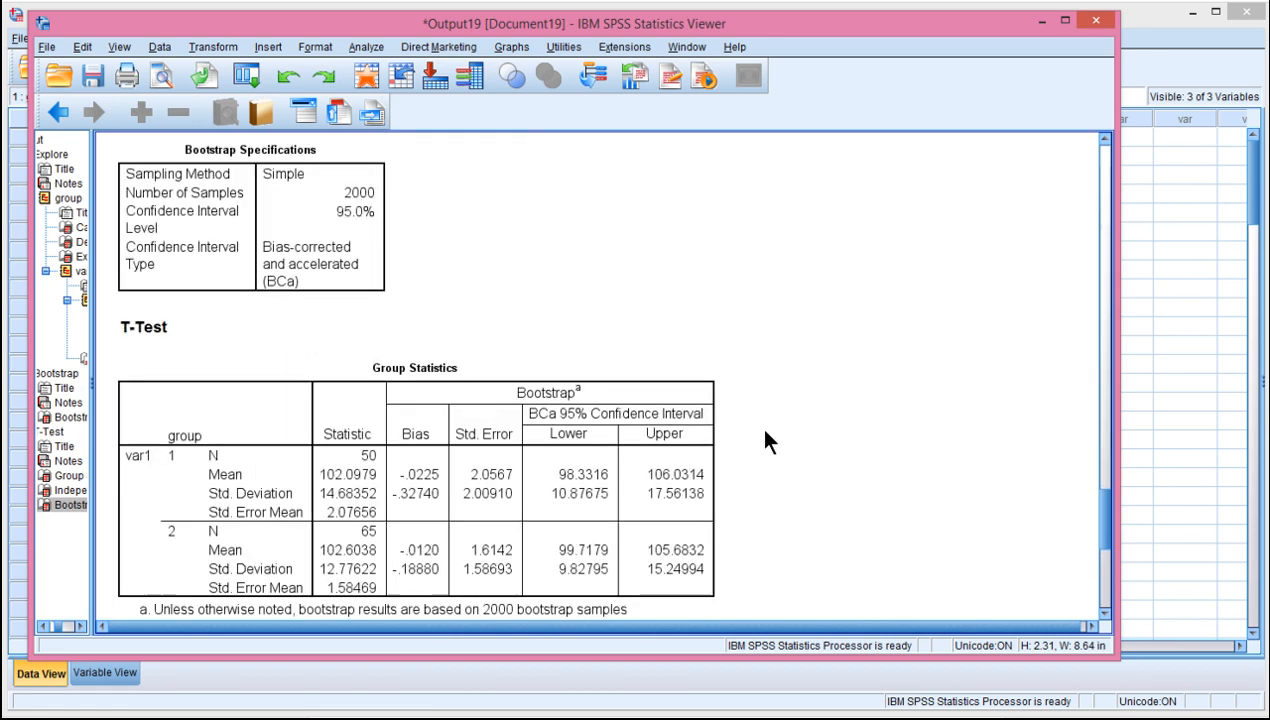
{"action": "scroll", "scroll_direction": "down", "scroll_amount": 3}
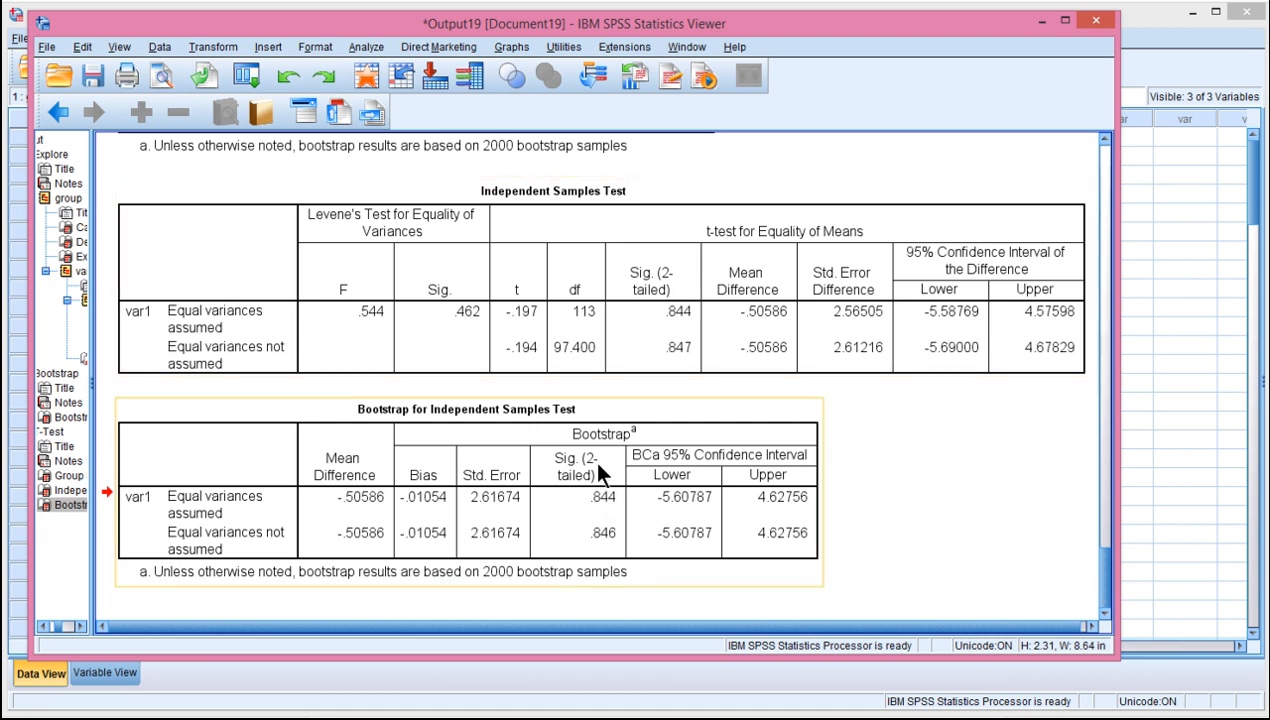
{"action": "mouse_move", "coordinate": [590, 525]}
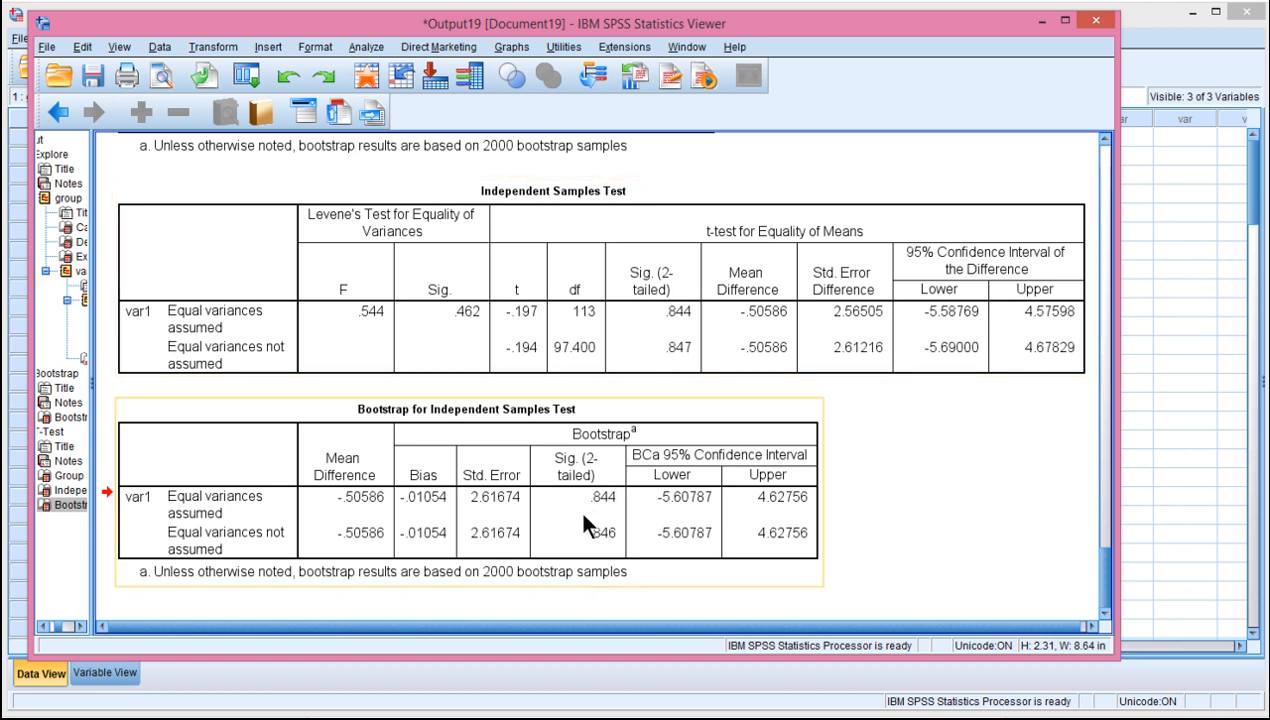
{"action": "mouse_move", "coordinate": [682, 484]}
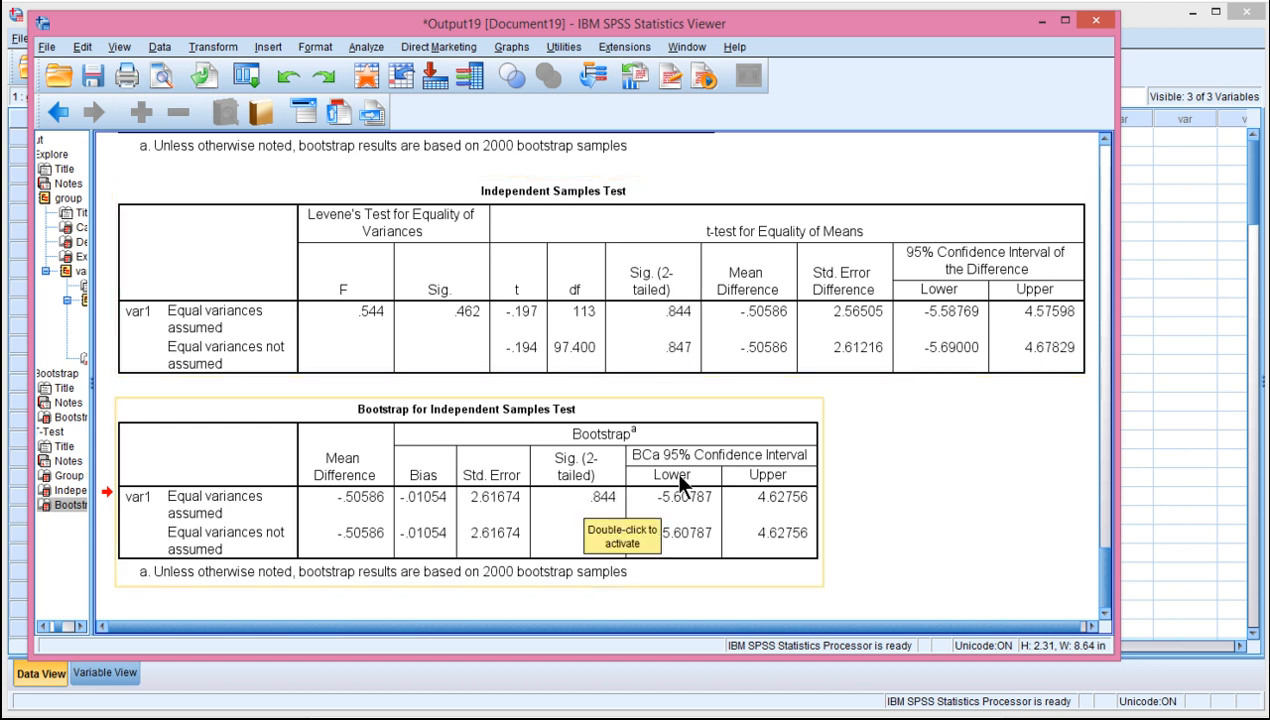